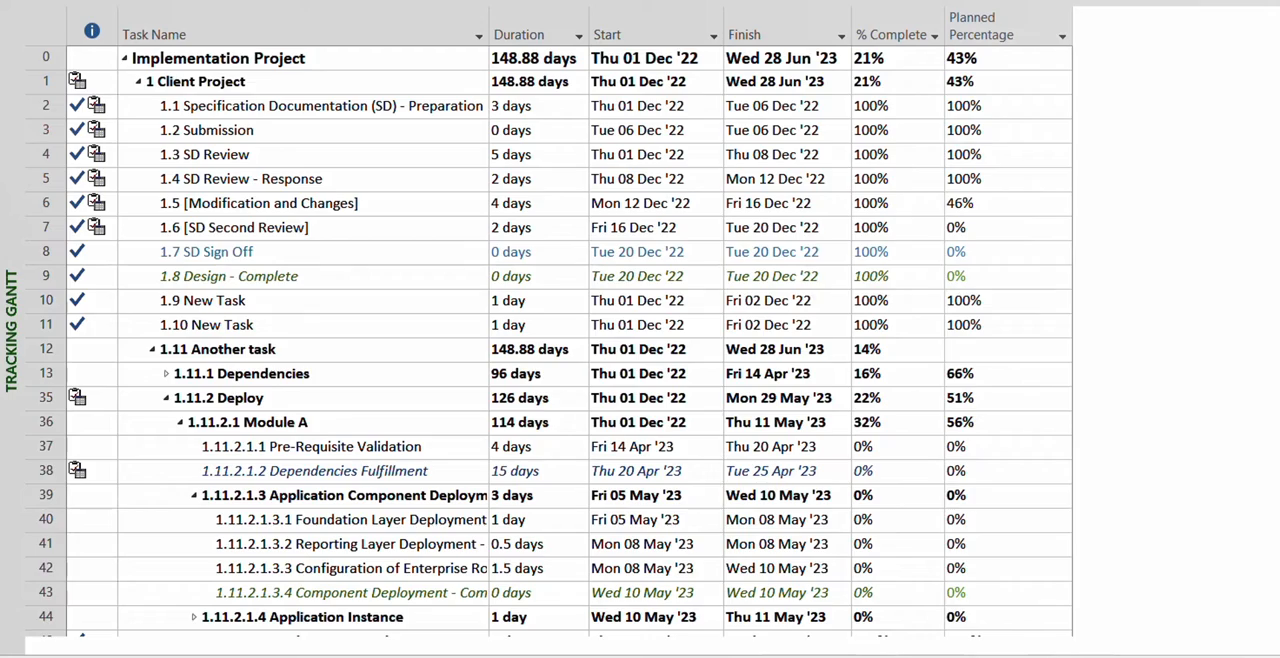
mouse_move(684, 116)
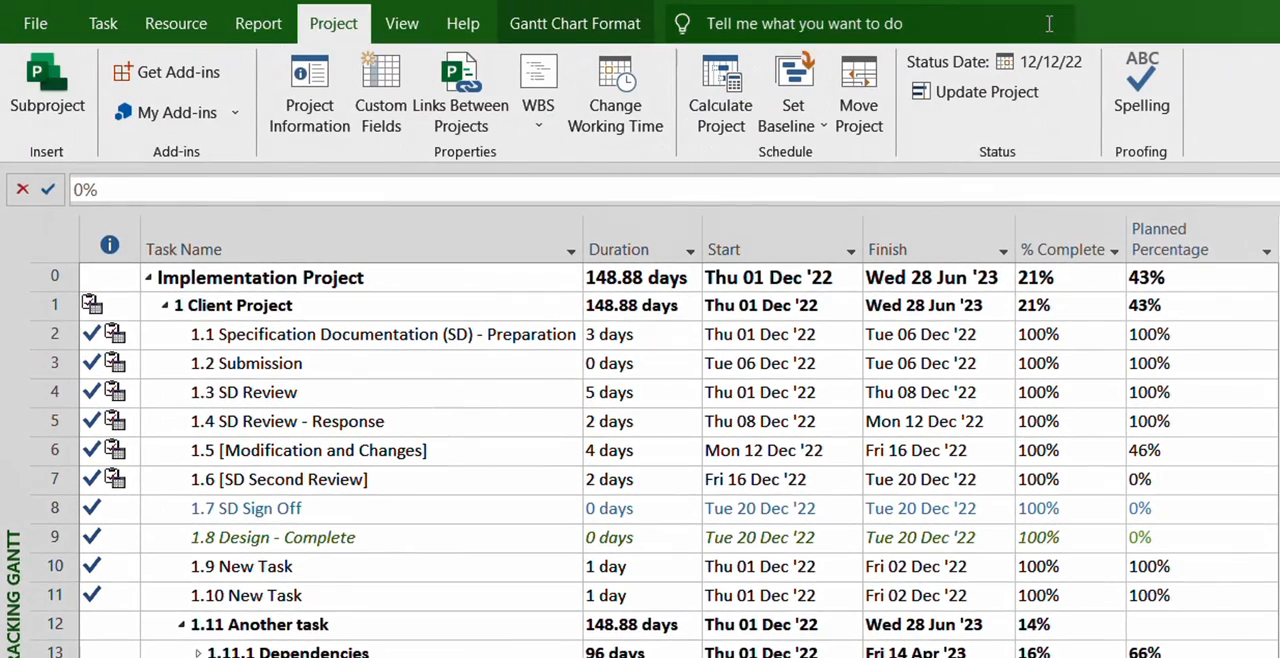
Step: Set the project status date to 2 January 2023 via the Status Date calendar
left_click(1050, 62)
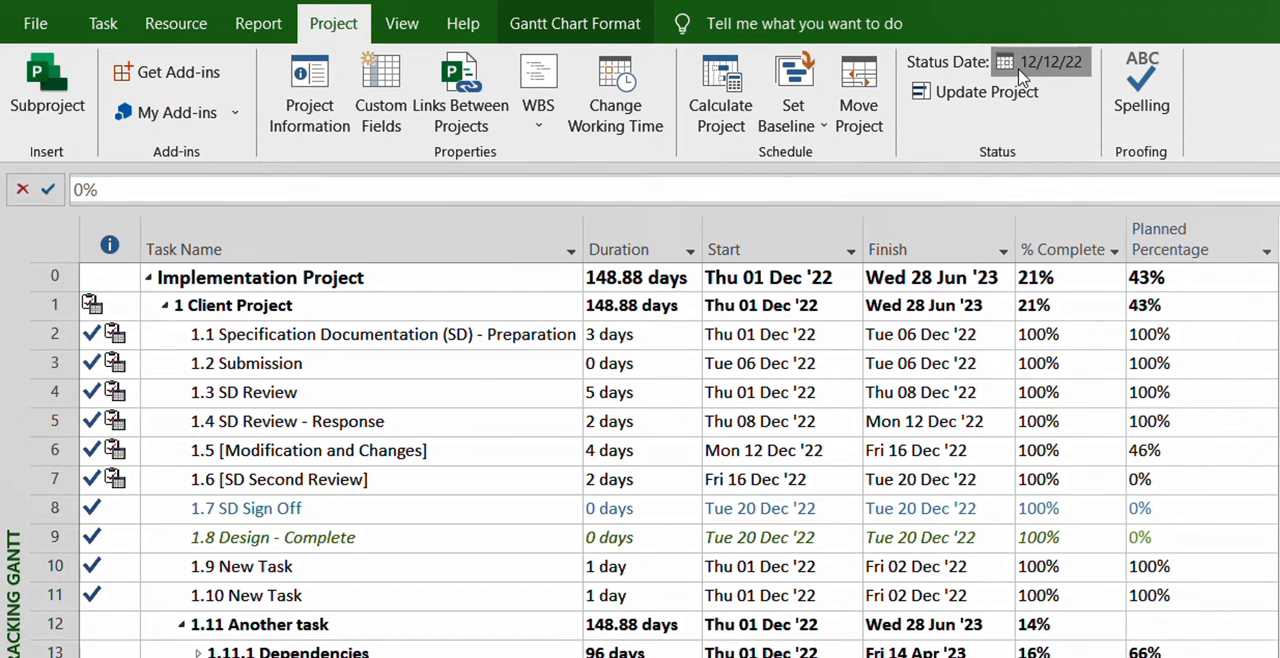
left_click(1040, 62)
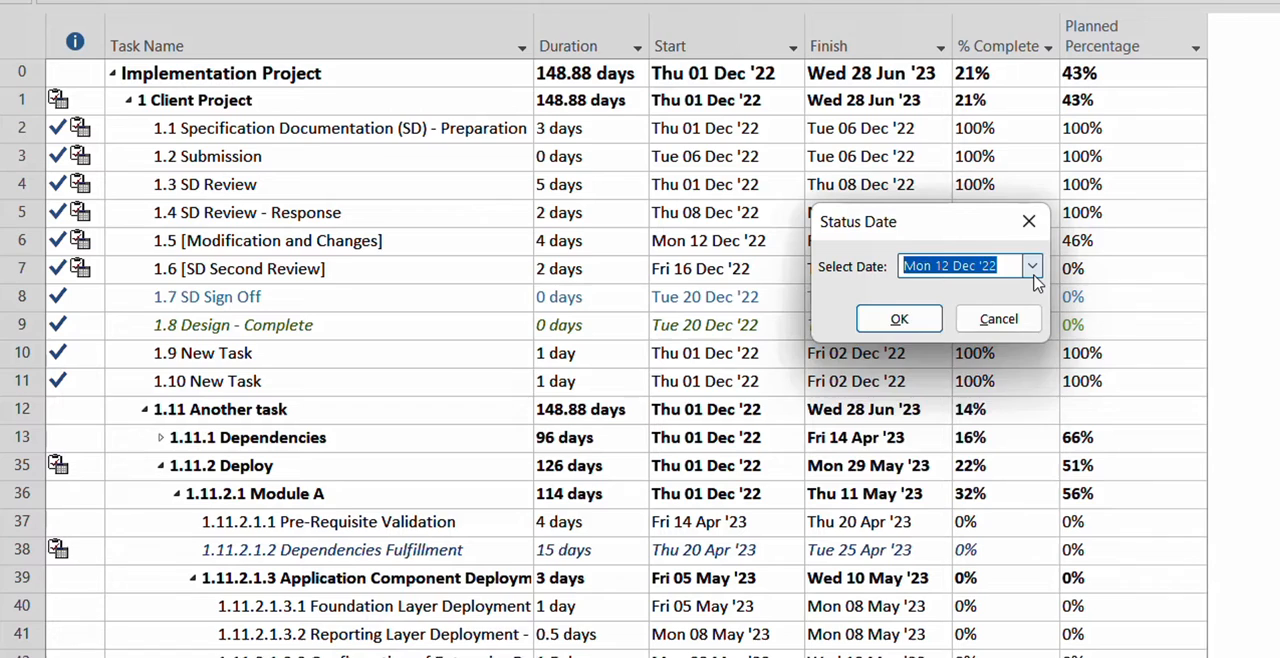
left_click(1032, 264)
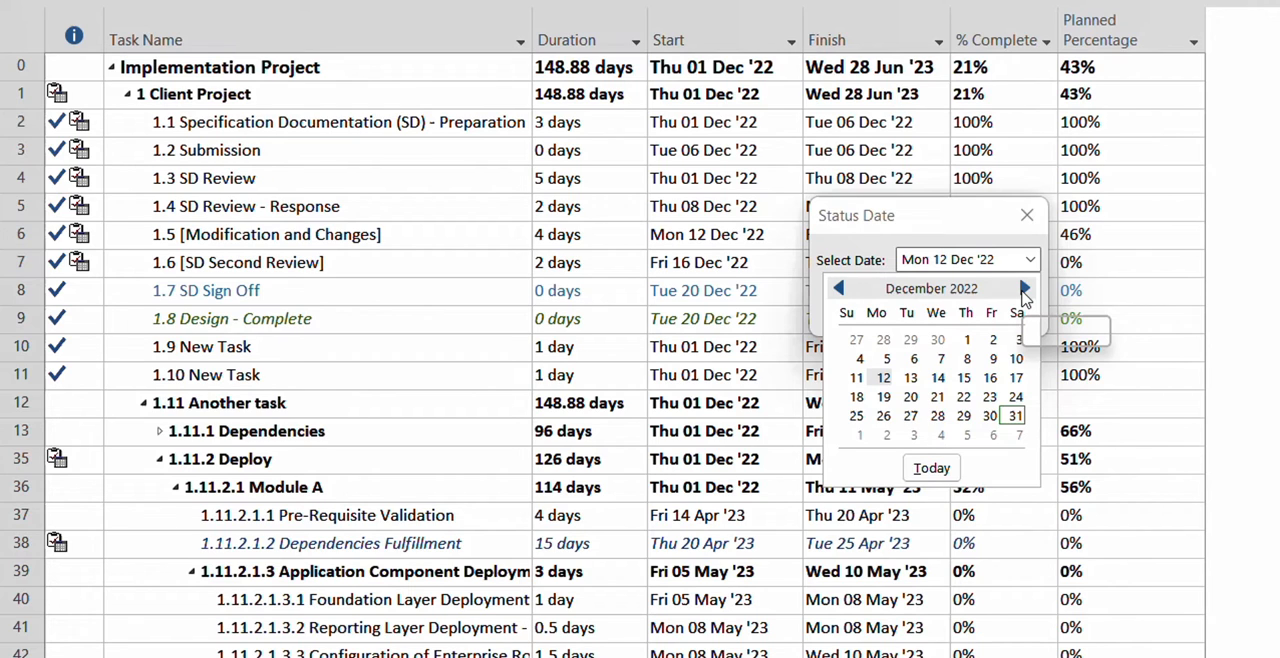
left_click(1024, 288)
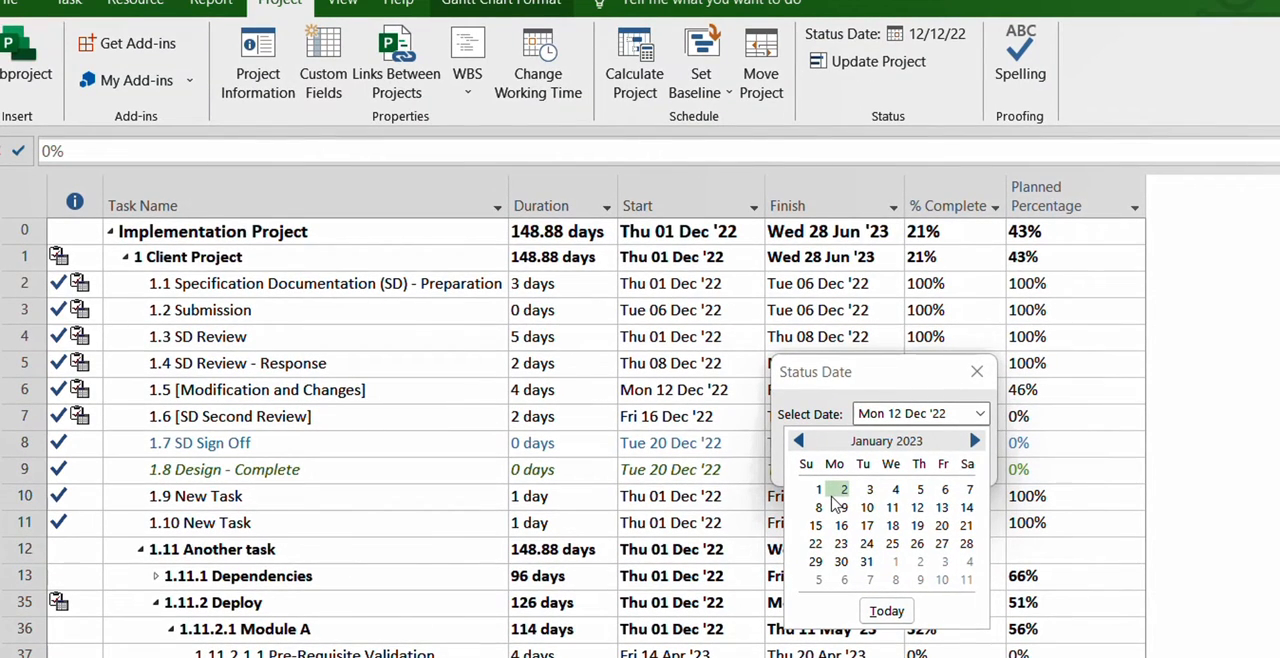
left_click(840, 488)
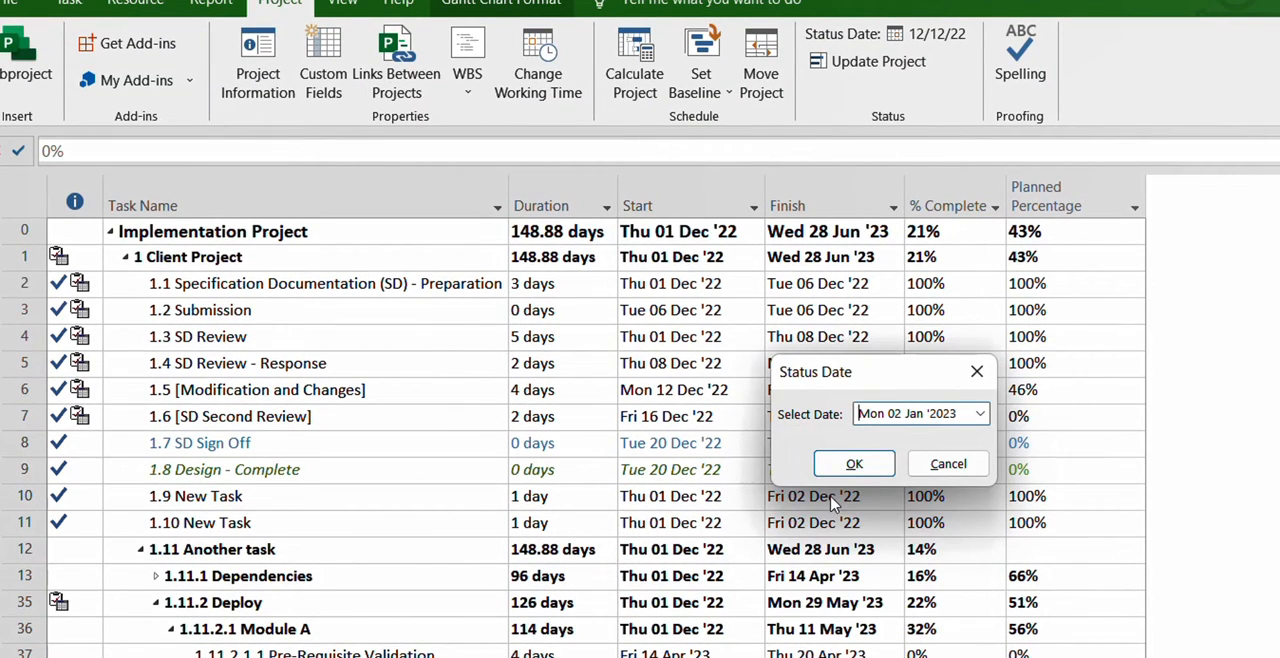
mouse_move(868, 458)
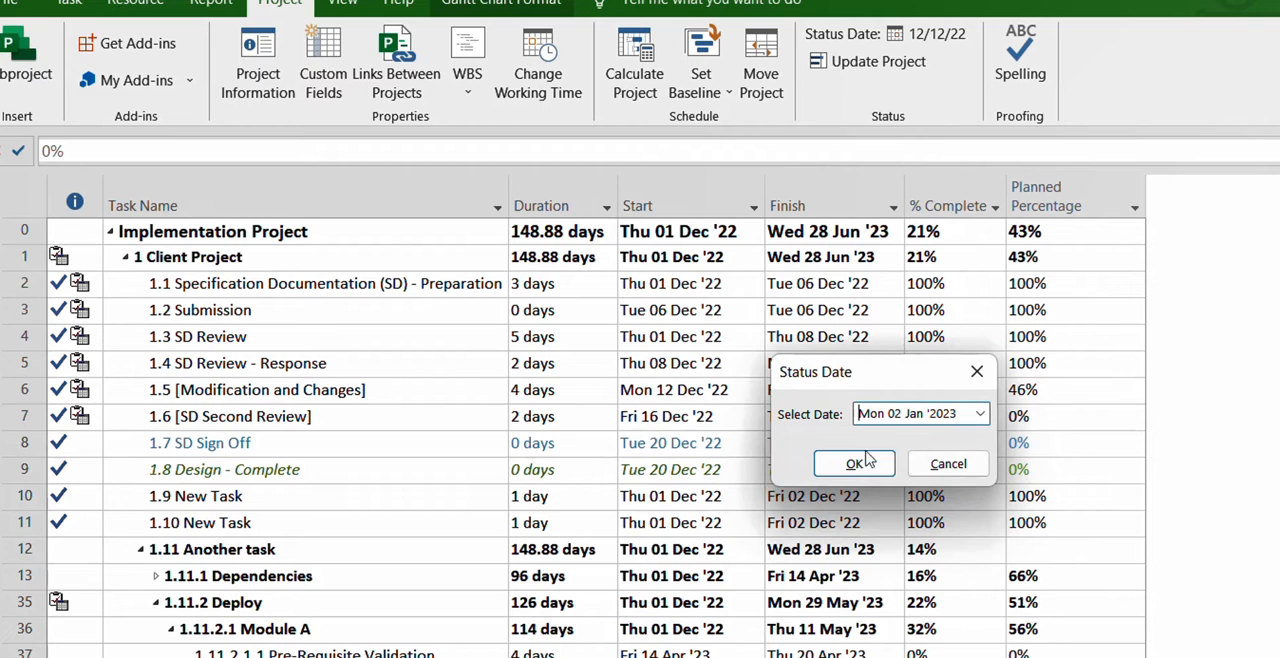
left_click(854, 462)
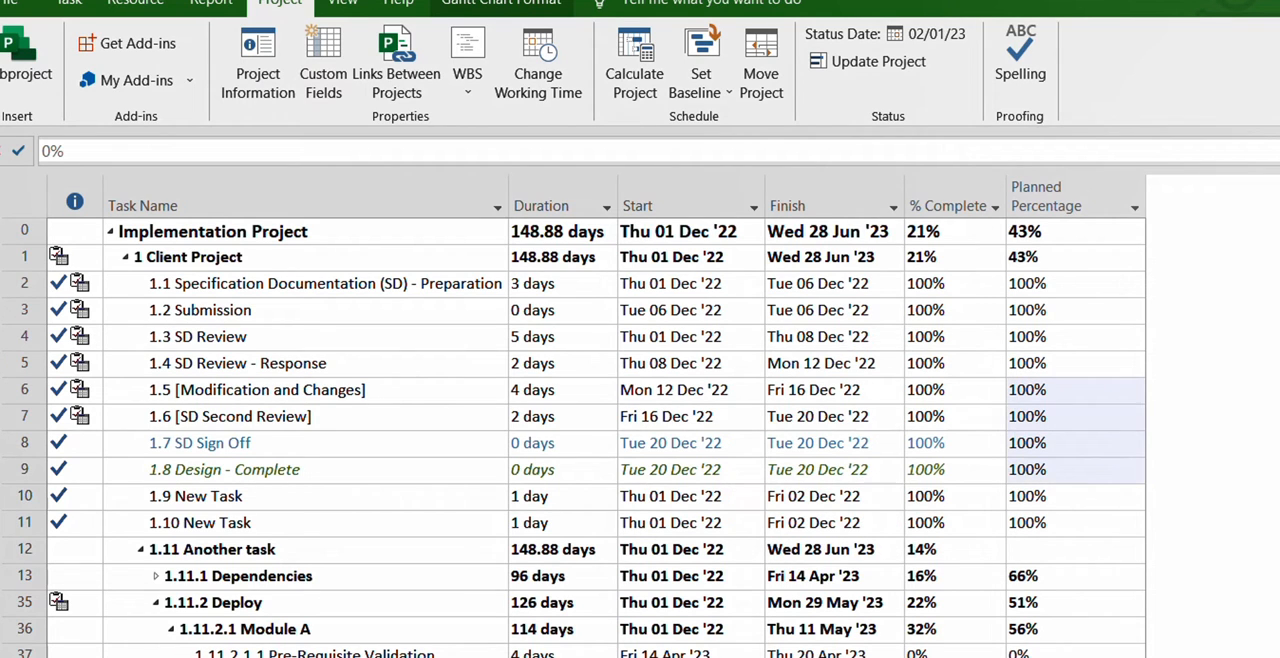
left_click(936, 32)
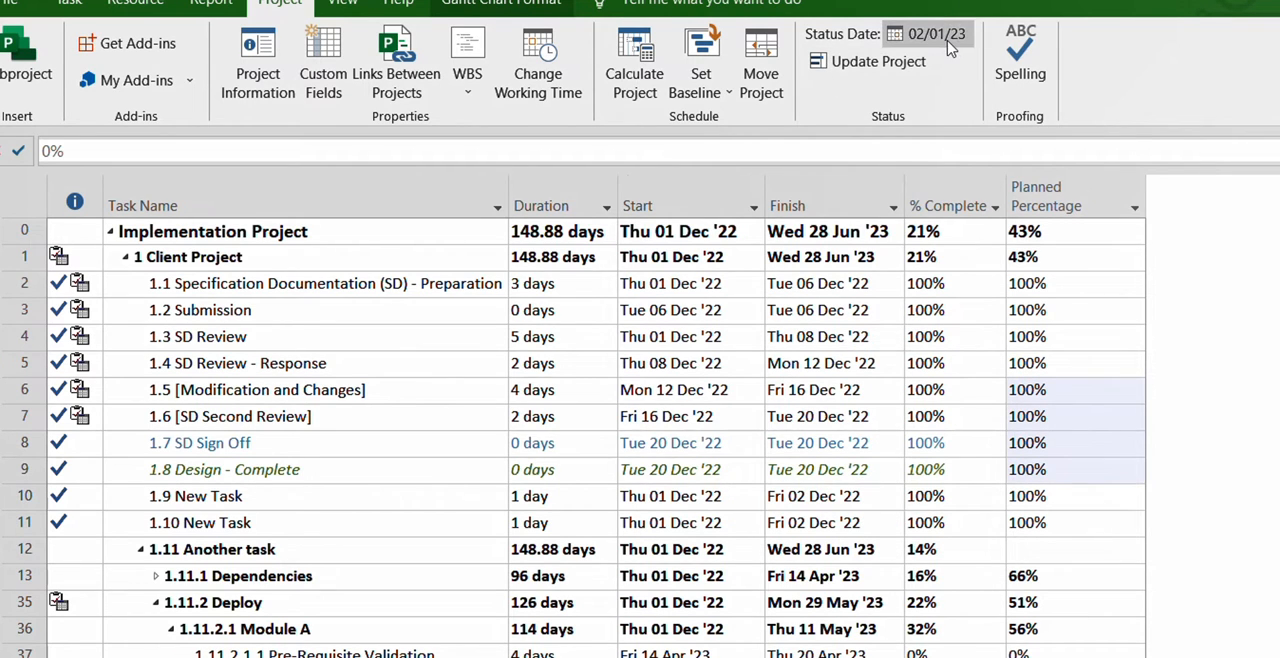
mouse_move(930, 32)
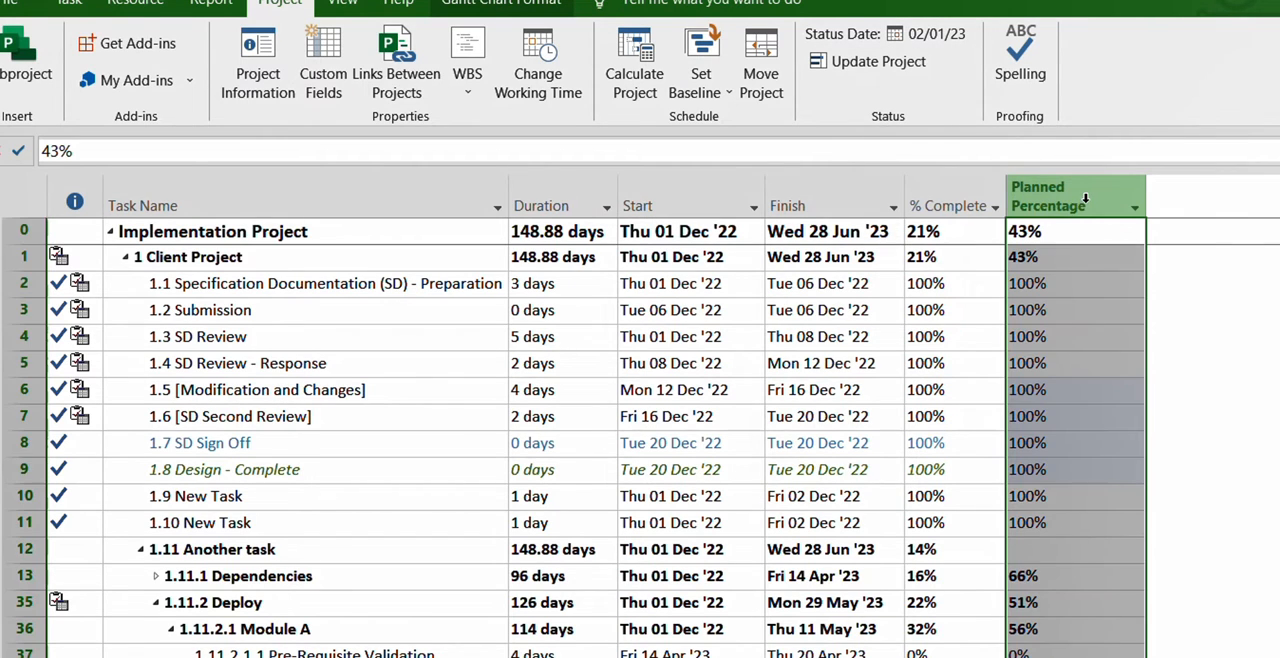
Step: Review the Planned Percentage field's formula and retitle it 'Planned Percentage (Status Date)'
right_click(1076, 204)
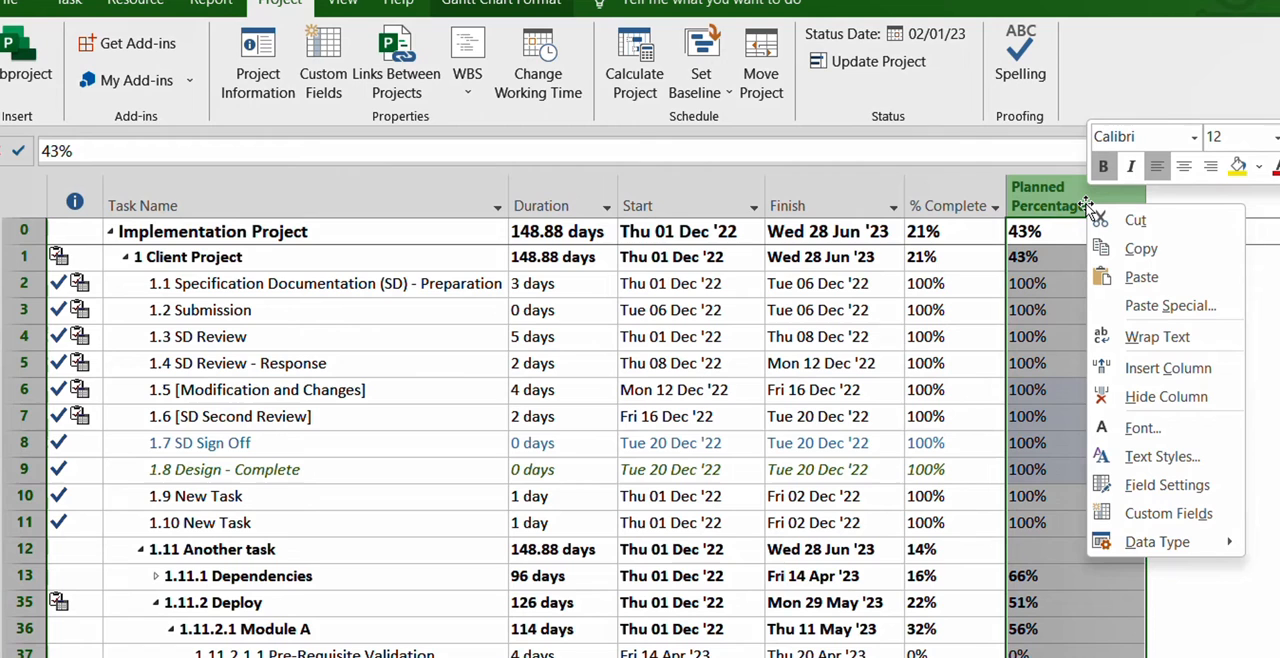
mouse_move(1168, 484)
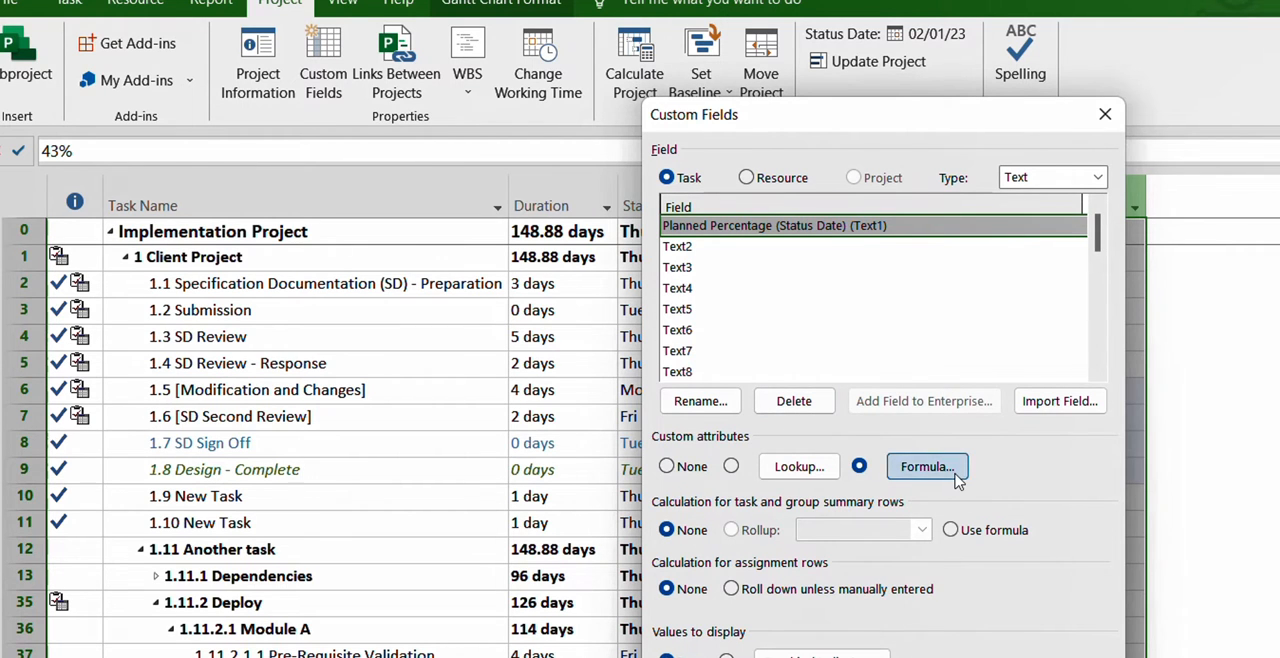
left_click(926, 466)
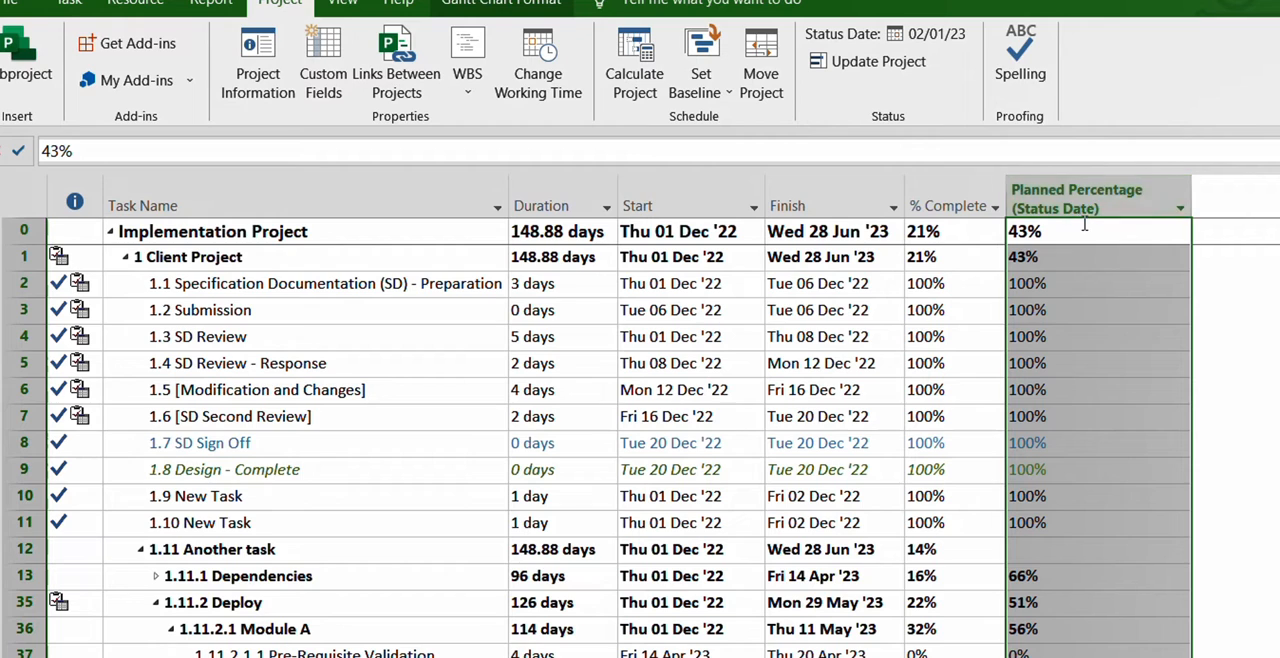
mouse_move(1076, 200)
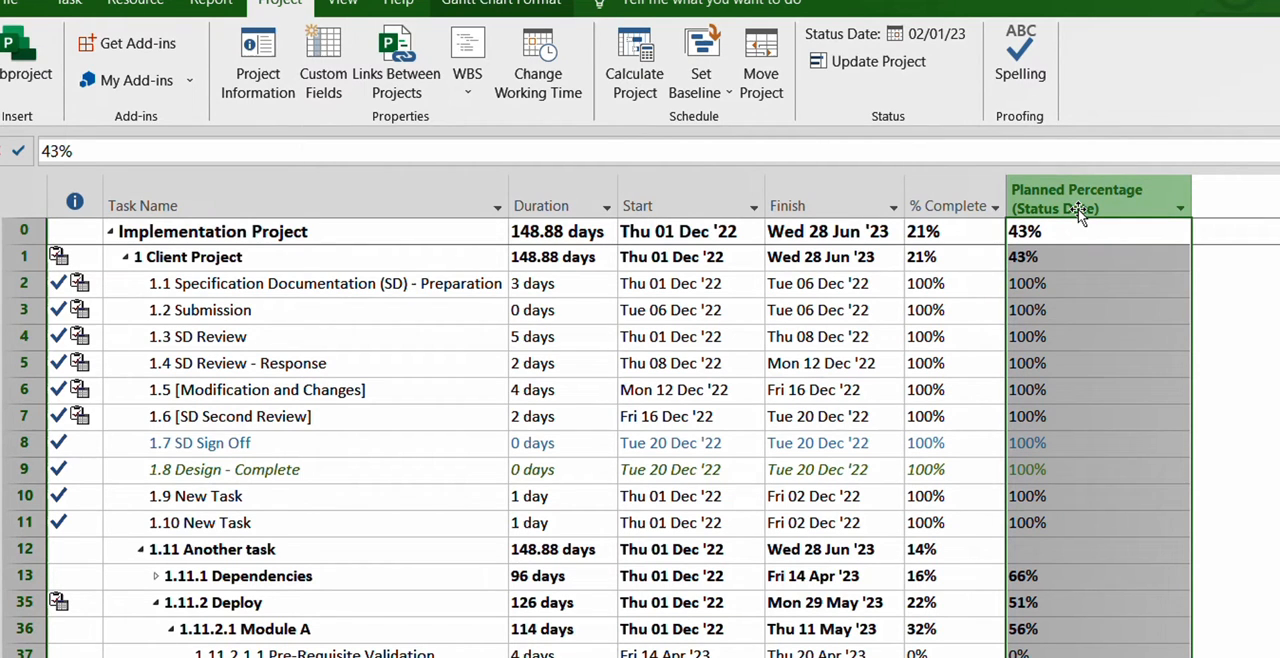
mouse_move(1090, 204)
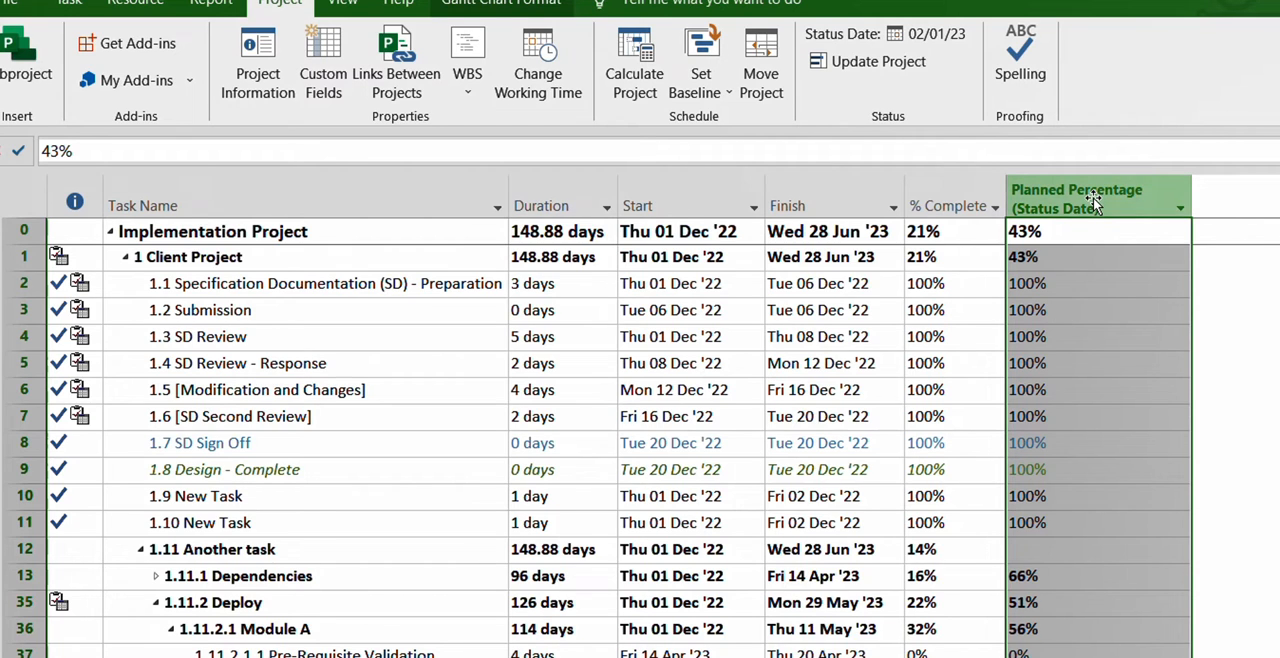
right_click(1090, 200)
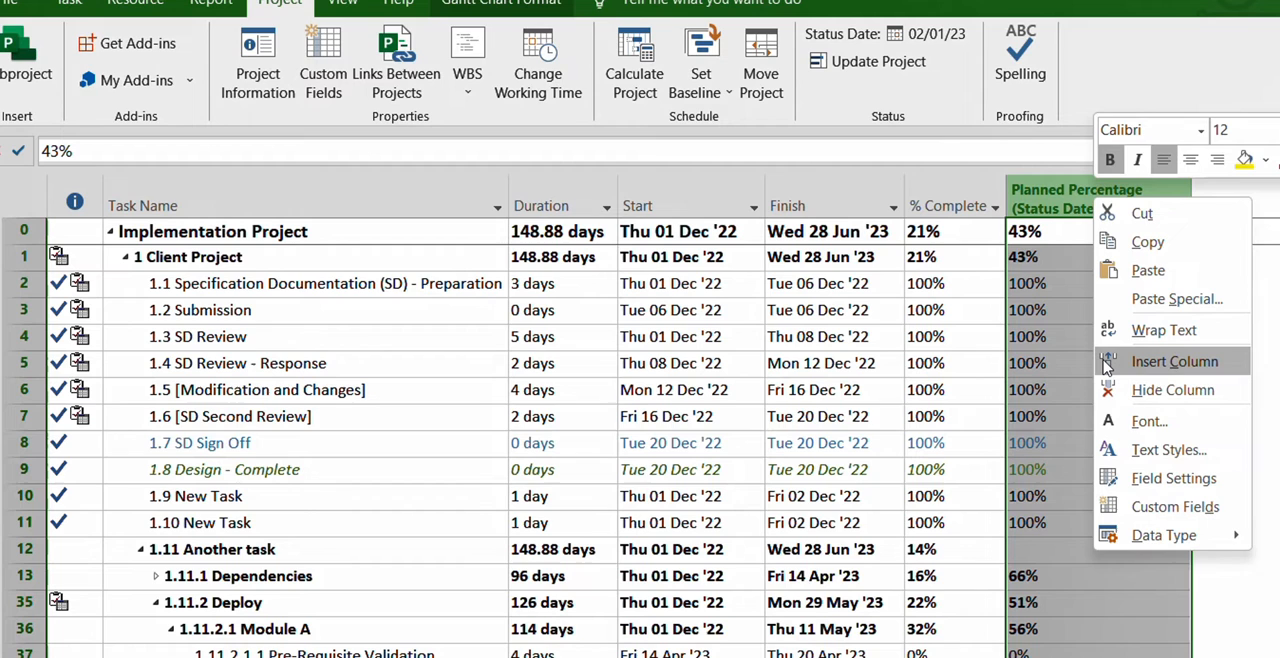
mouse_move(1172, 478)
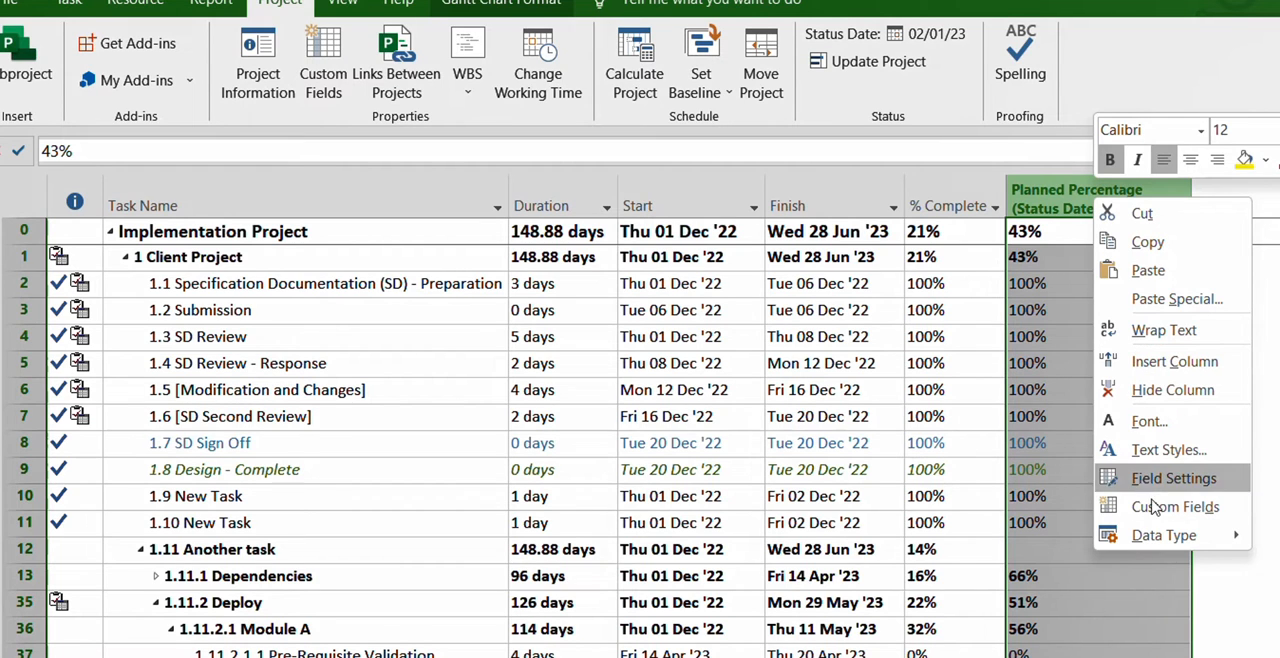
mouse_move(1174, 360)
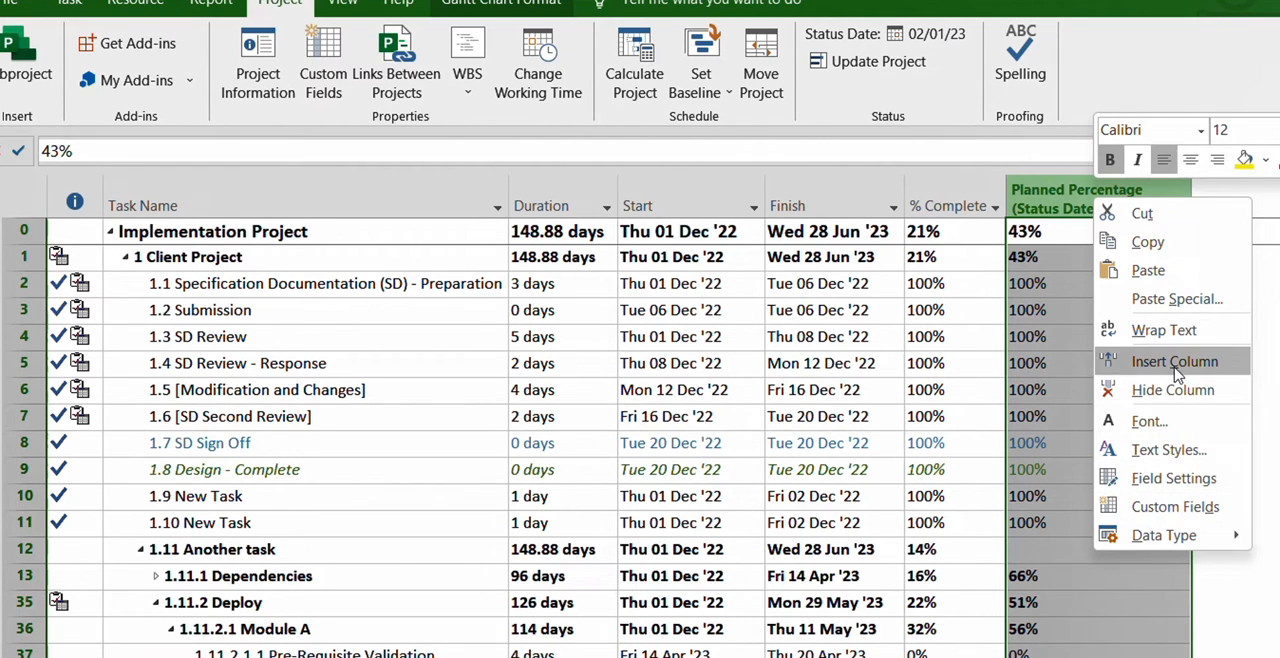
Step: Insert a Text29 column before Planned Percentage (Status Date) and select it
left_click(1174, 360)
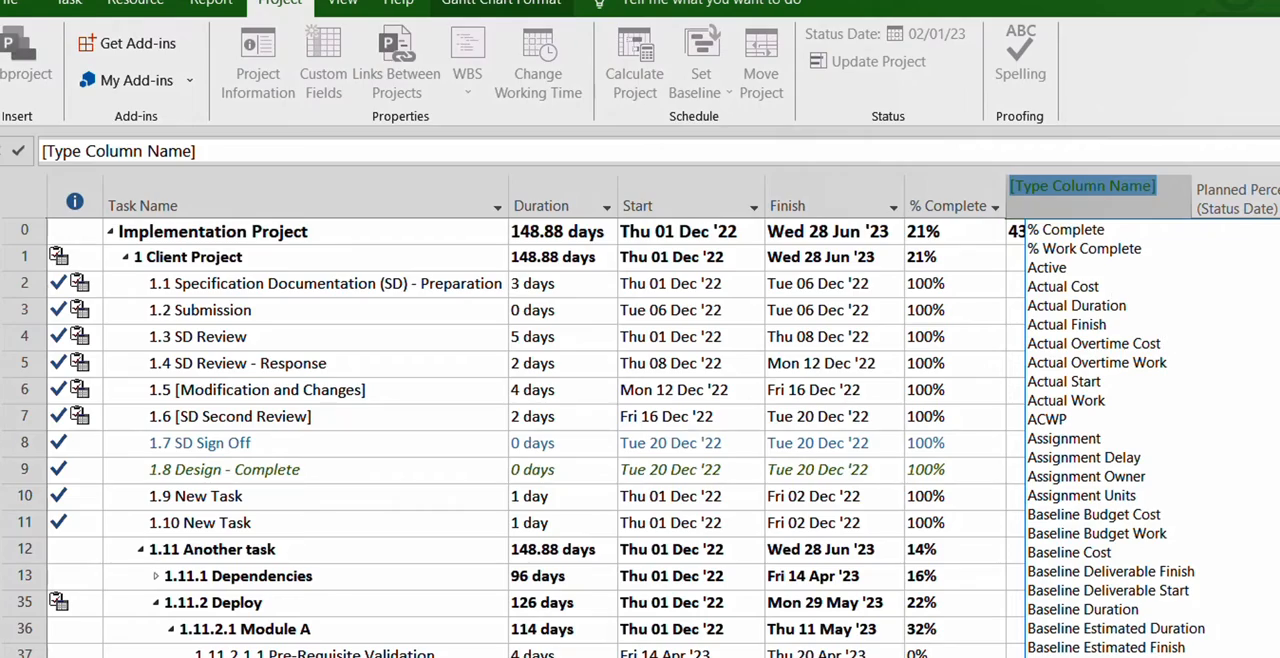
scroll("down", 3)
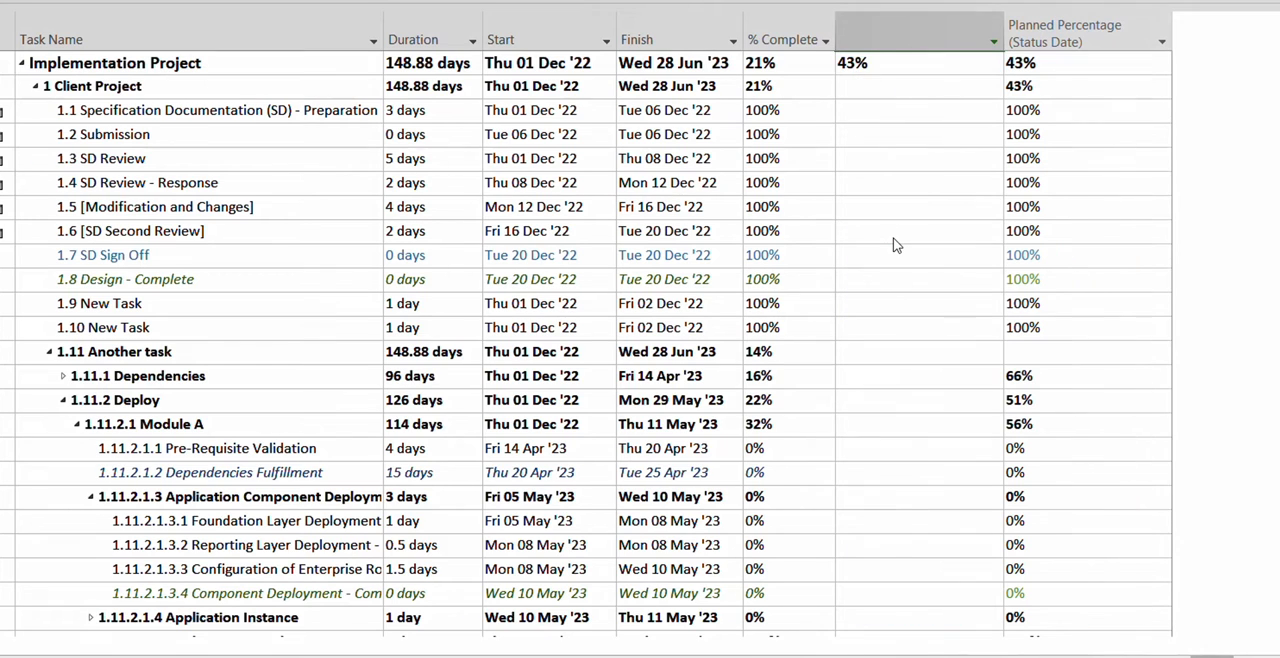
left_click(916, 40)
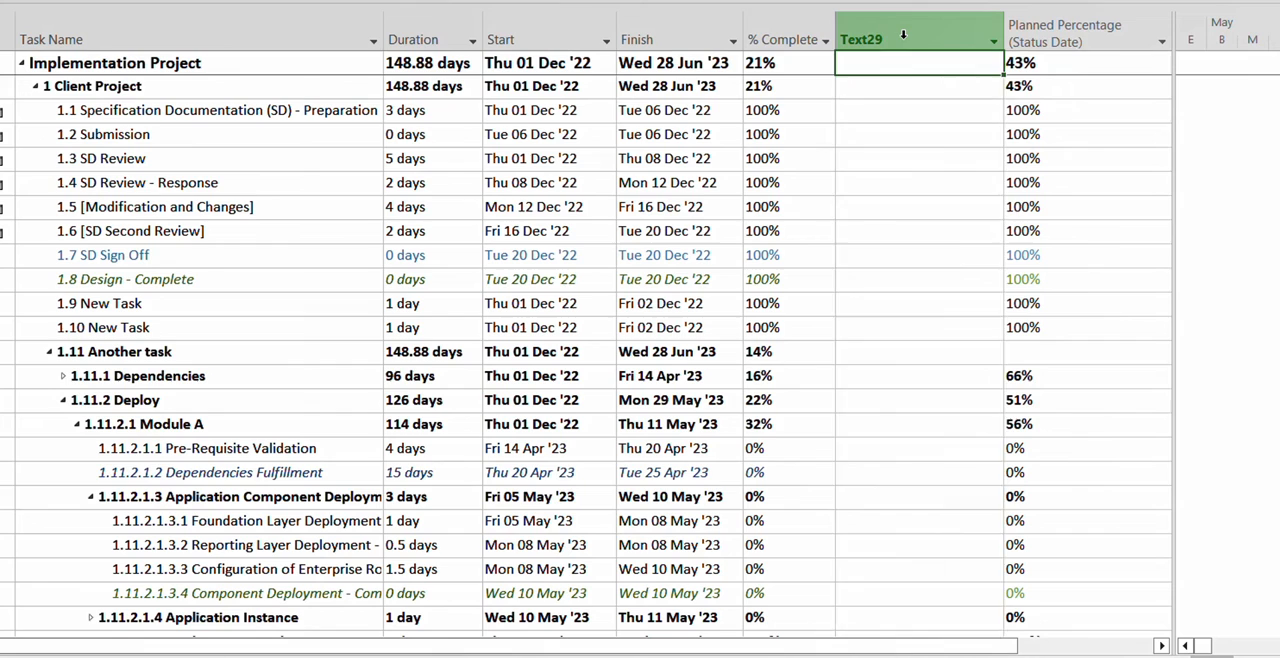
right_click(916, 50)
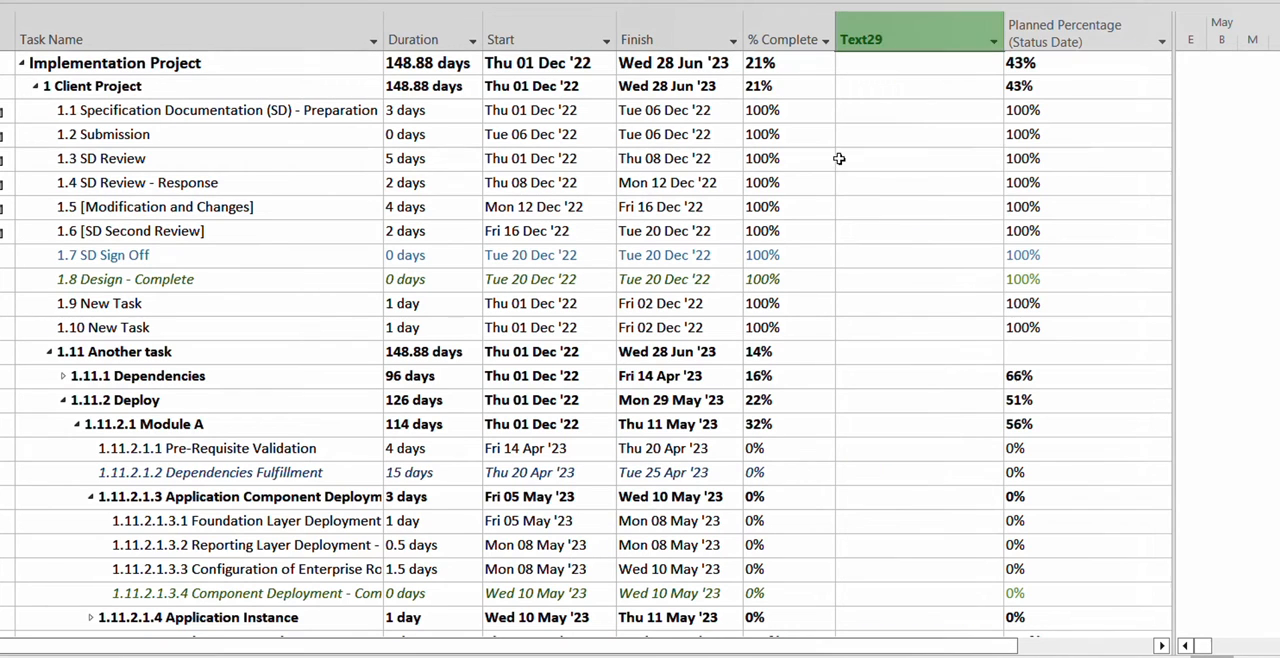
left_click(916, 62)
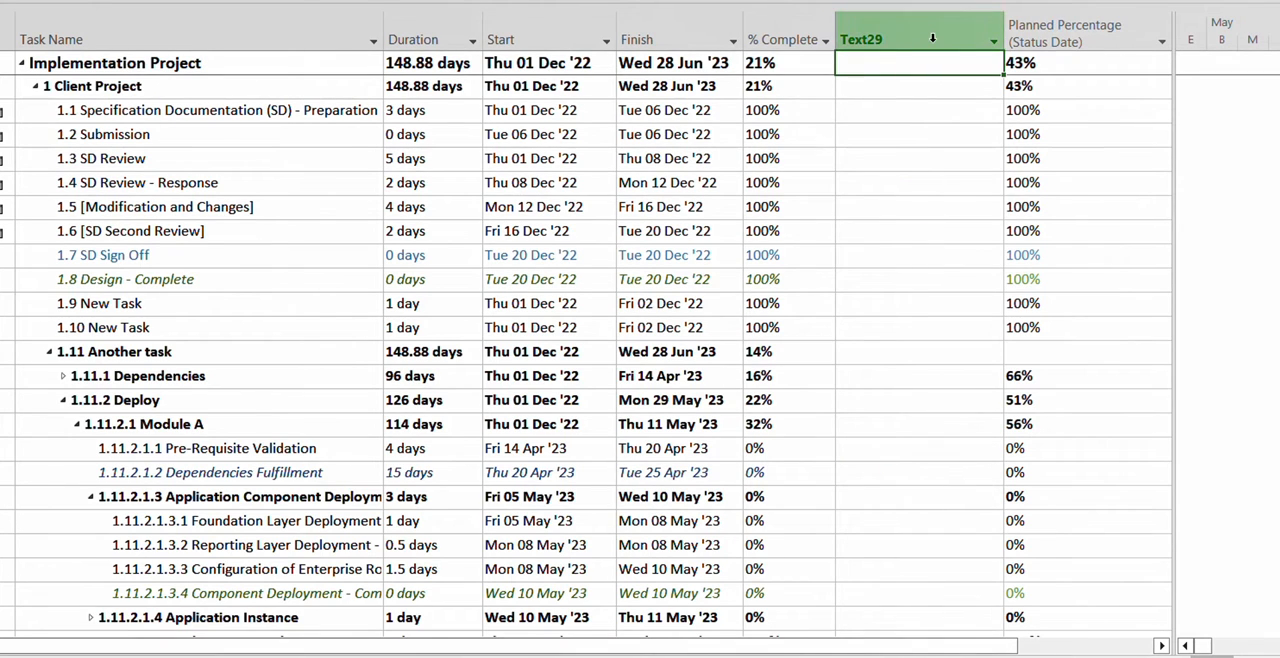
left_click(860, 40)
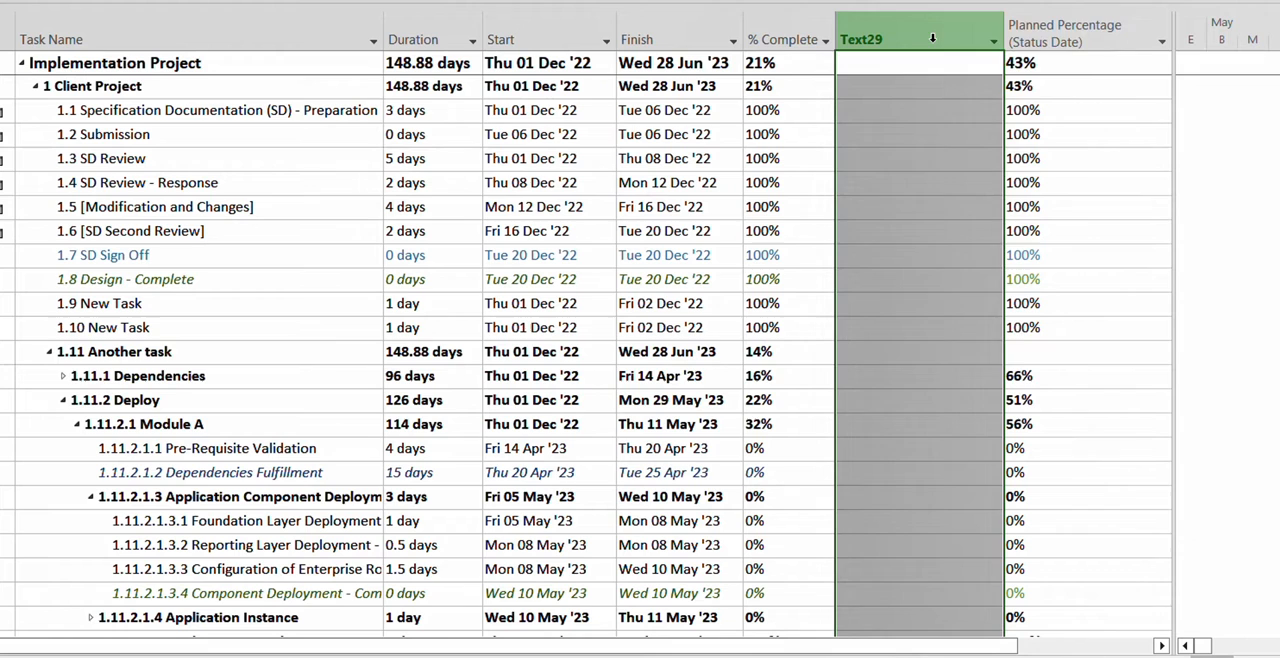
Step: Rename the Text29 custom field to 'Status Date Percentage'
right_click(916, 40)
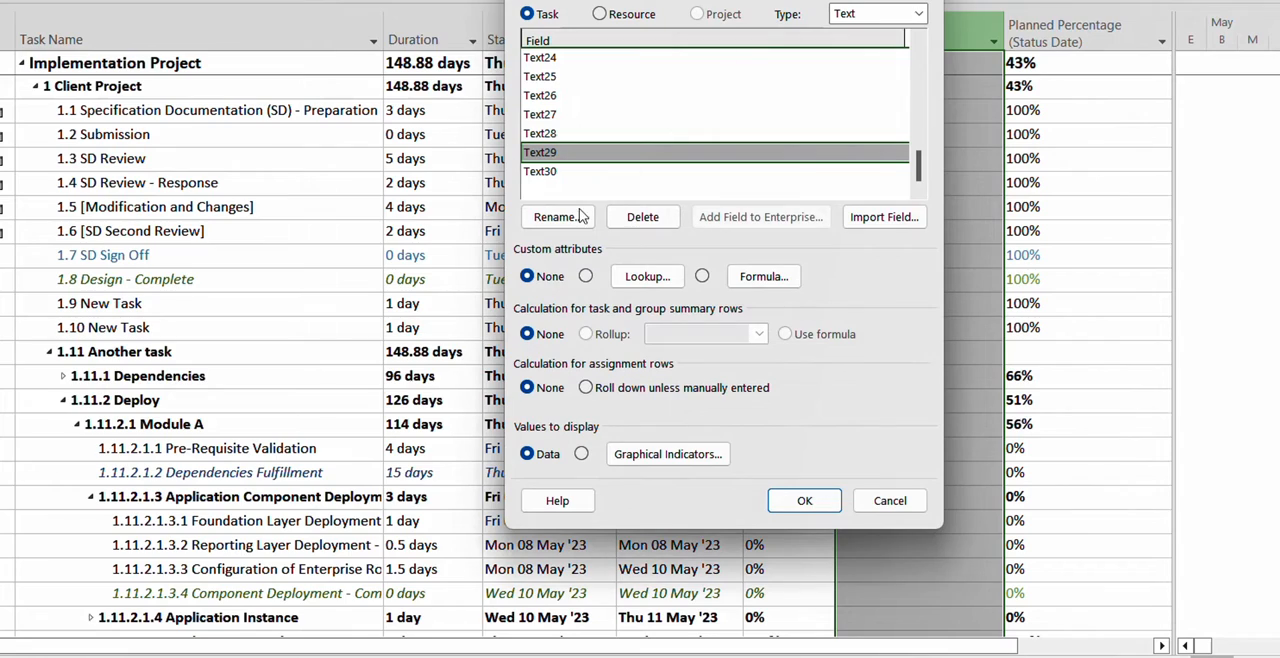
left_click(556, 216)
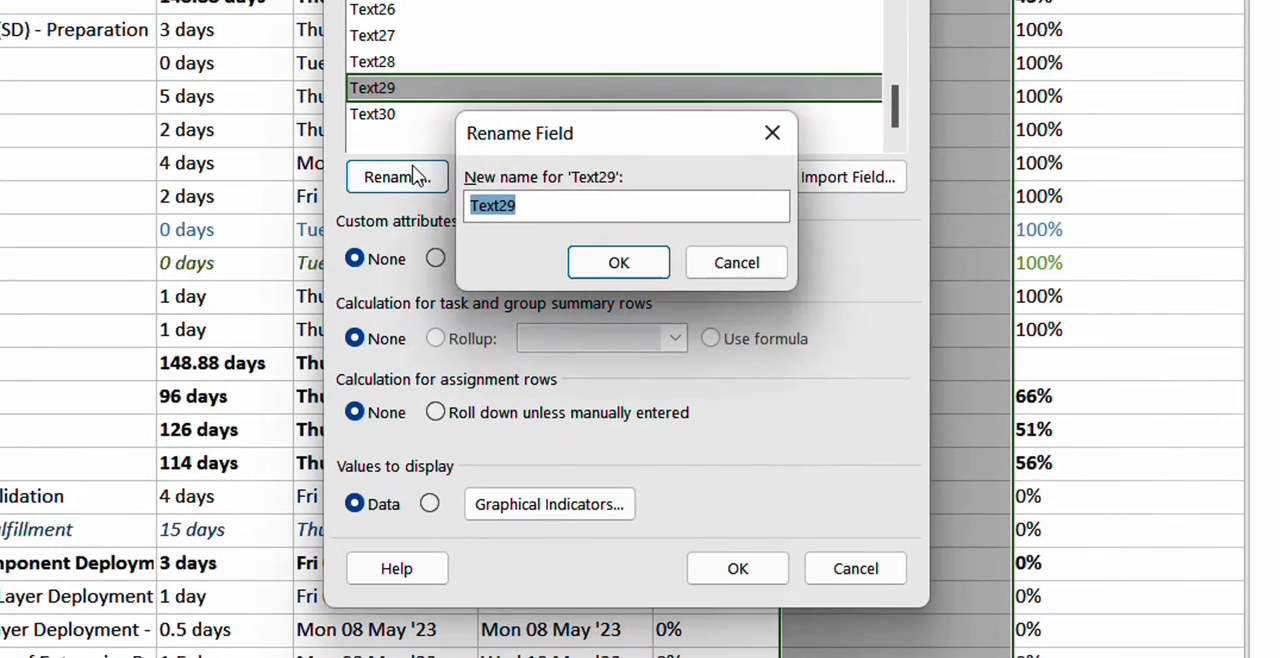
type("S")
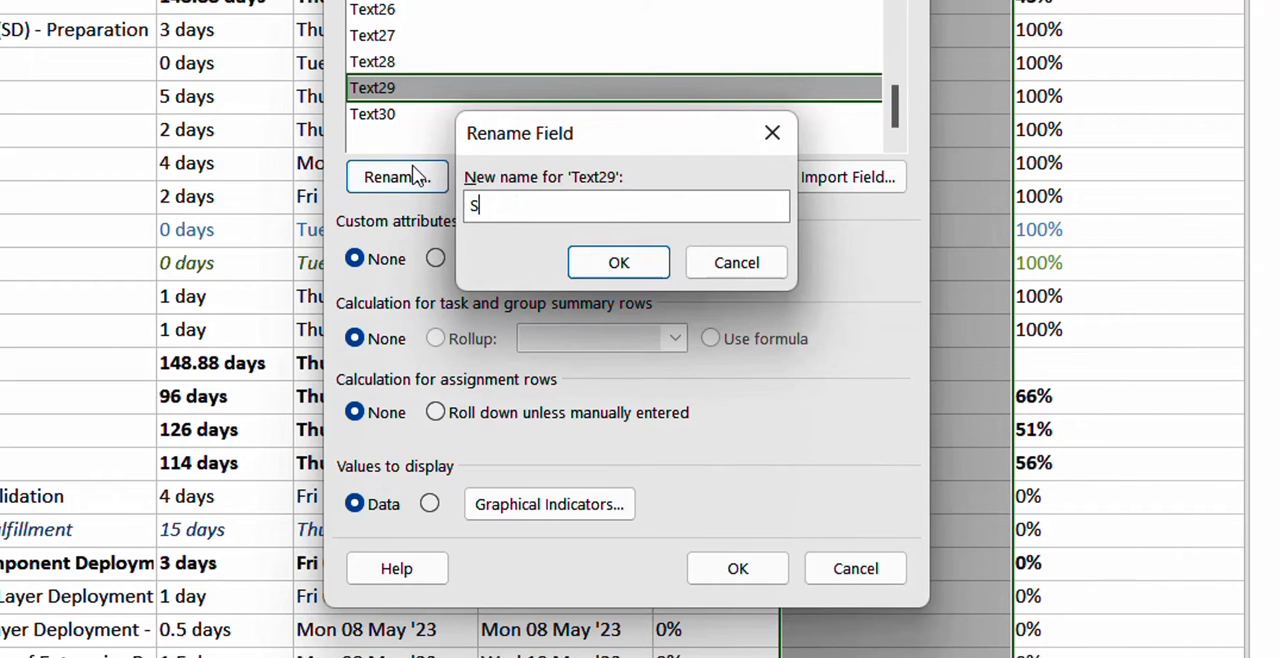
type("tatus D")
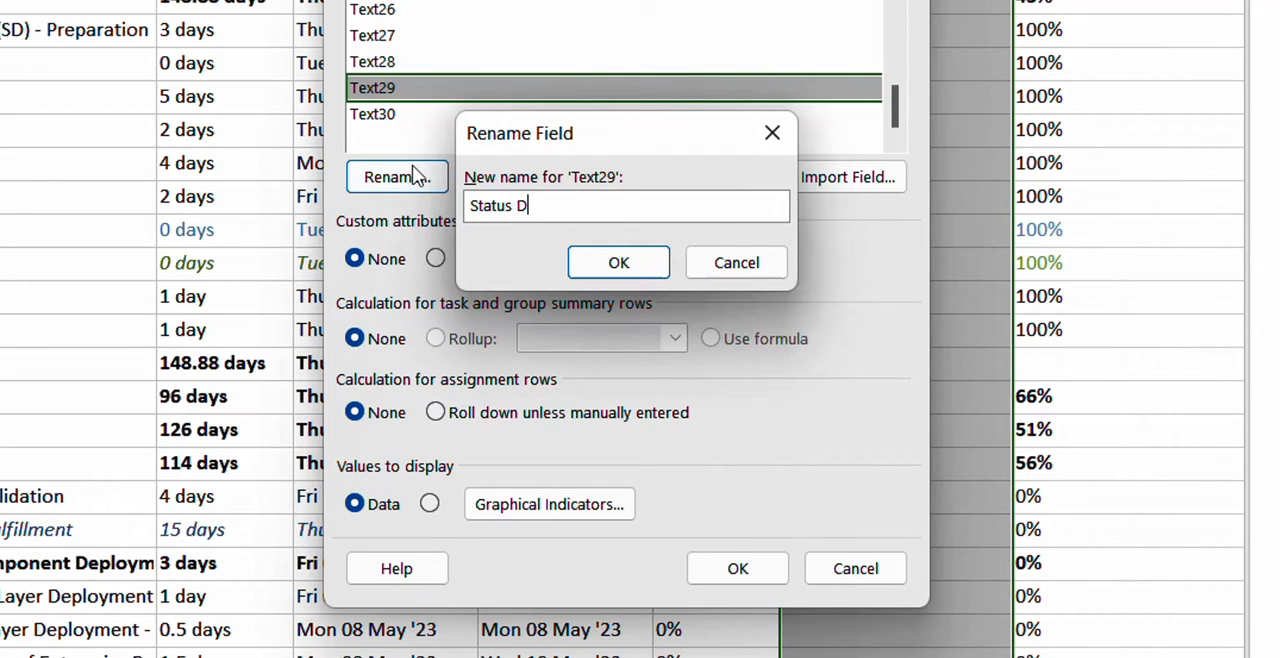
type("ate")
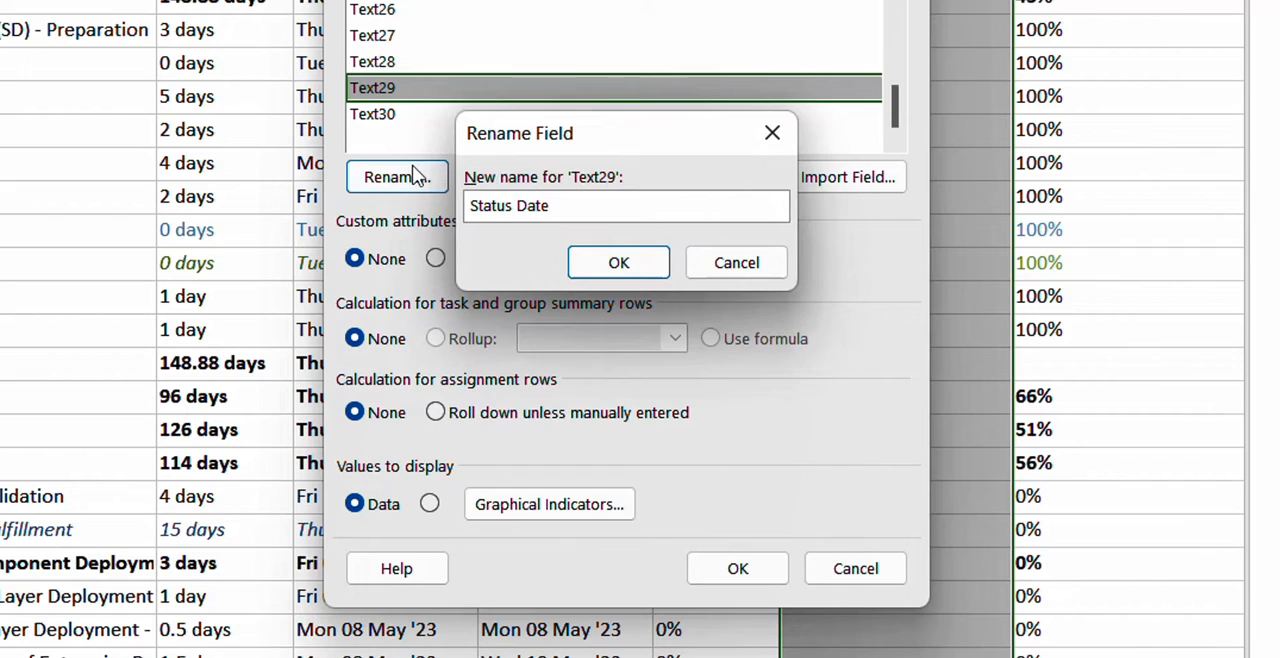
type("Percen")
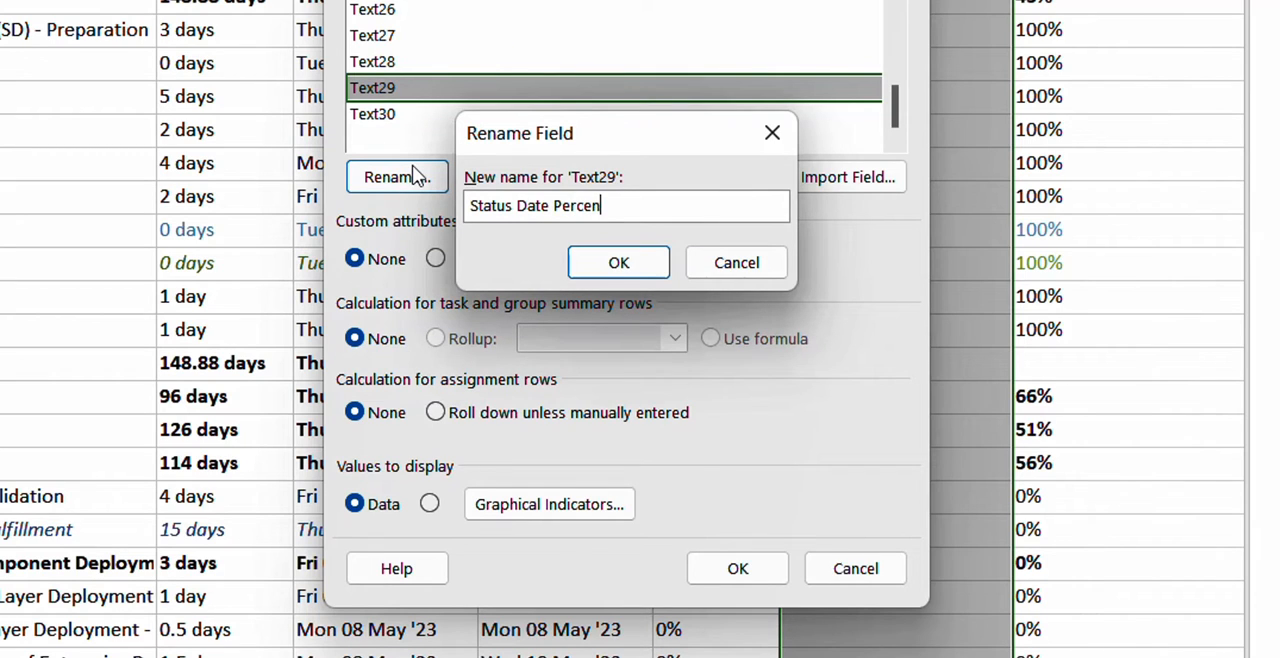
type("tage")
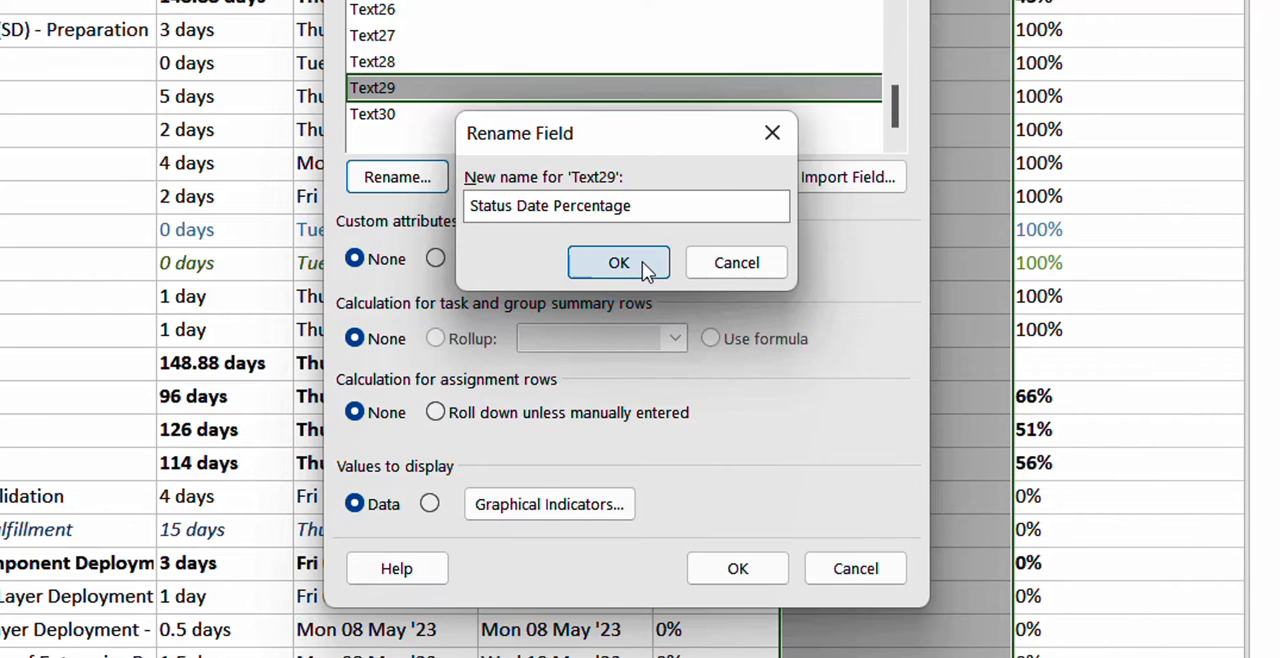
left_click(618, 262)
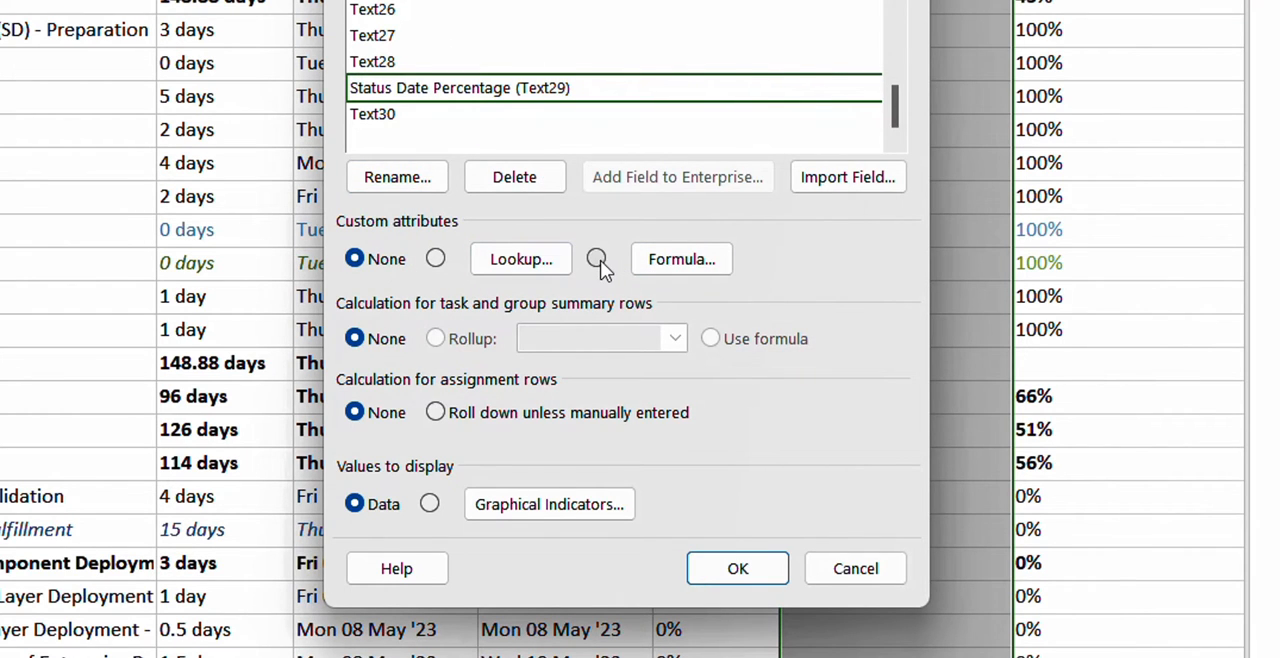
Step: Switch Status Date Percentage to formula calculation, accepting the data-loss warning
left_click(680, 260)
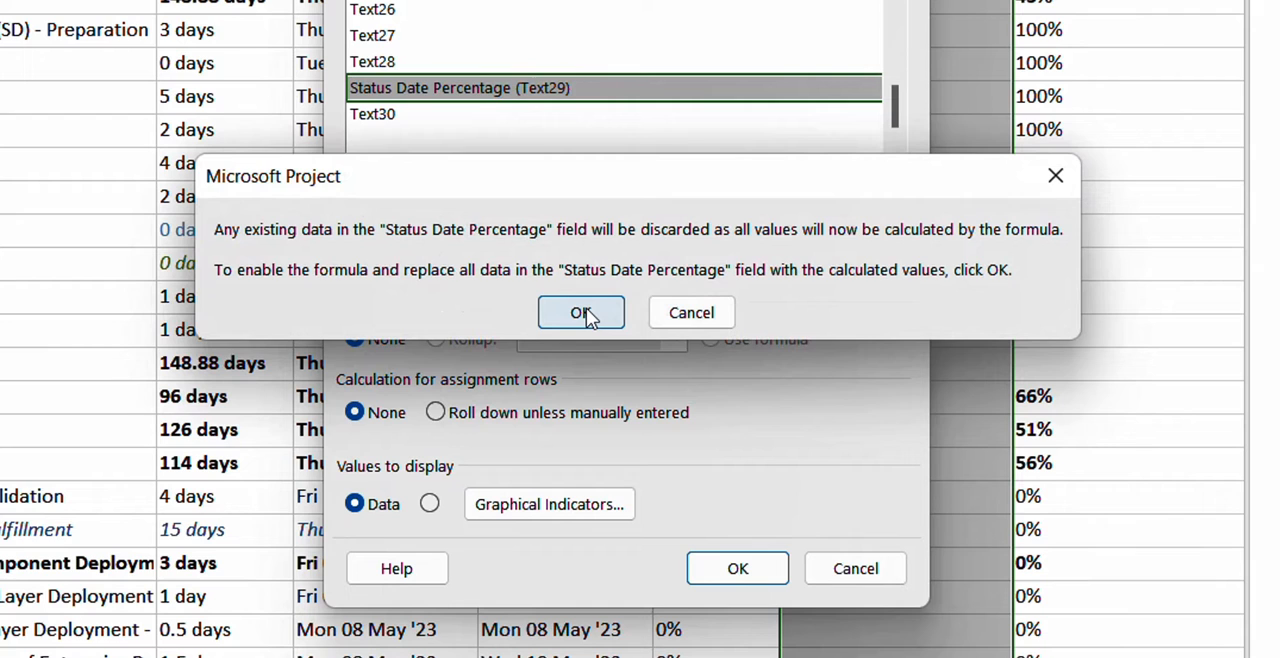
left_click(580, 312)
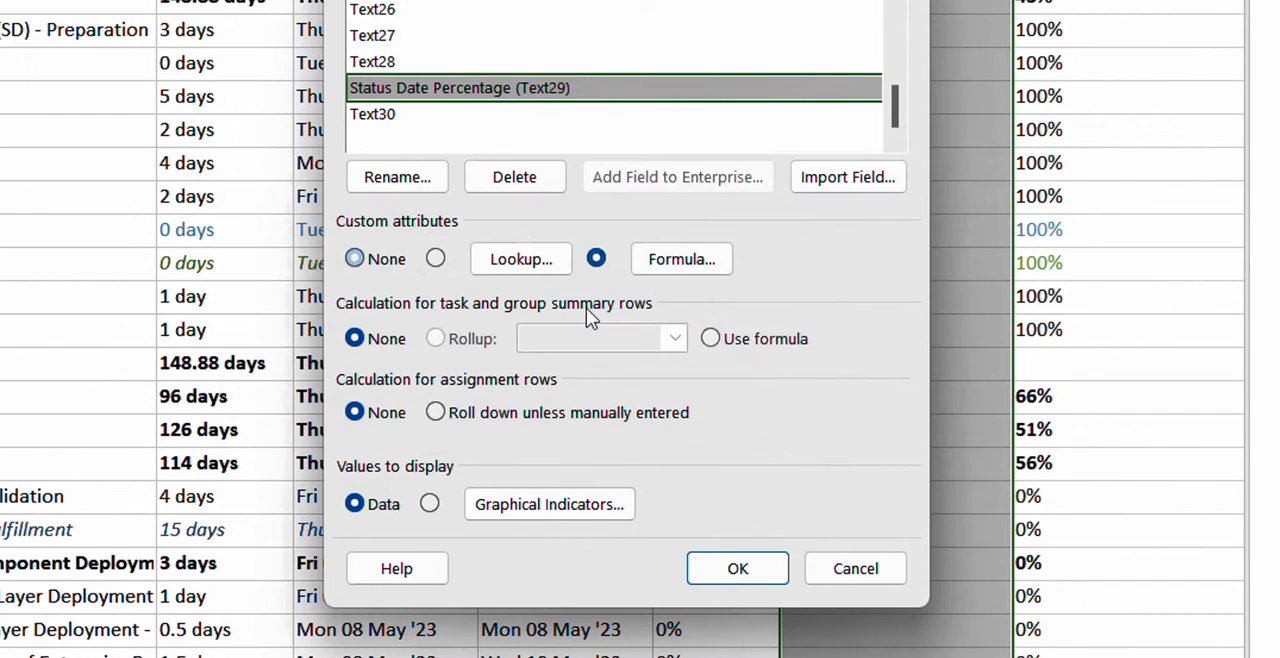
left_click(680, 260)
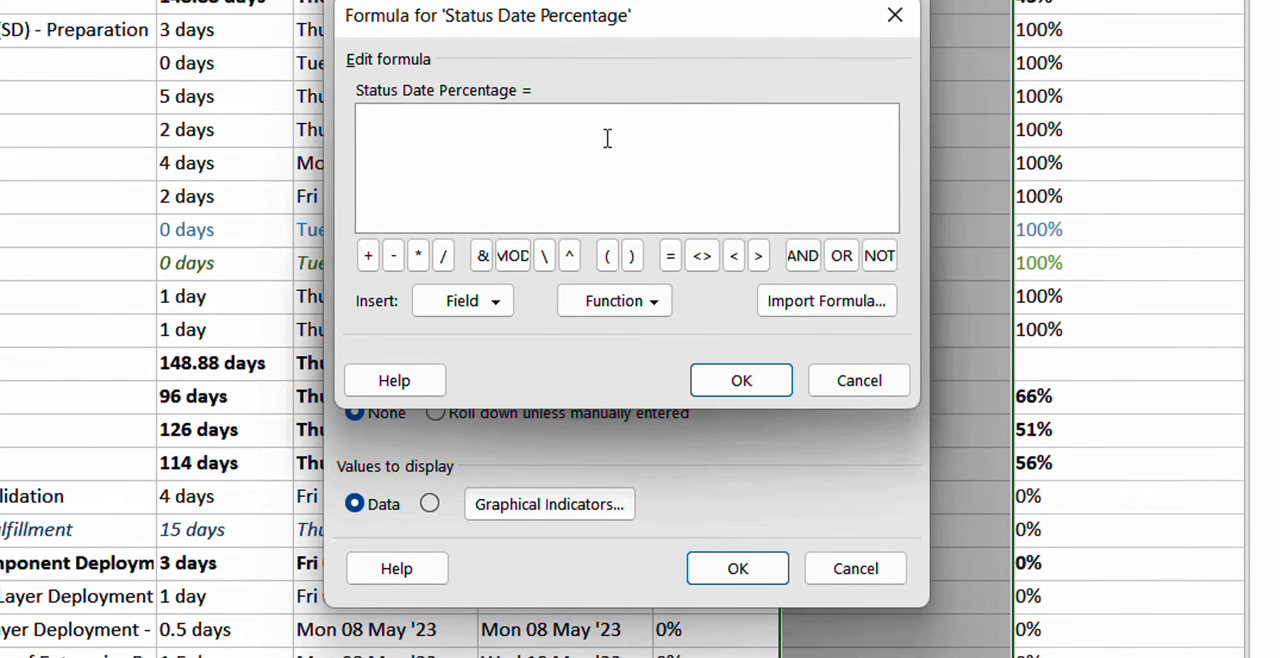
Step: Enter the IIf/ProjDateDiff formula returning 0, 100 or elapsed percent, and save it
type("IIf([Status Date]<[Start],\"0\",IIf([Status Date]>[Finish],\"100\",Int(ProjDateDiff([Start],[Status Date]+1,[Project Calendar])/[Duration]*100))) & \"%\"")
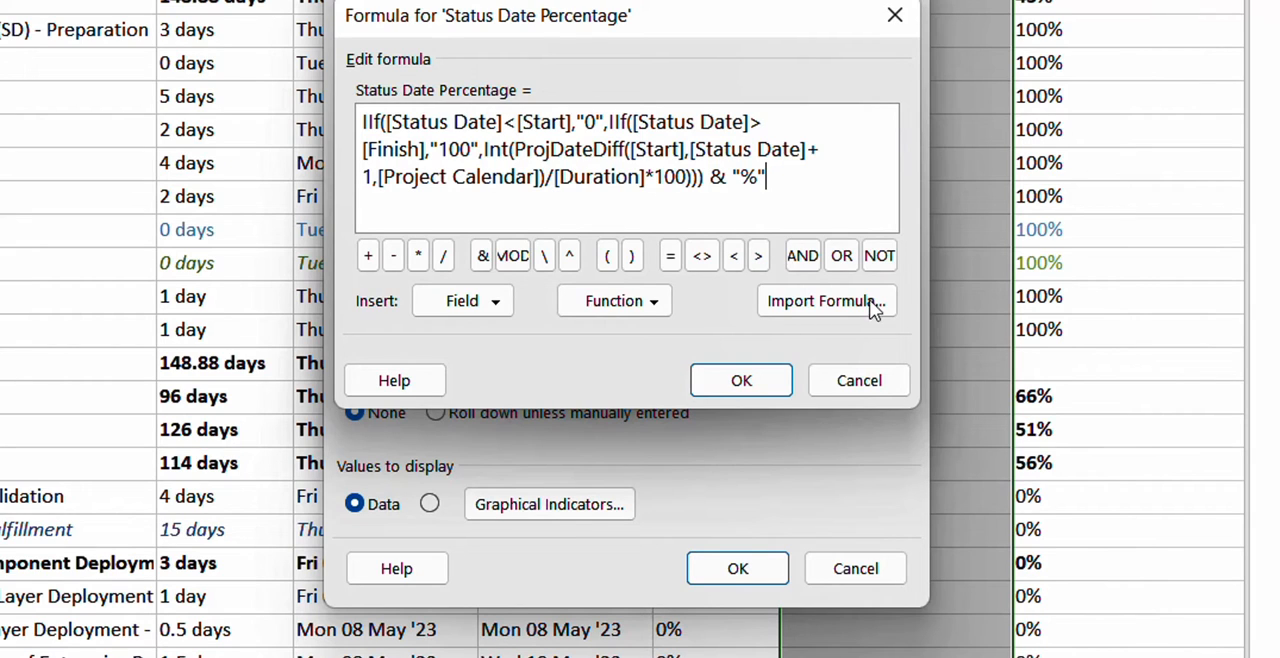
mouse_move(396, 100)
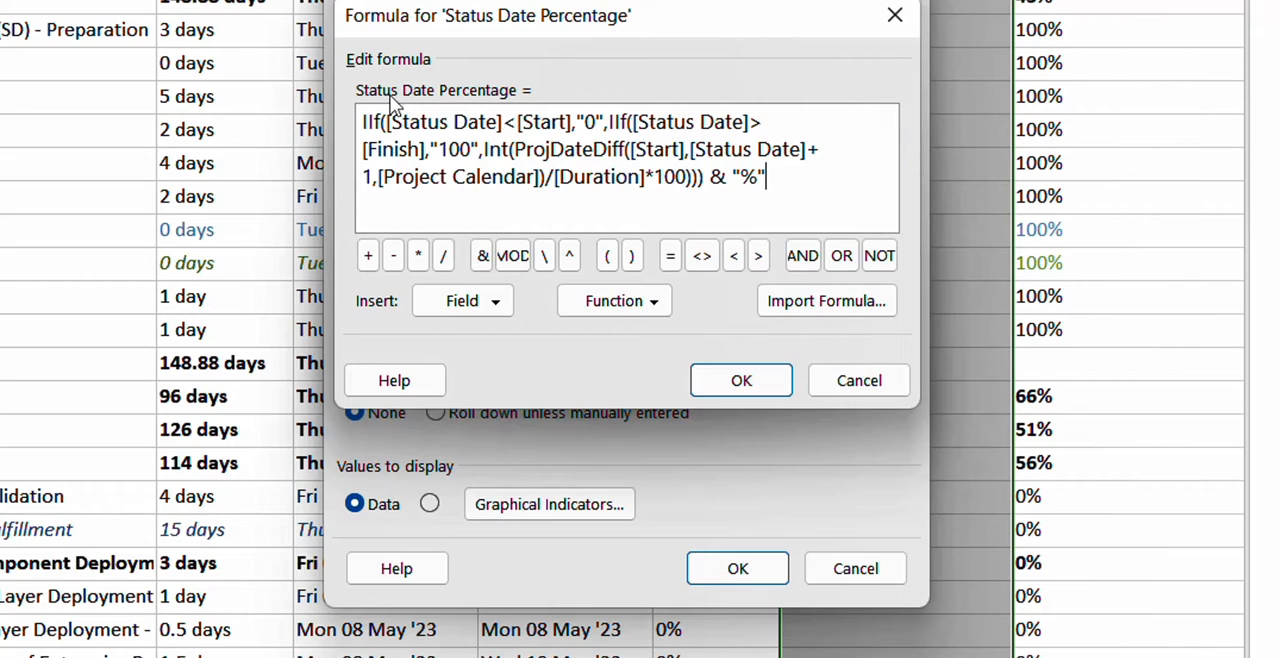
mouse_move(740, 380)
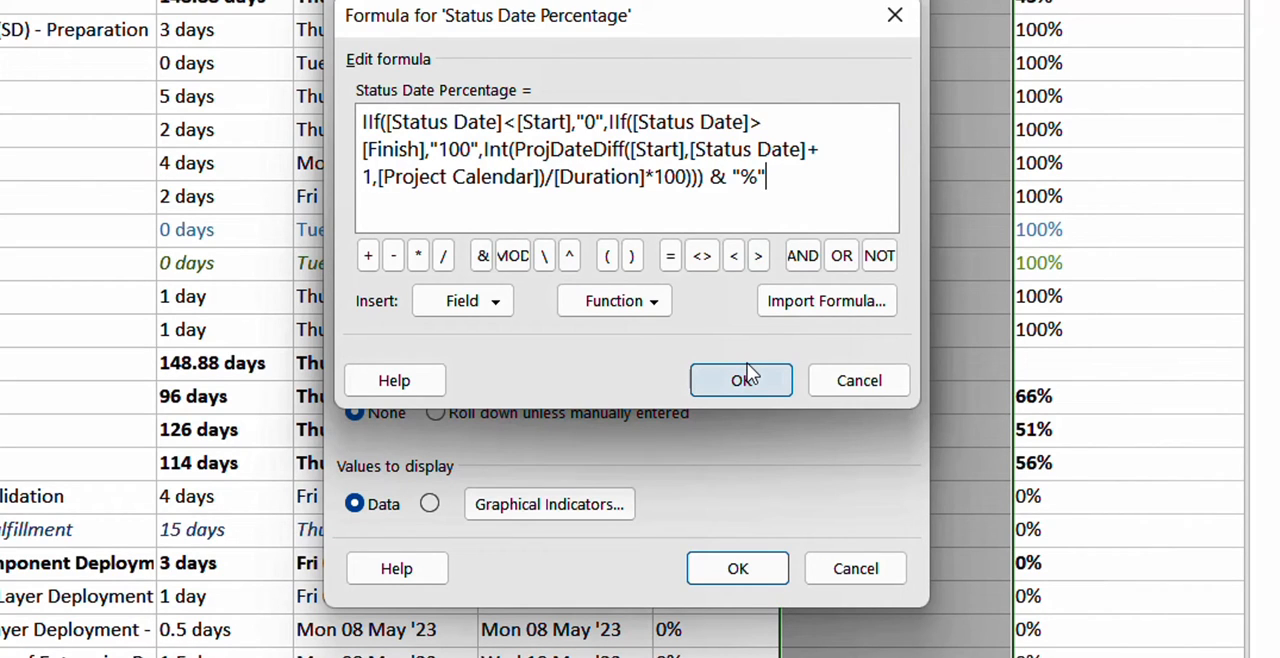
left_click(740, 380)
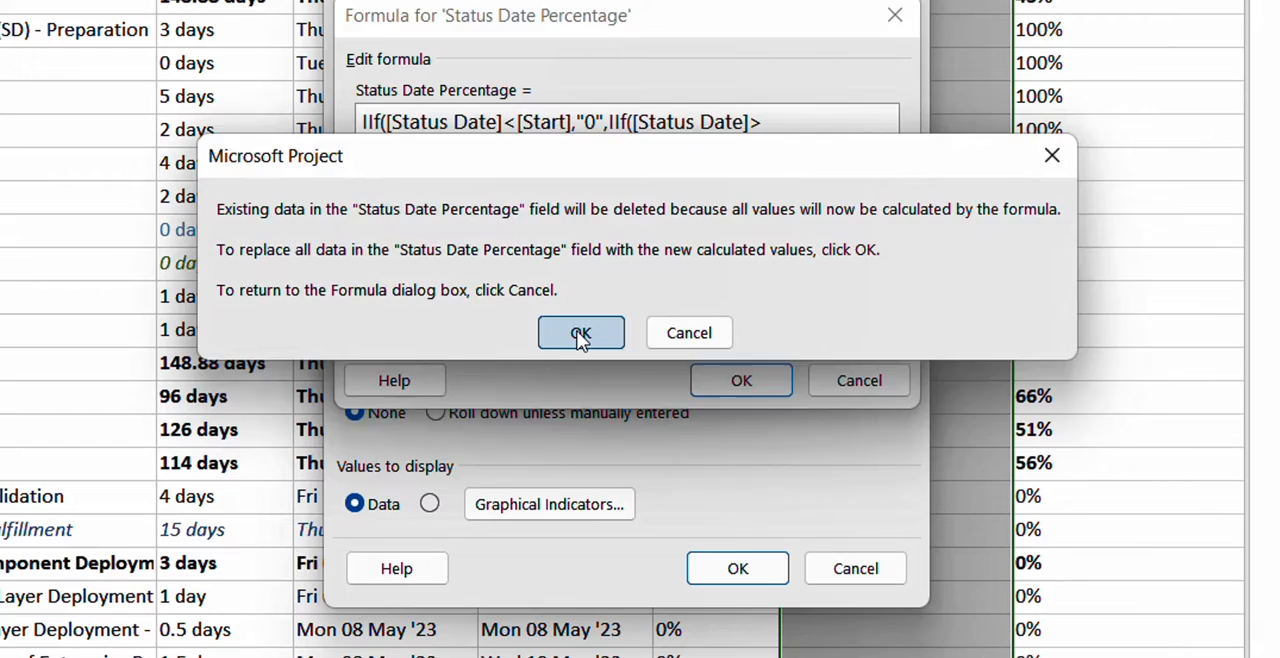
left_click(580, 332)
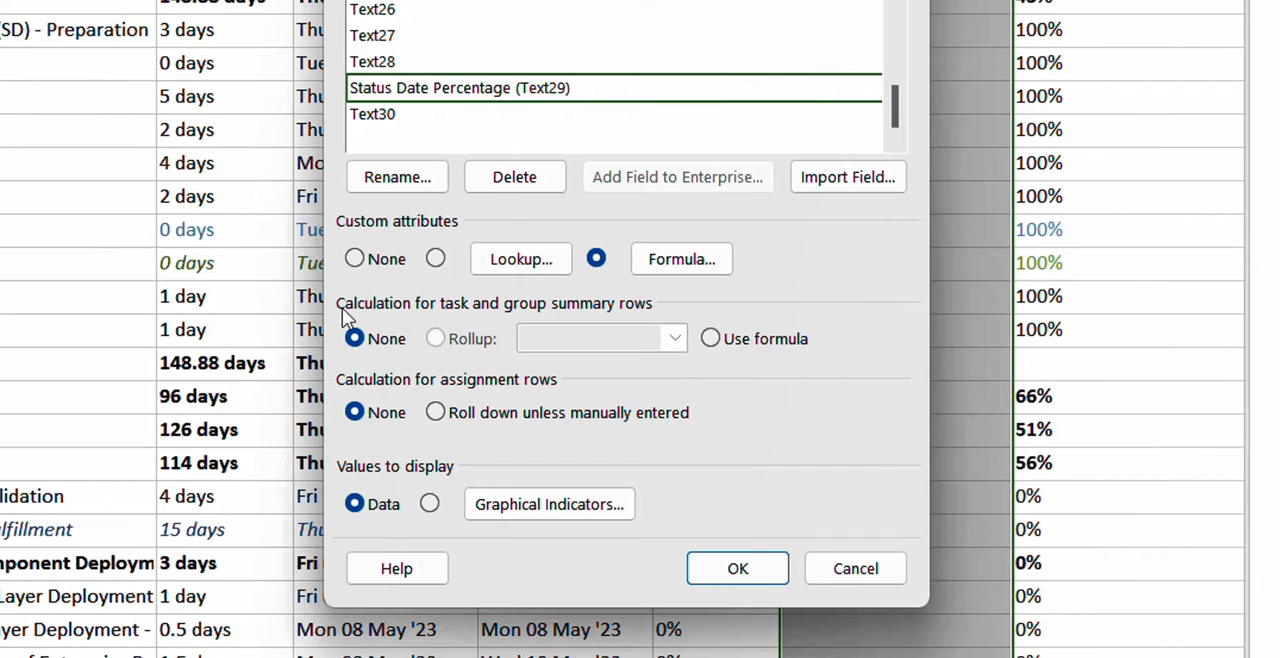
mouse_move(564, 330)
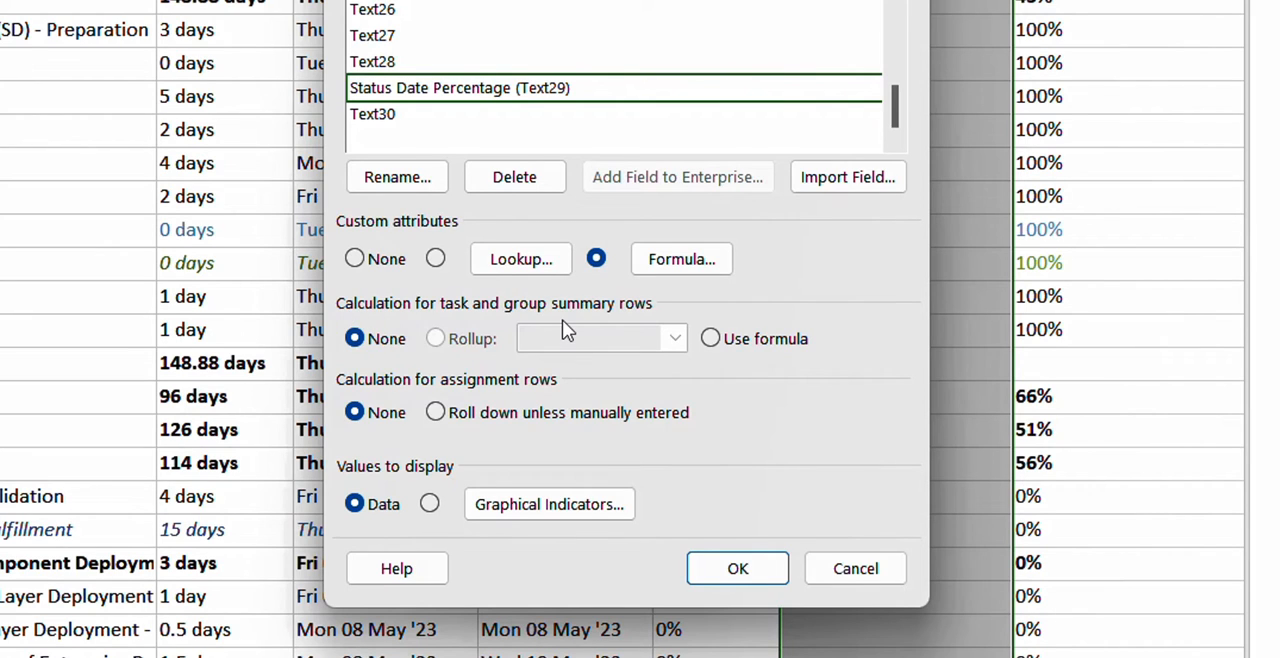
mouse_move(504, 348)
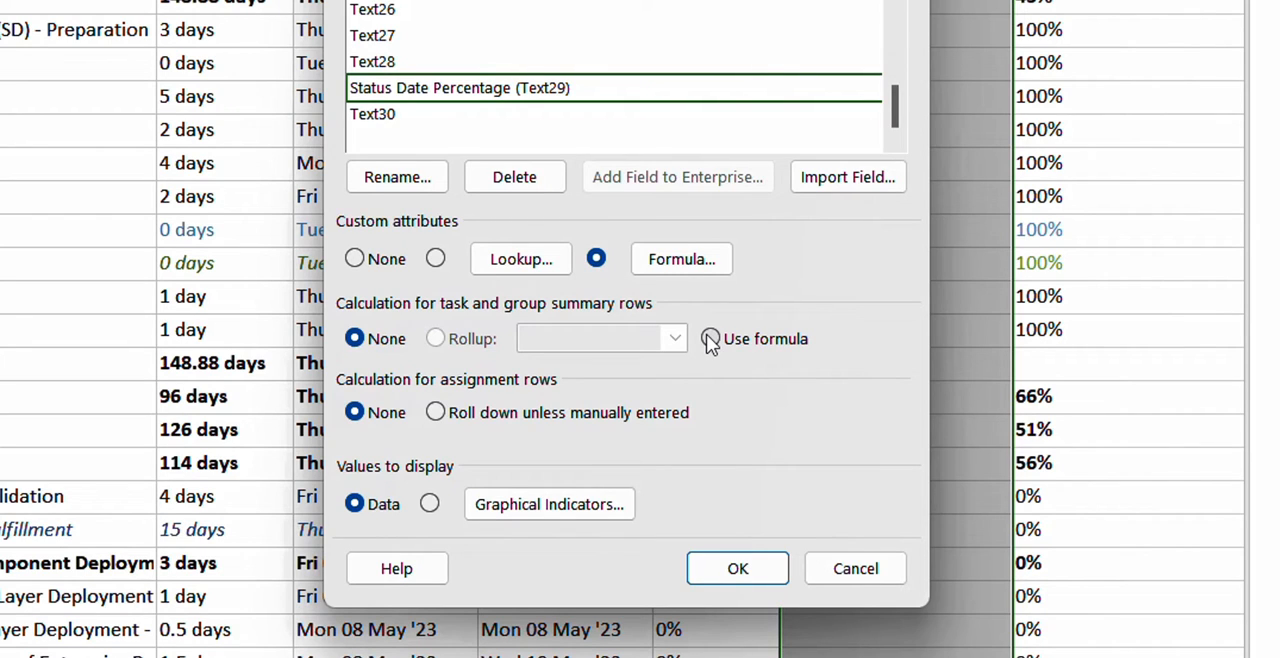
Step: Set task and group summary rows to use the formula as well
left_click(708, 340)
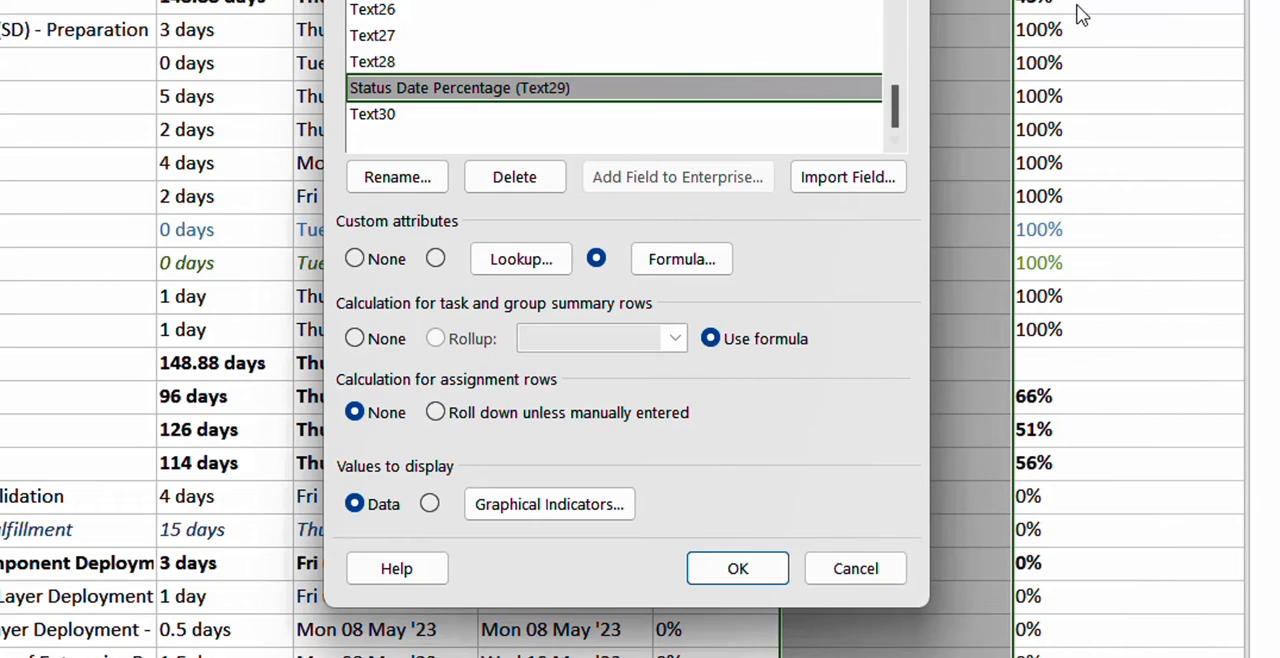
mouse_move(536, 380)
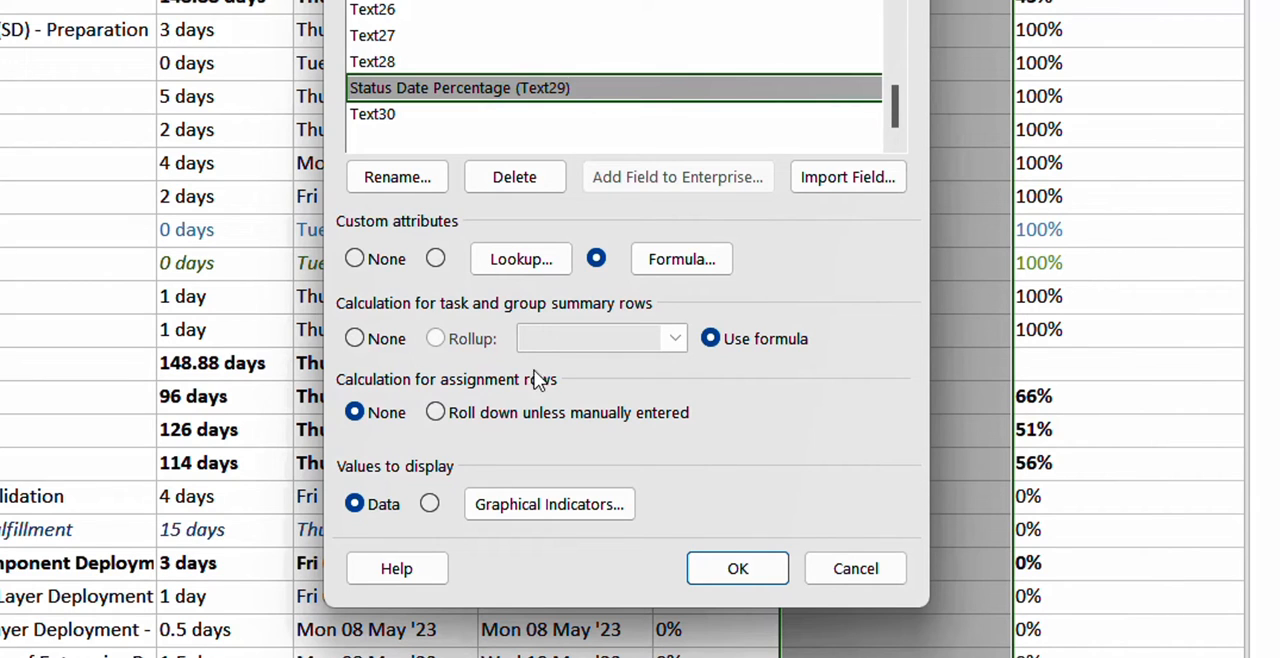
mouse_move(708, 352)
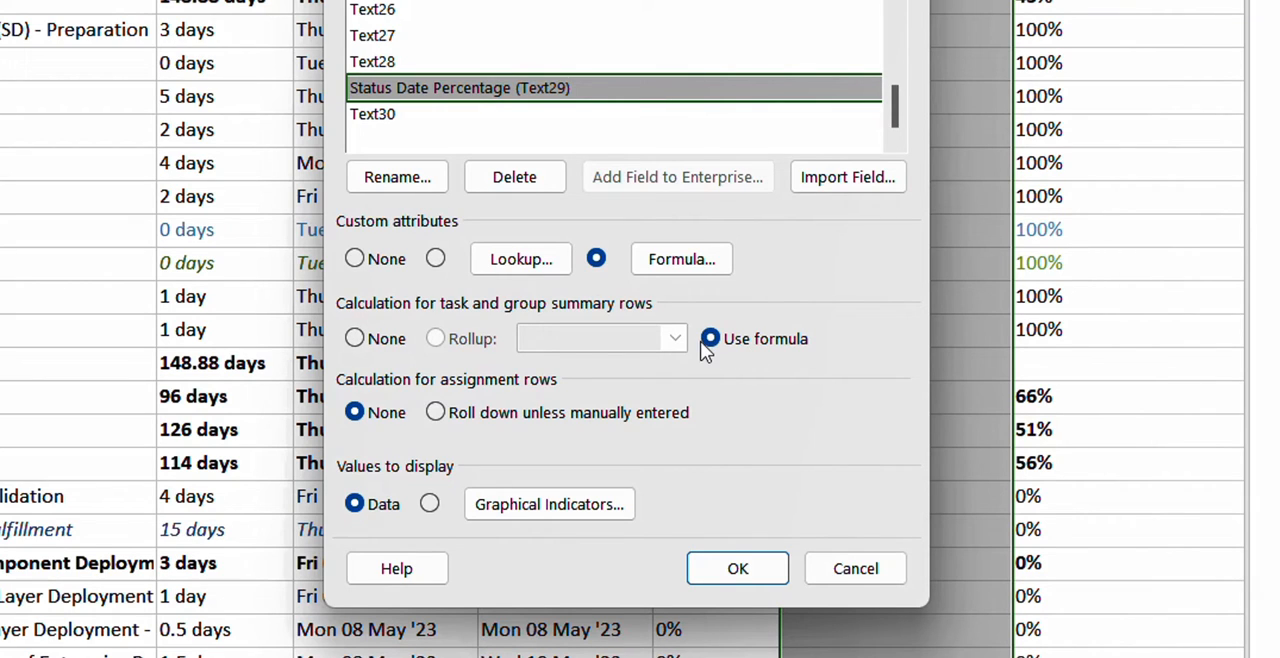
mouse_move(344, 330)
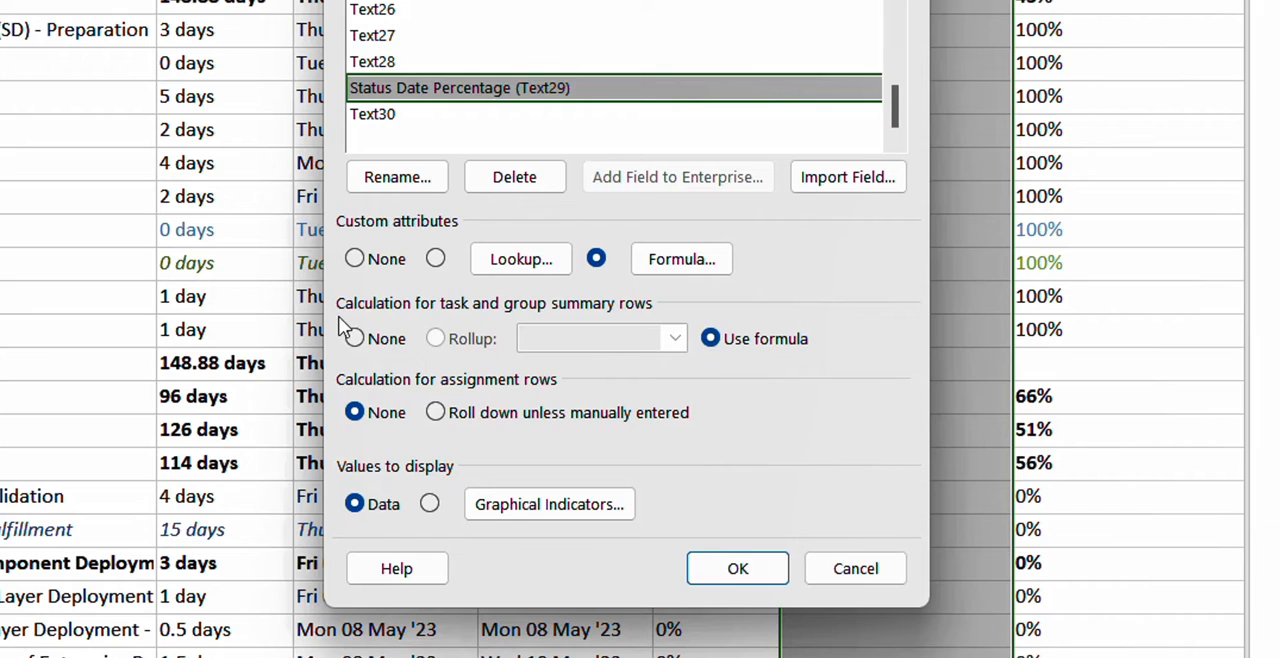
mouse_move(524, 324)
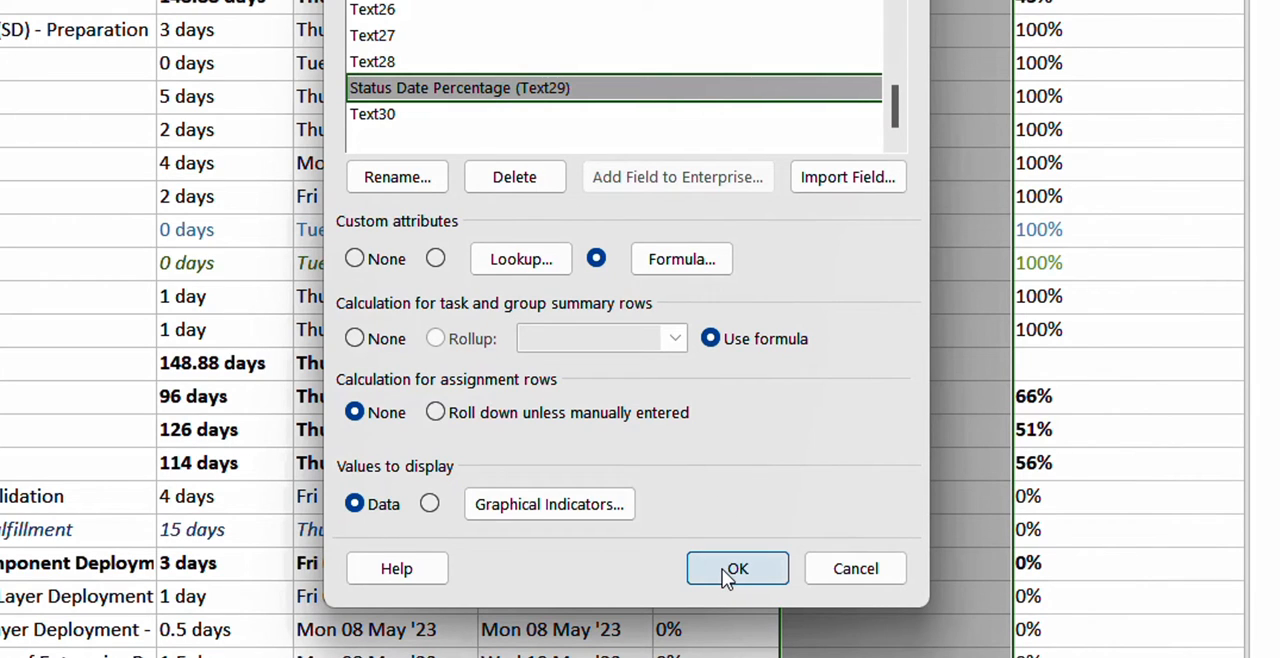
Step: Apply the custom field settings and check Status Date Percentage values down the task table
left_click(736, 568)
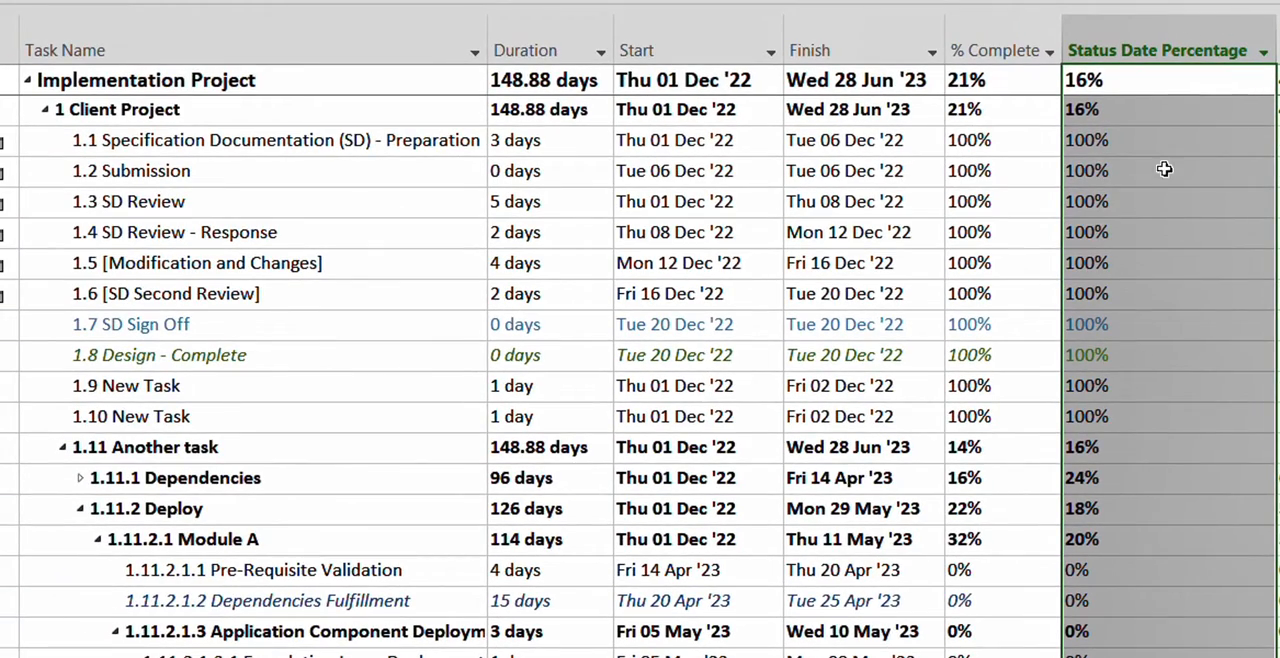
left_click(1168, 108)
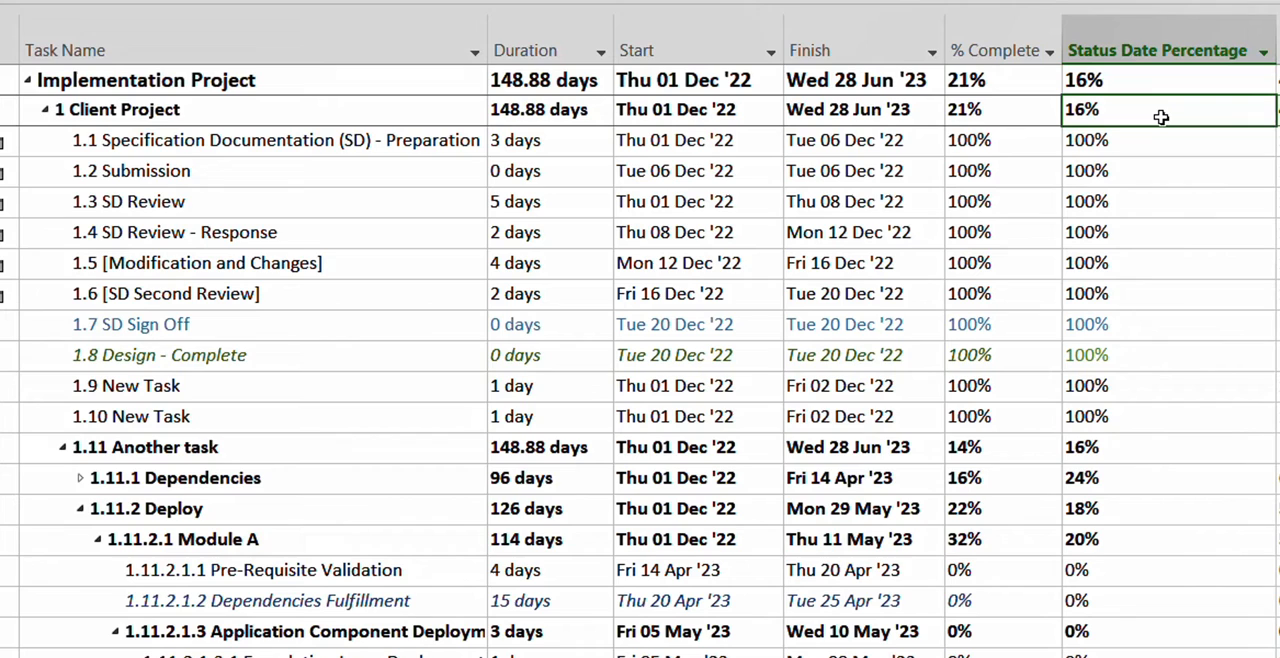
mouse_move(1174, 194)
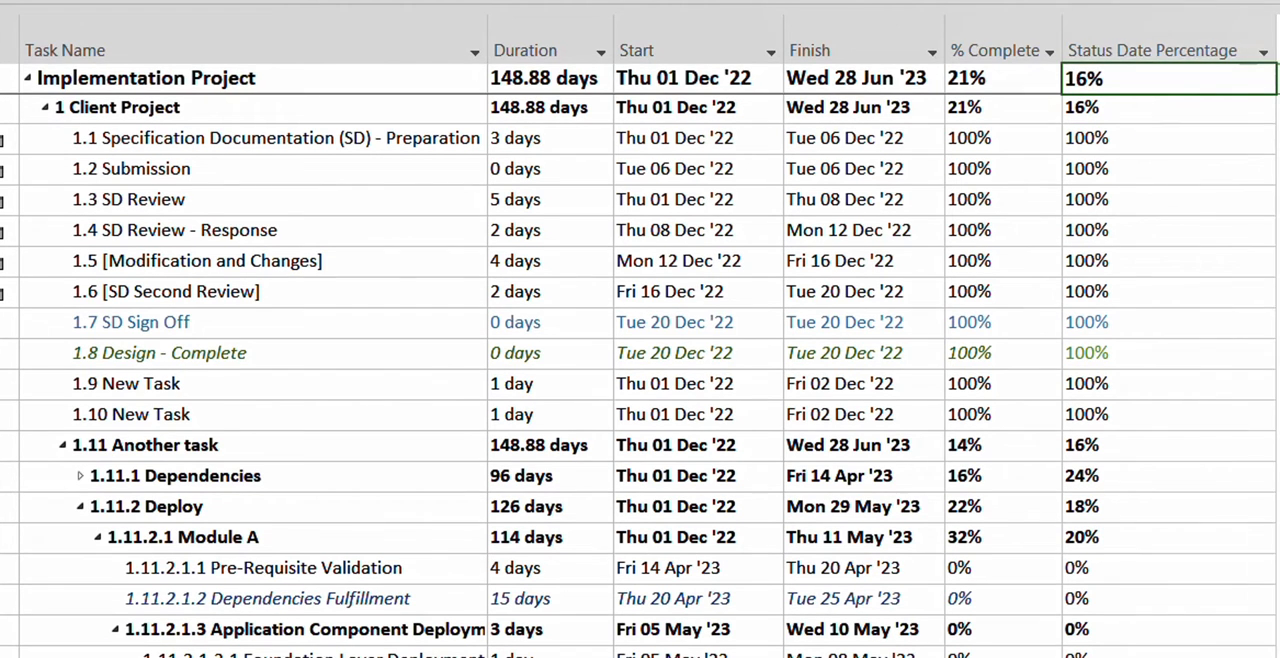
left_click(1160, 50)
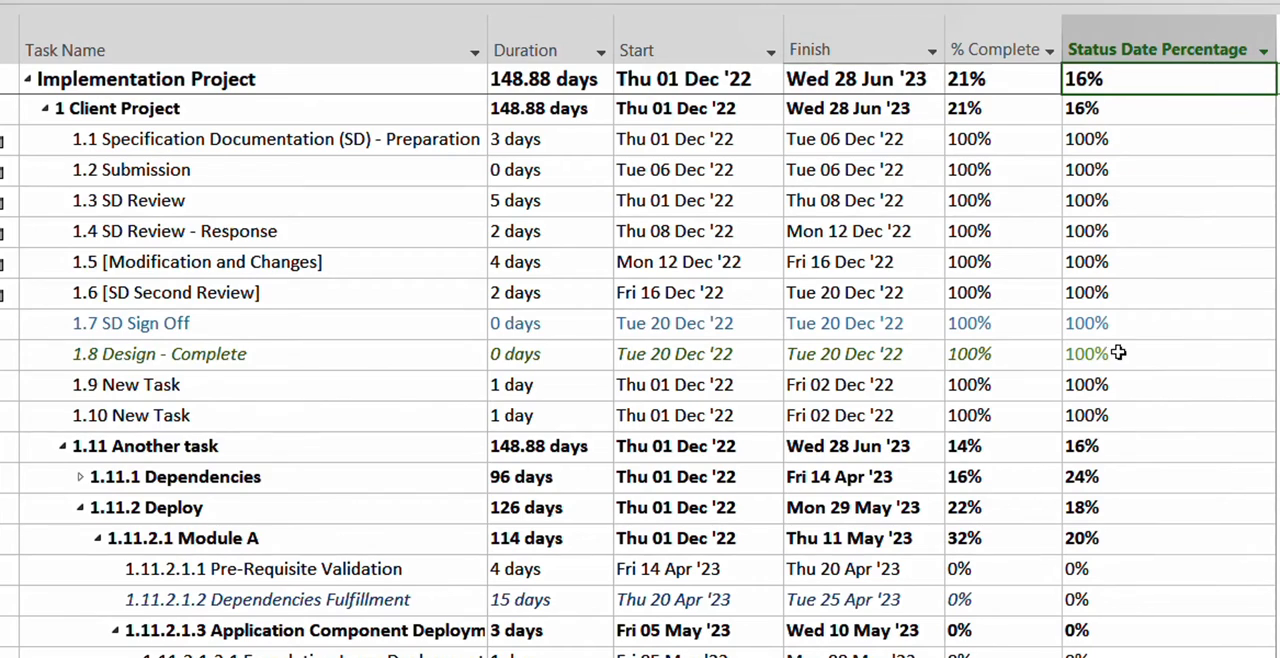
mouse_move(1136, 152)
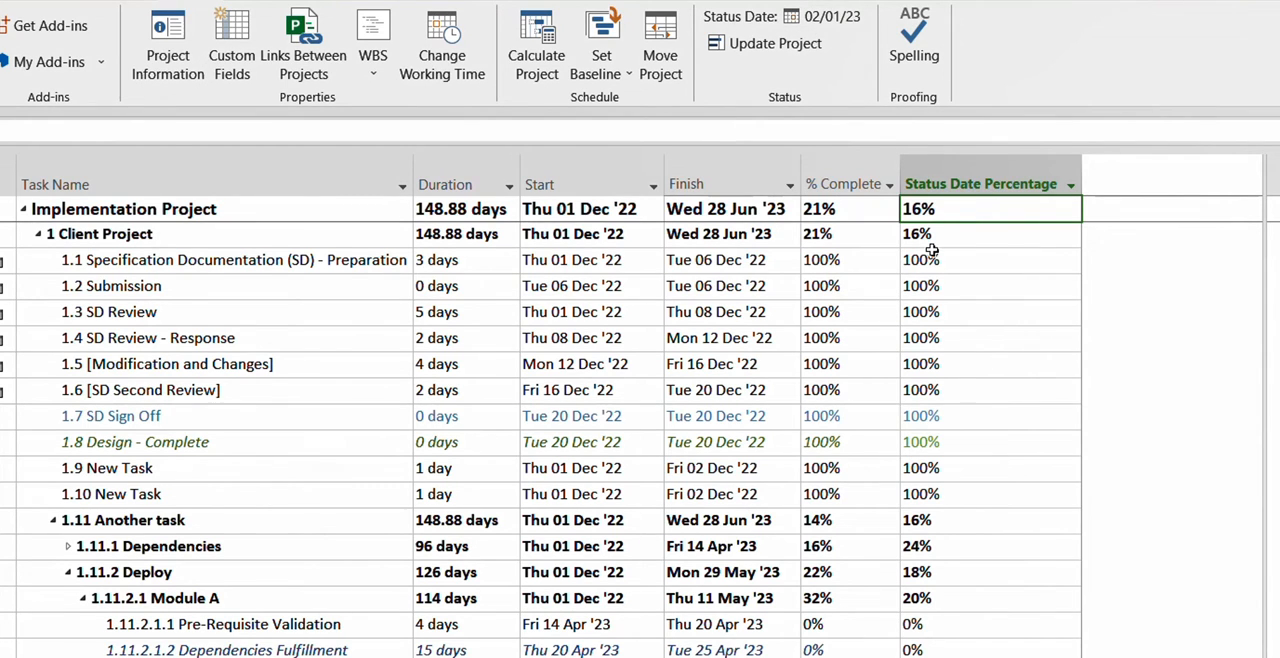
mouse_move(944, 390)
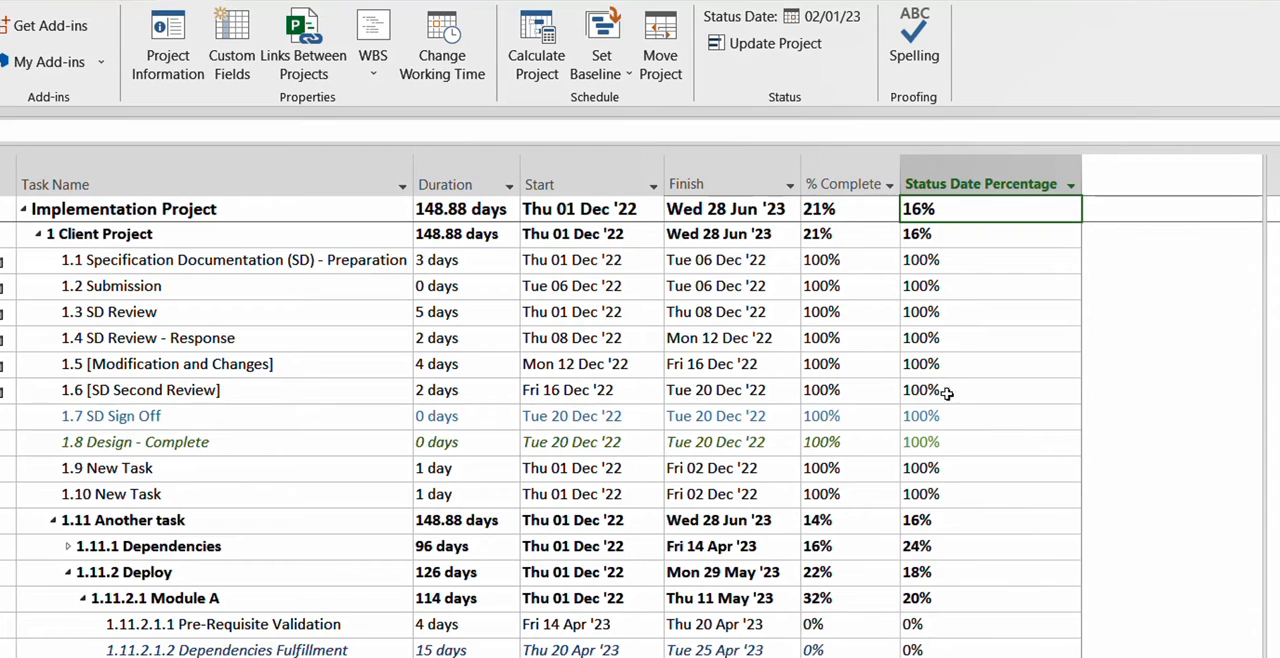
mouse_move(952, 558)
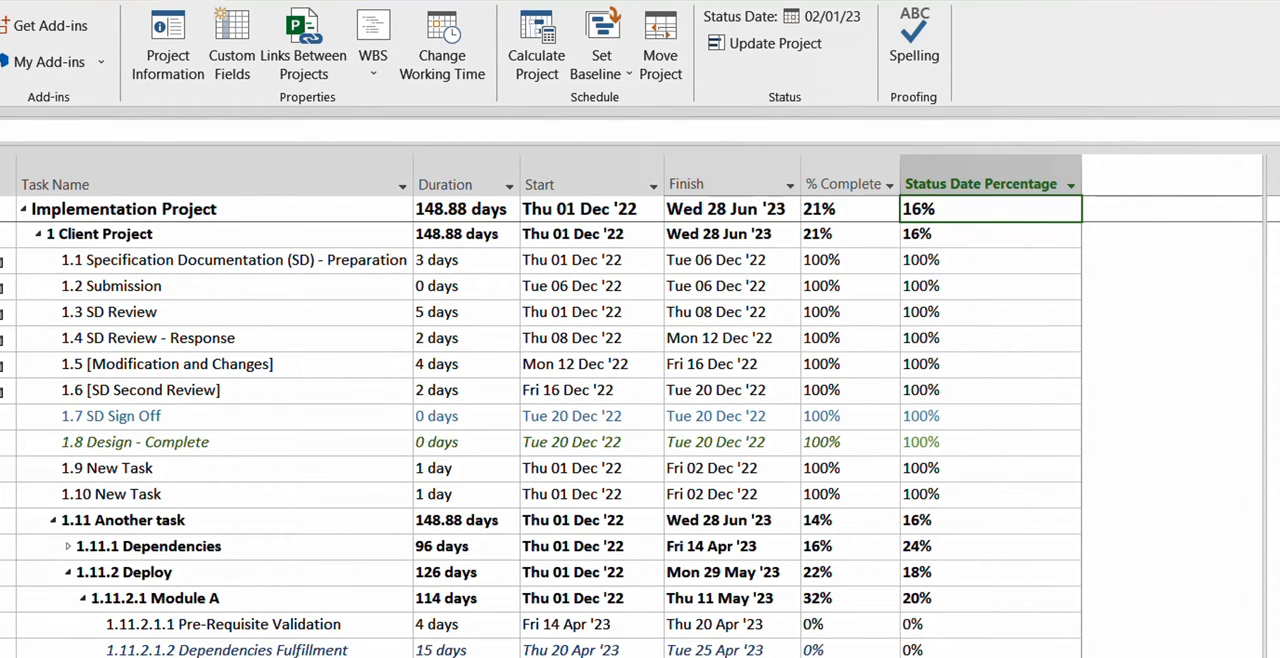
scroll("down", 3)
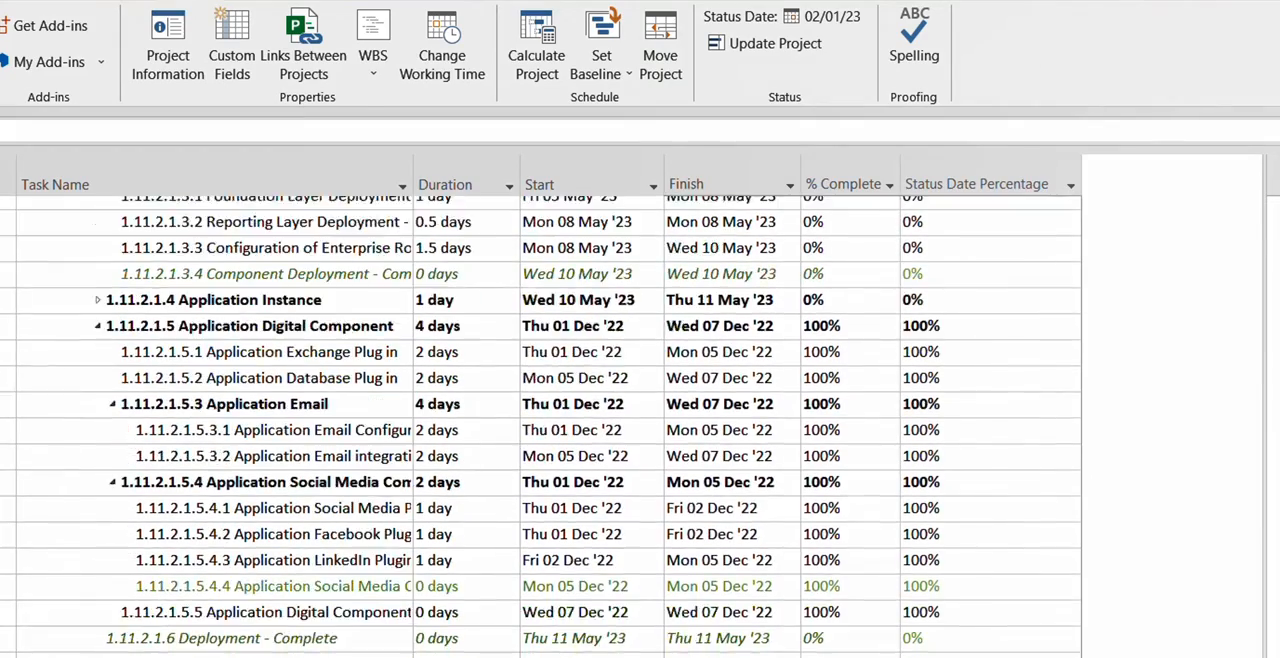
scroll("down", 3)
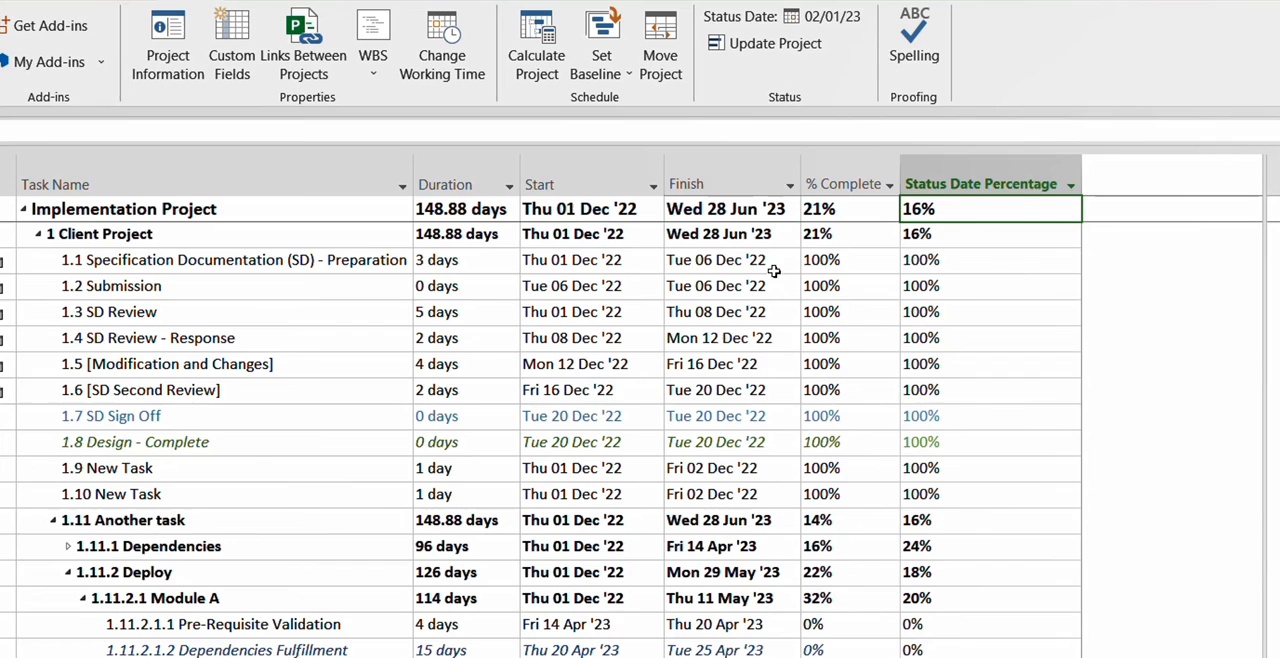
mouse_move(956, 628)
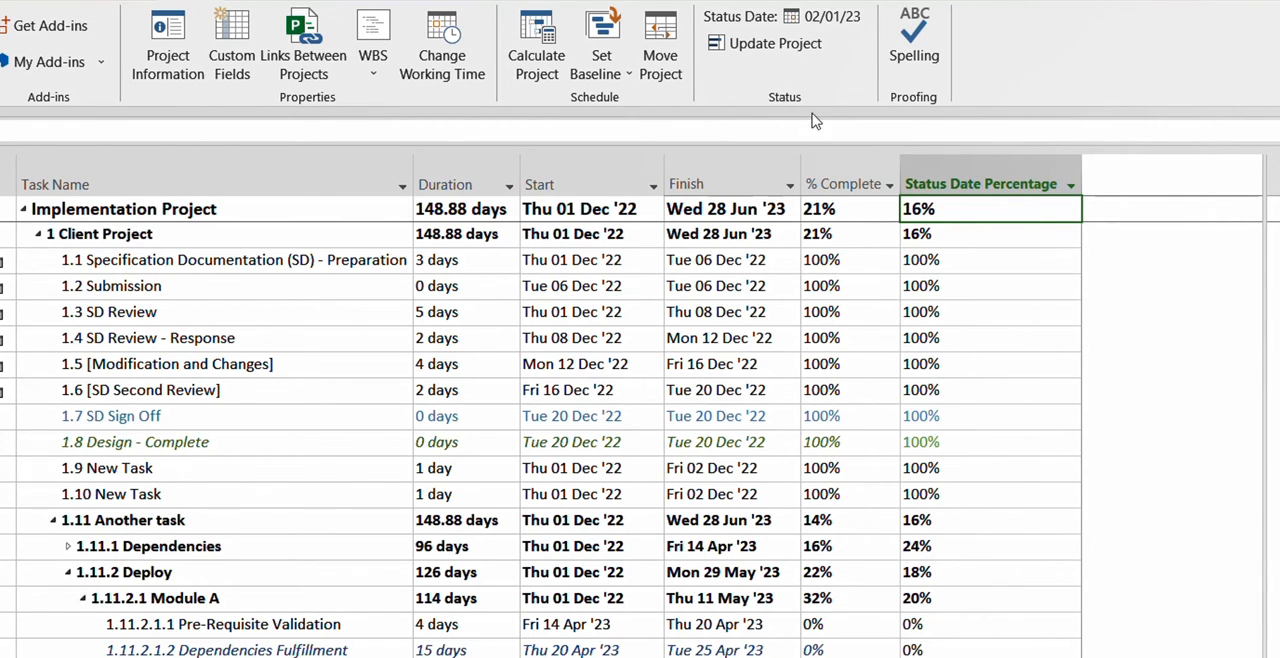
Step: Change the project status date to 17 April 2023, giving 66% for the project
left_click(580, 624)
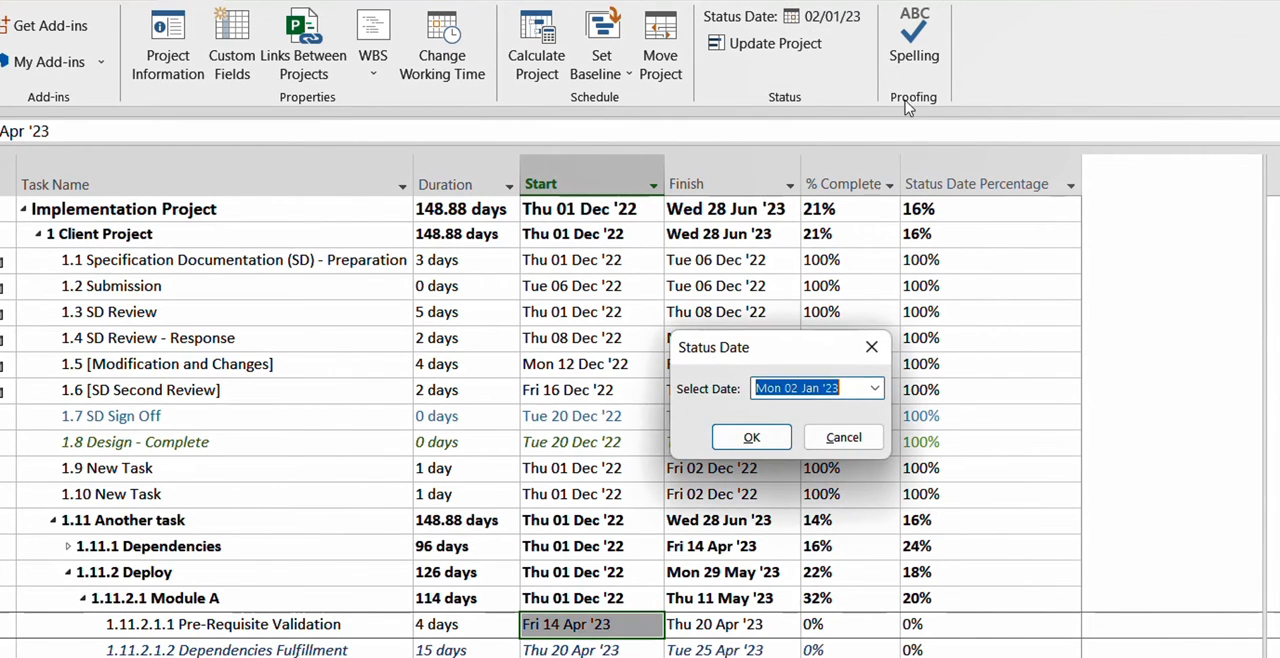
left_click(872, 388)
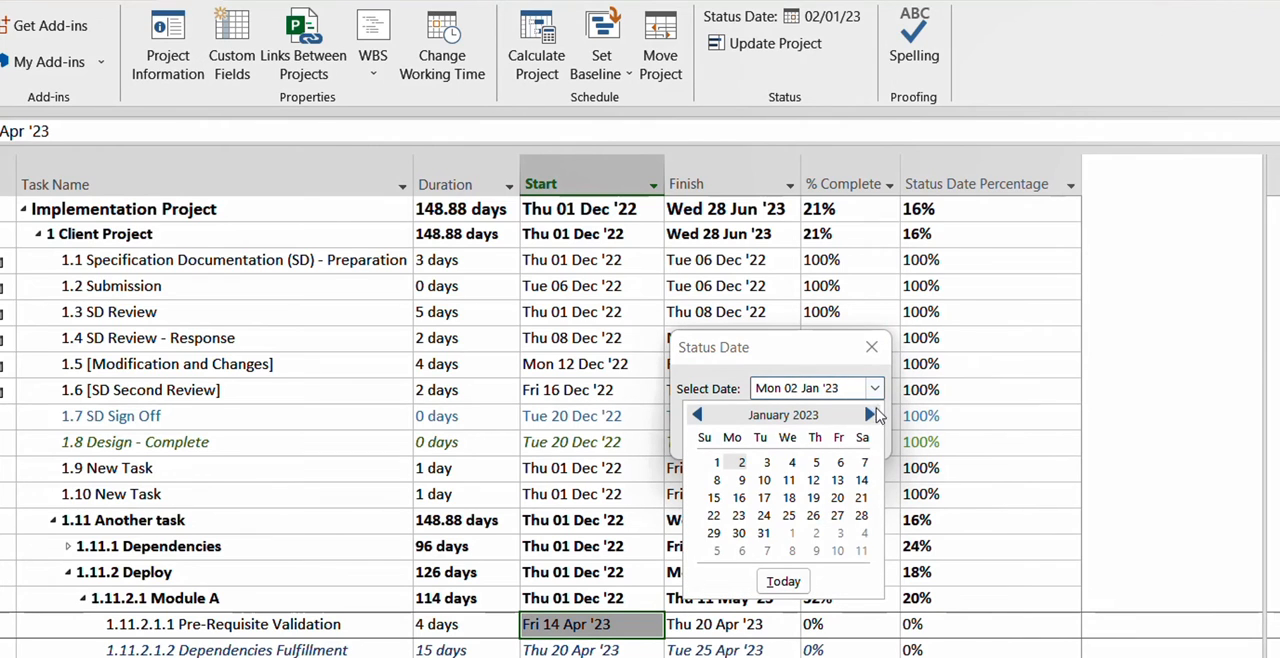
left_click(872, 414)
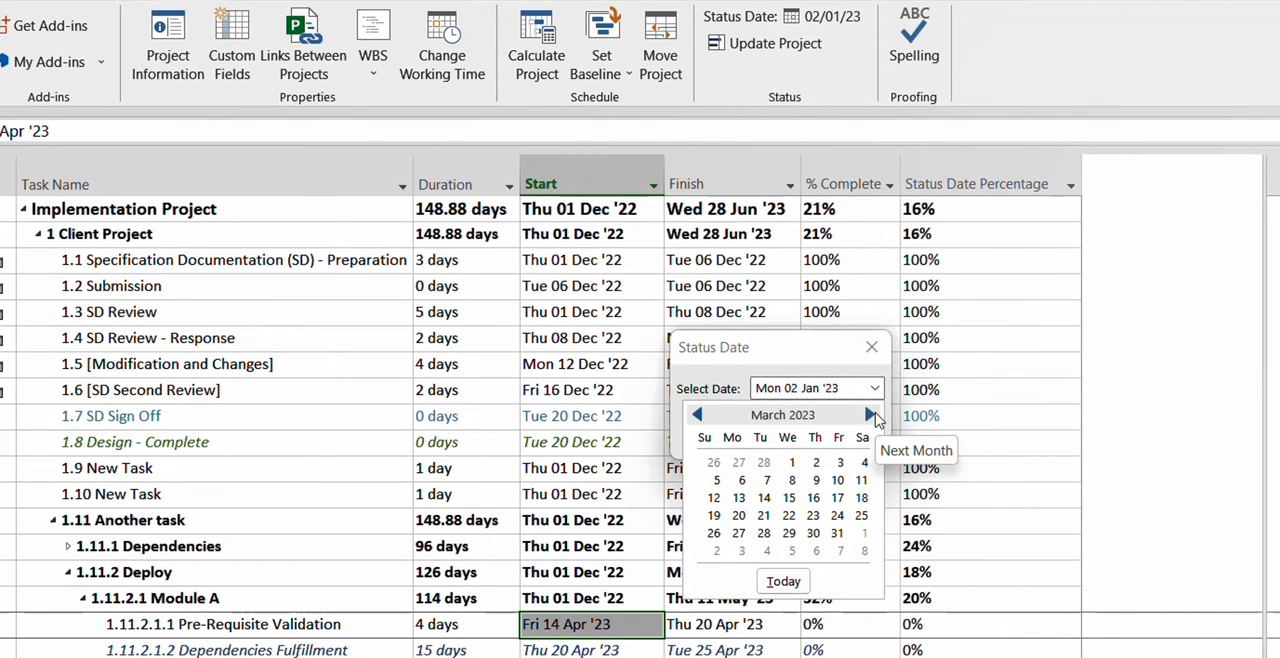
left_click(870, 416)
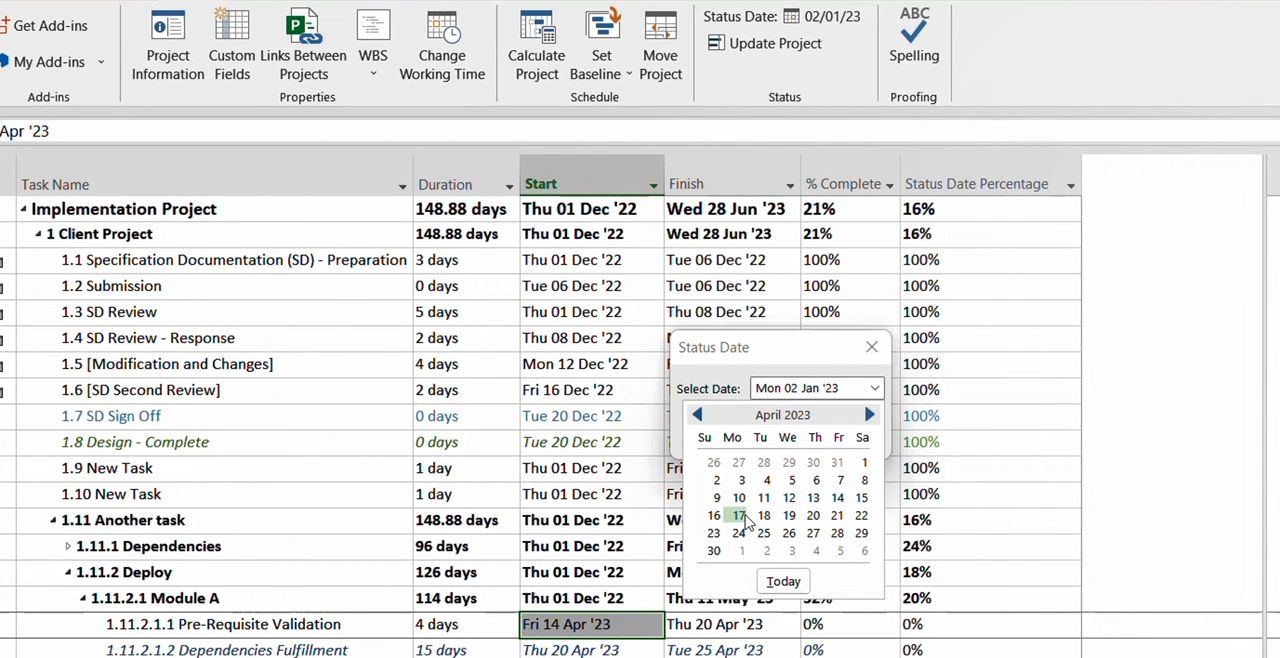
left_click(738, 516)
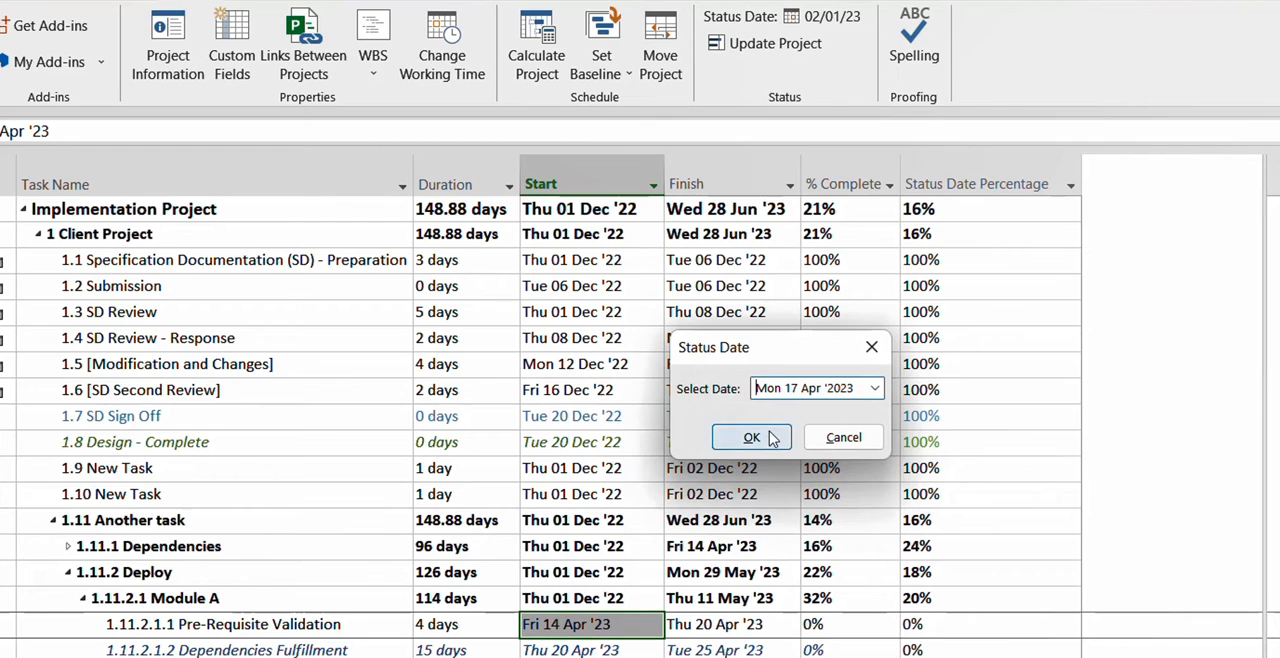
left_click(752, 436)
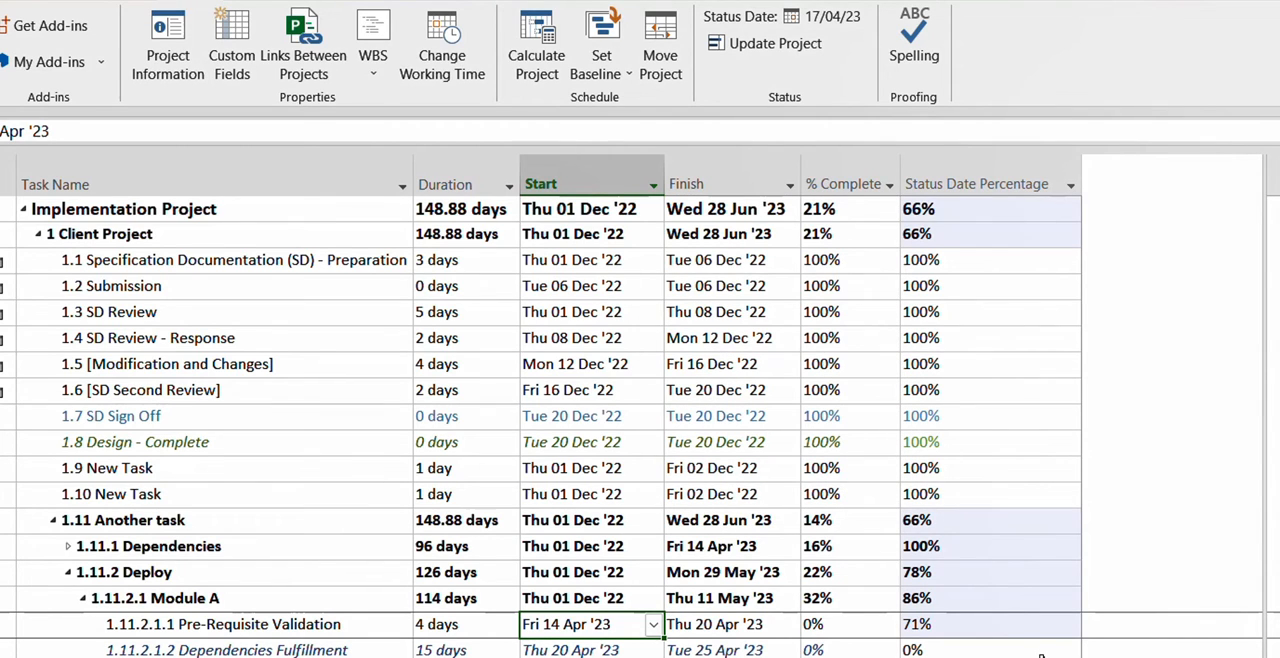
mouse_move(956, 520)
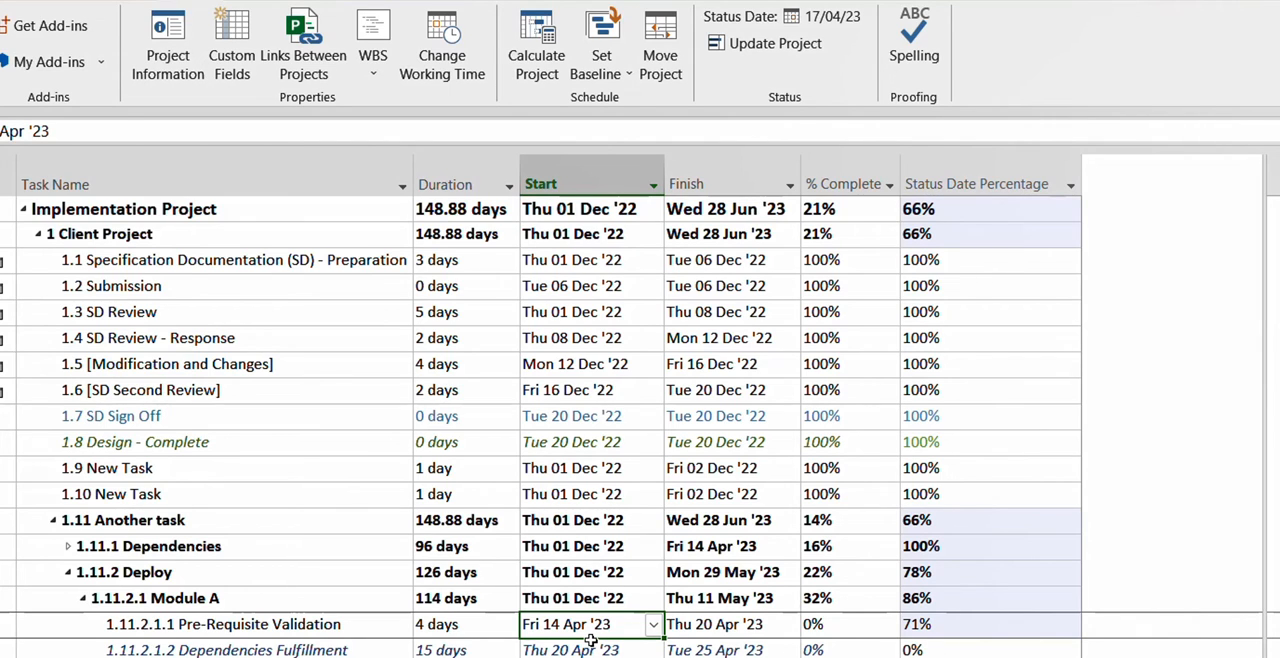
mouse_move(960, 618)
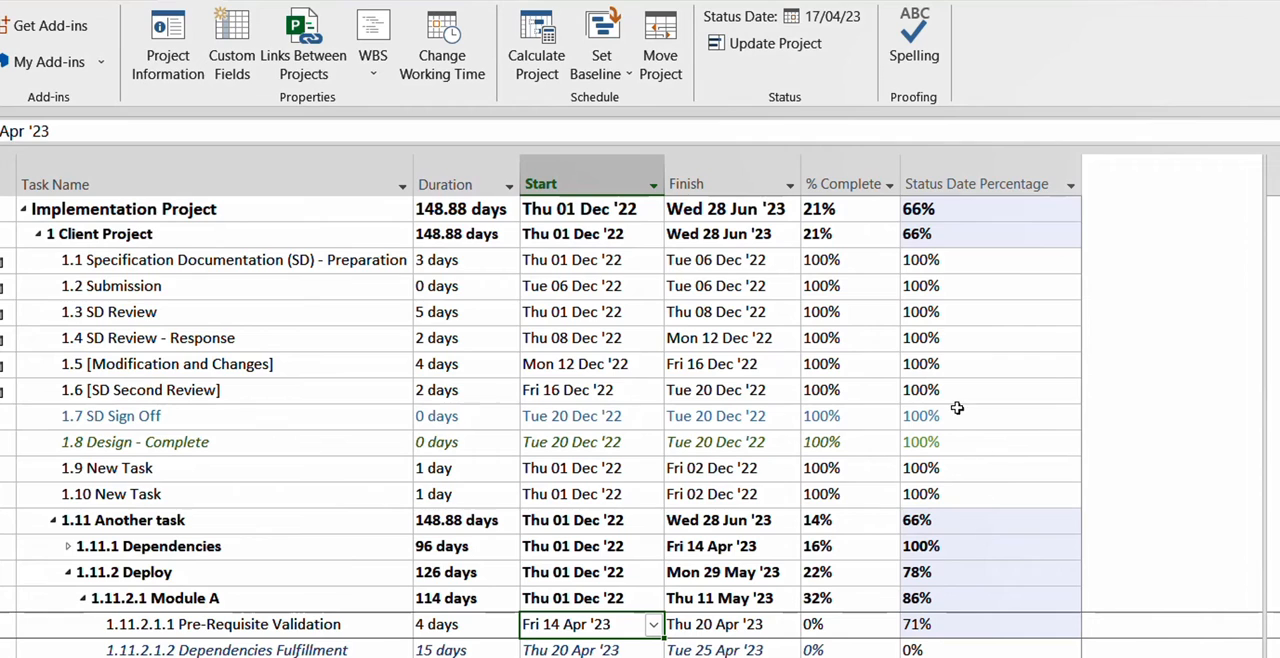
mouse_move(984, 470)
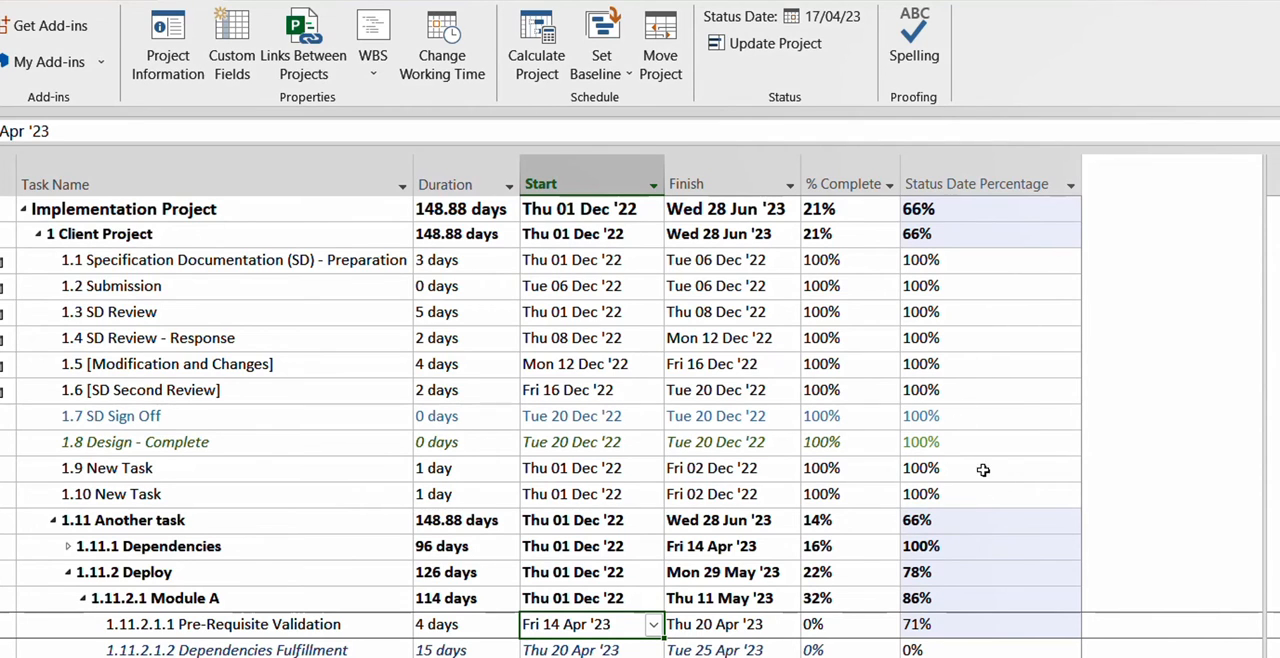
mouse_move(760, 10)
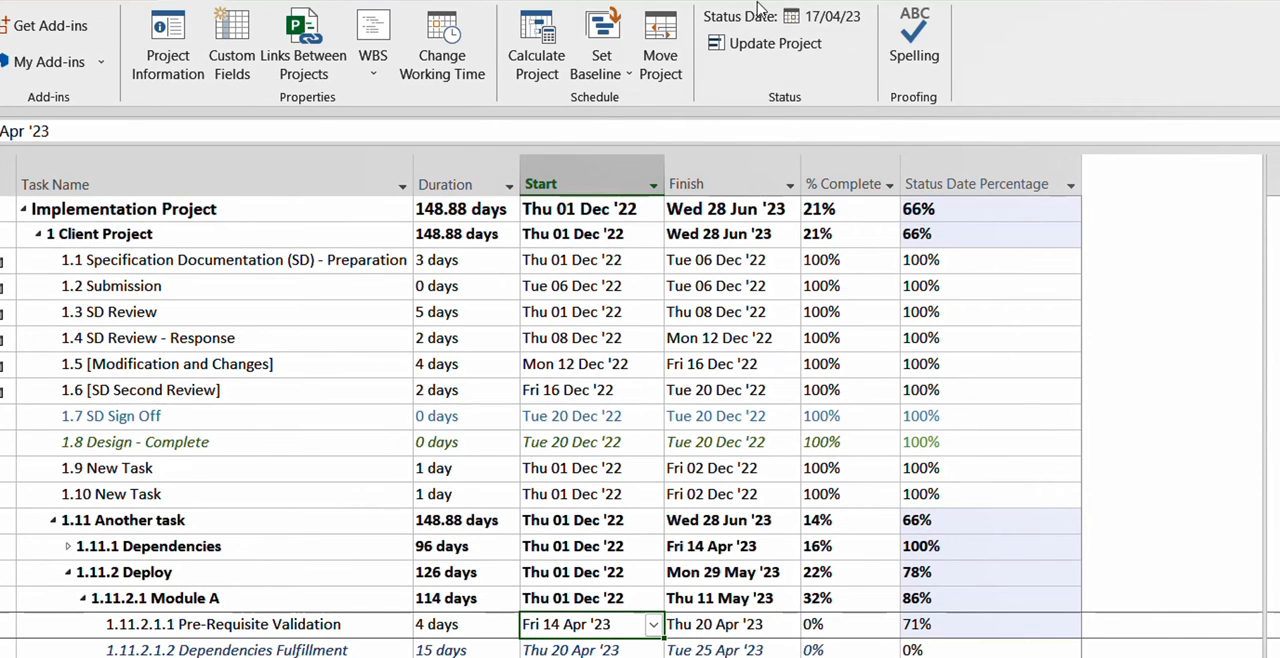
mouse_move(832, 16)
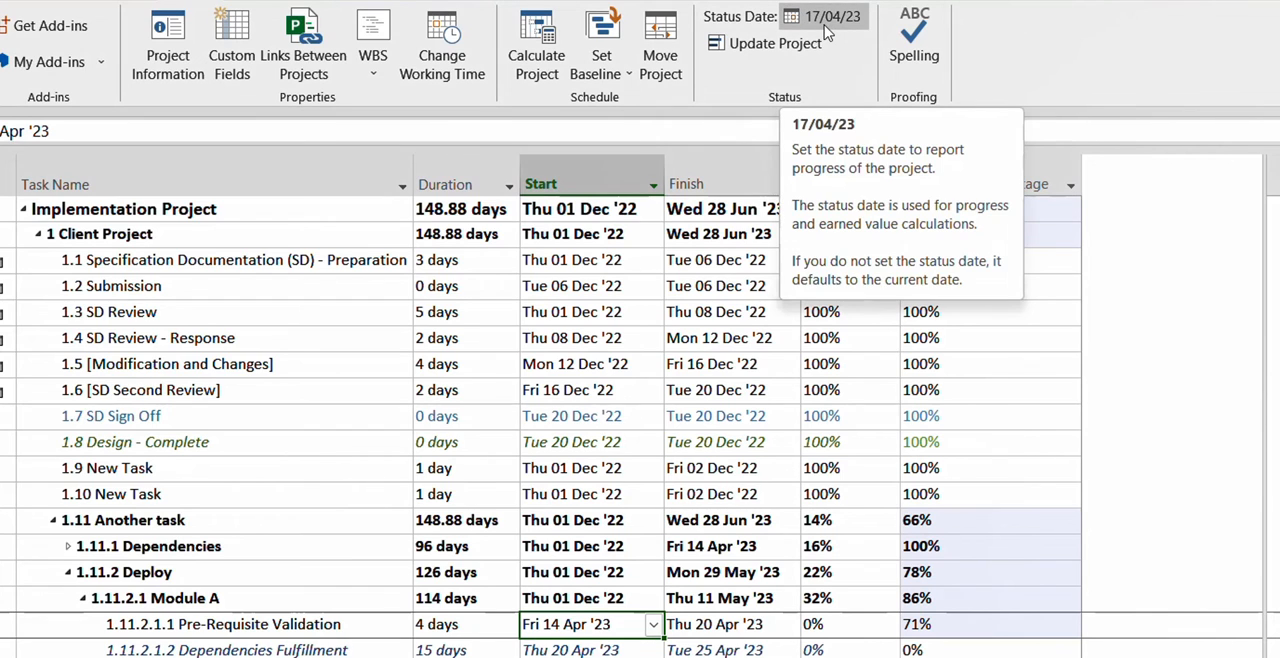
Step: Set the status date to 31 December 2022, then 9 December 2022, dropping the project to 4%
left_click(822, 16)
type("Sat 31 Dec '2022")
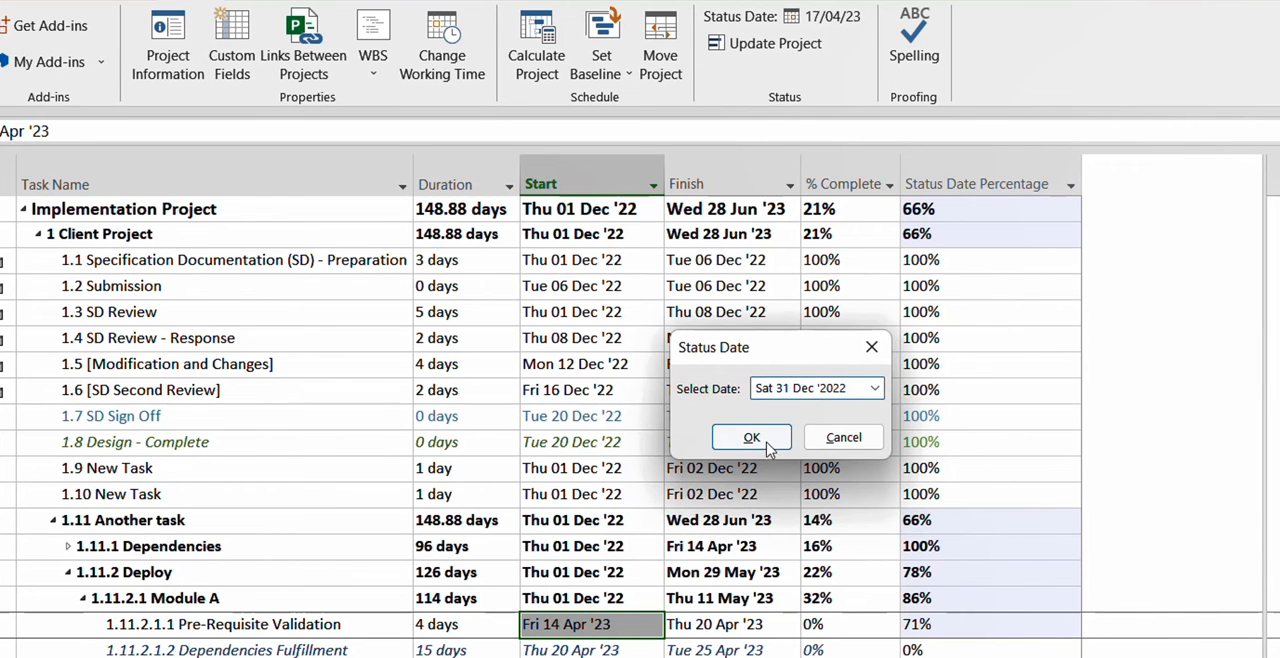
left_click(752, 436)
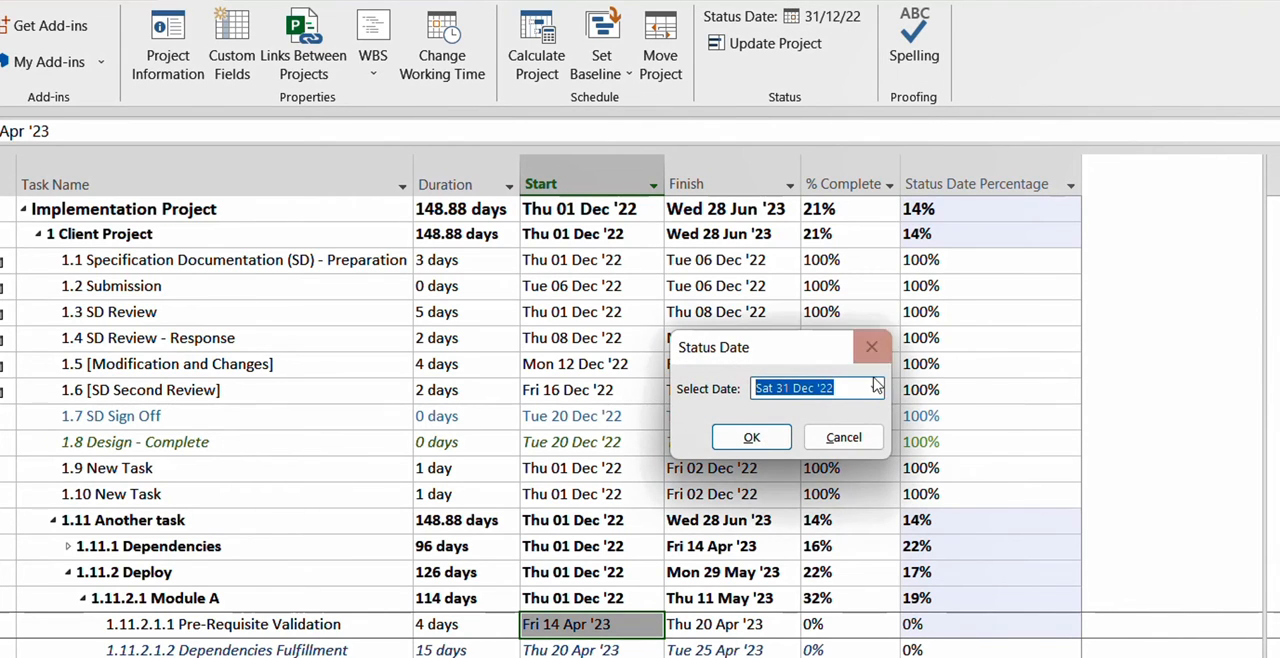
left_click(868, 388)
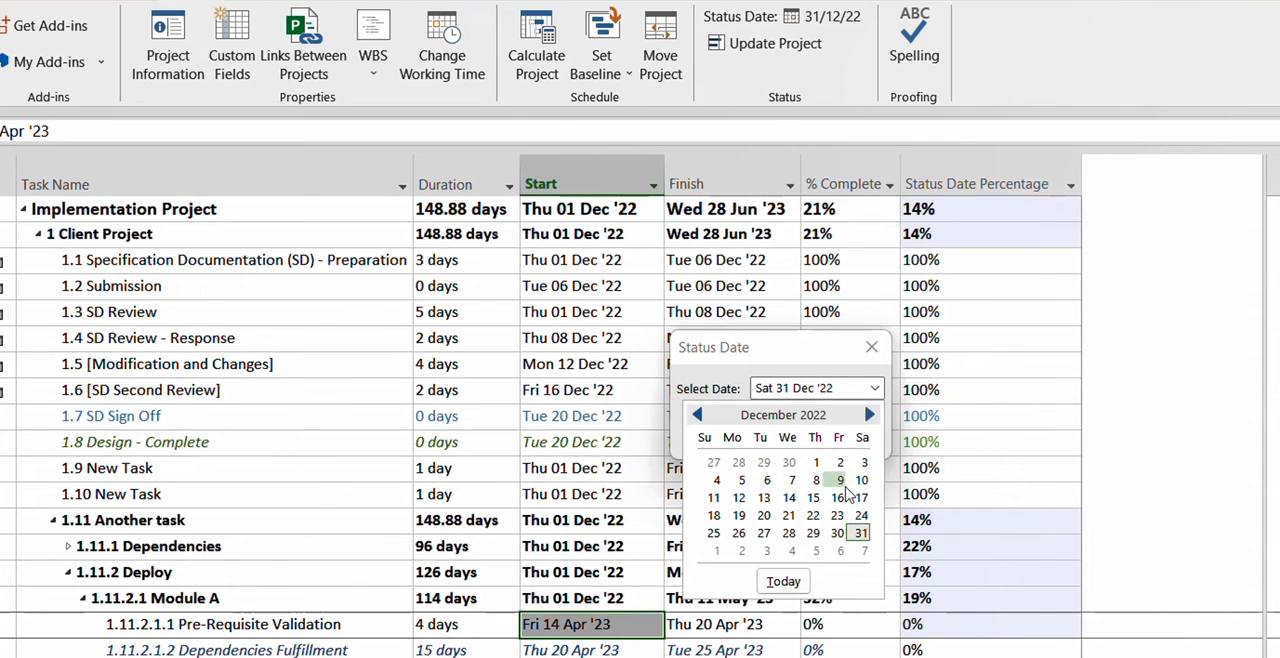
left_click(840, 480)
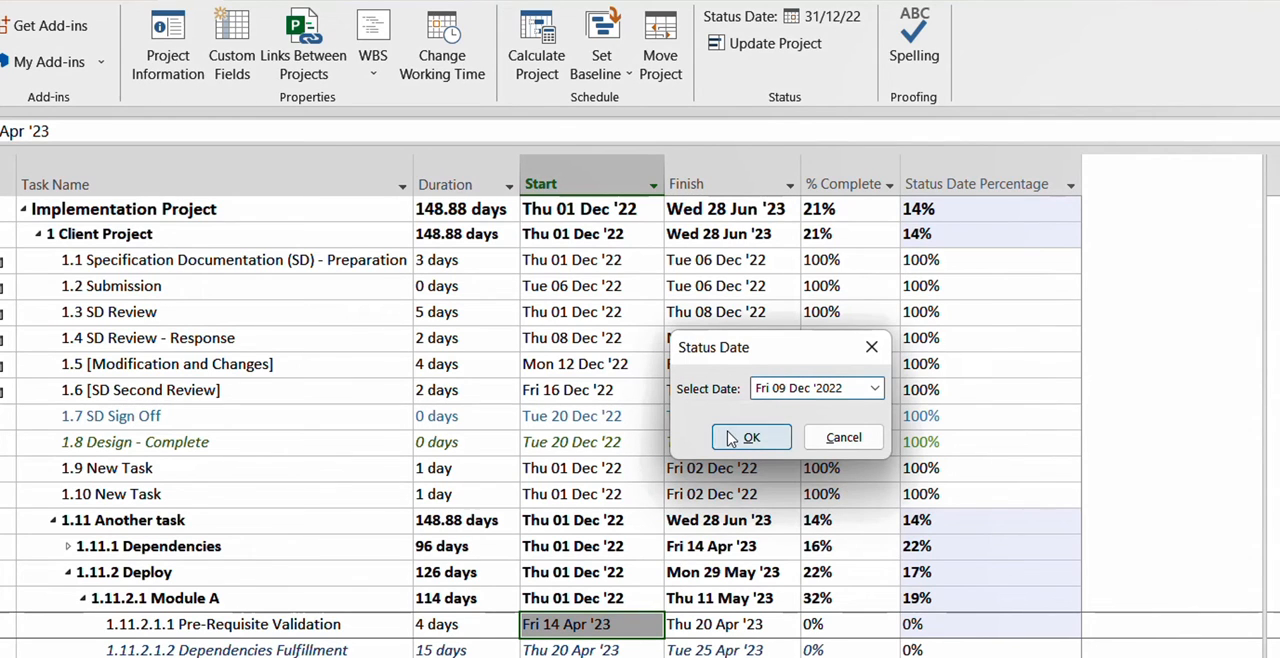
left_click(752, 436)
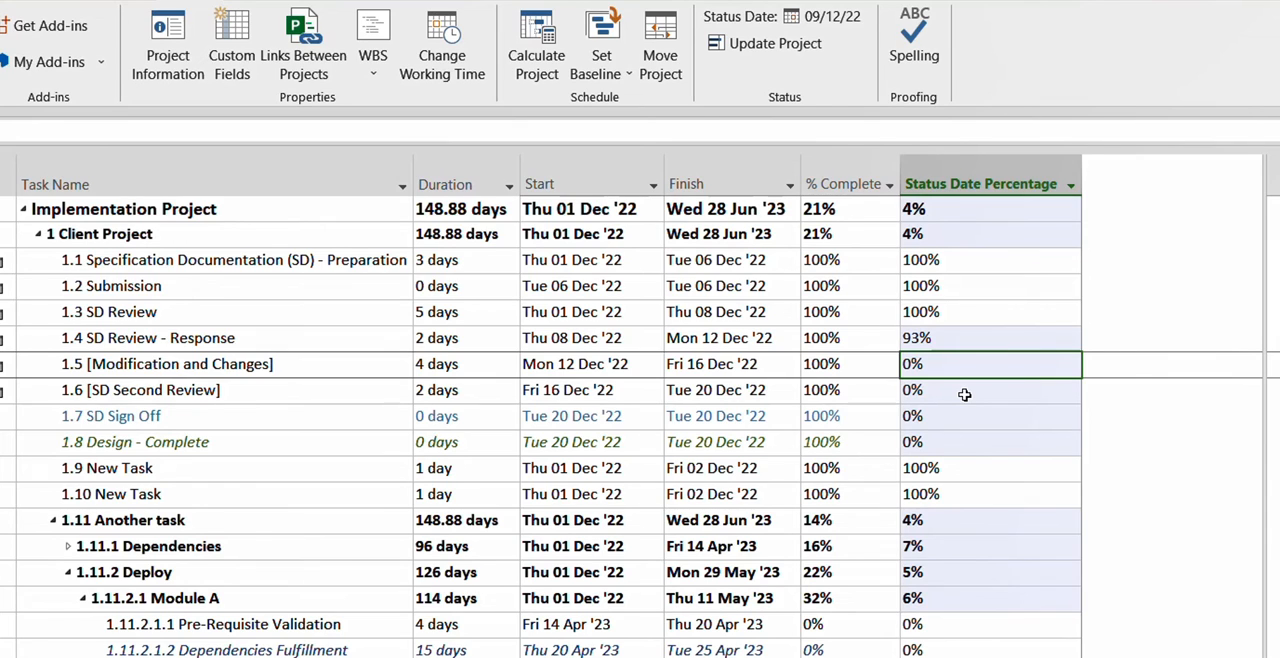
left_click(990, 624)
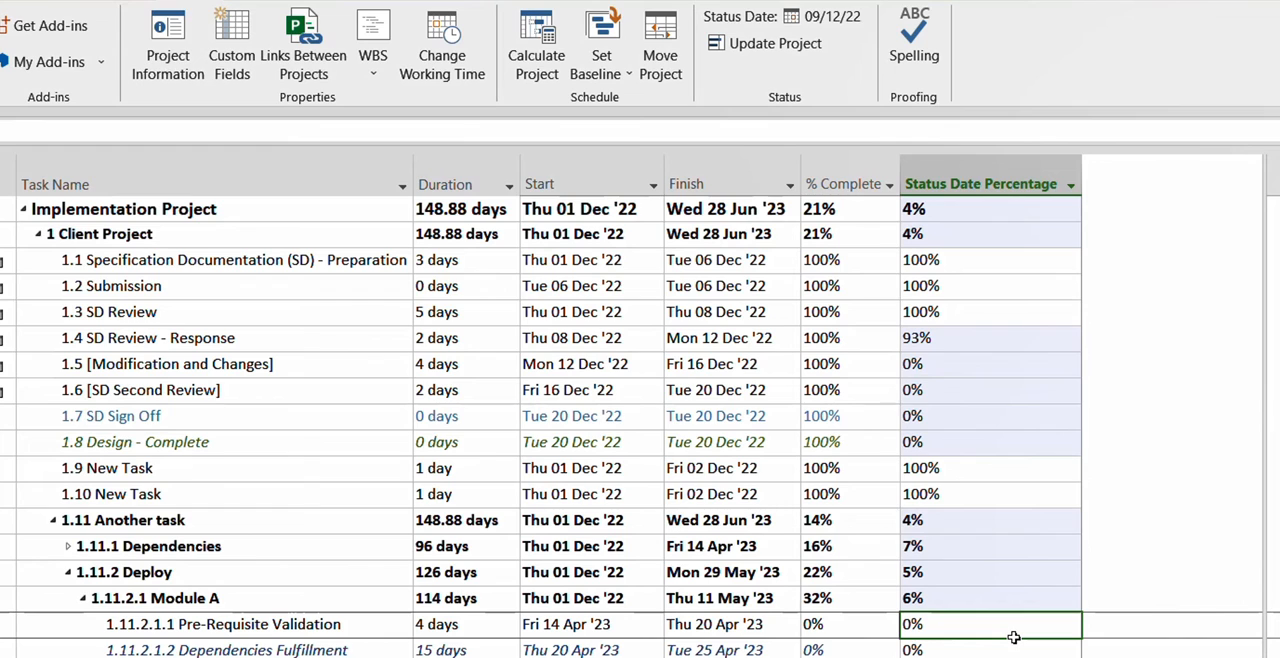
Step: Reopen the Status Date Percentage custom field's formula for editing
left_click(990, 184)
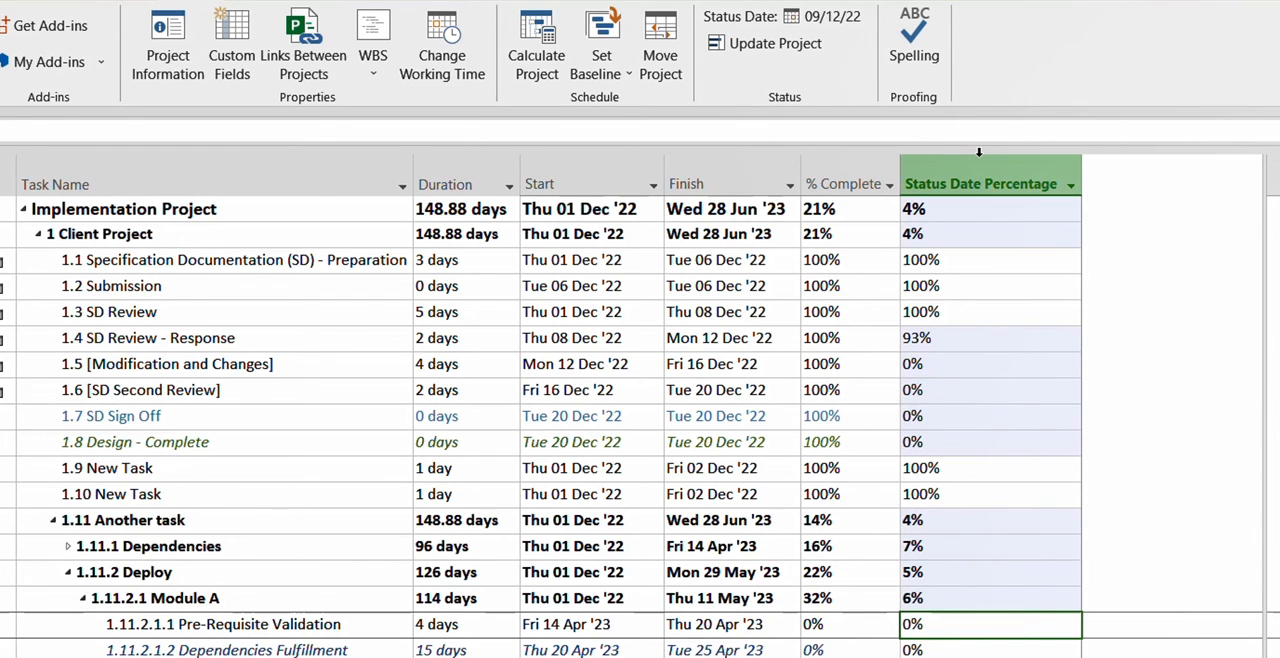
right_click(990, 184)
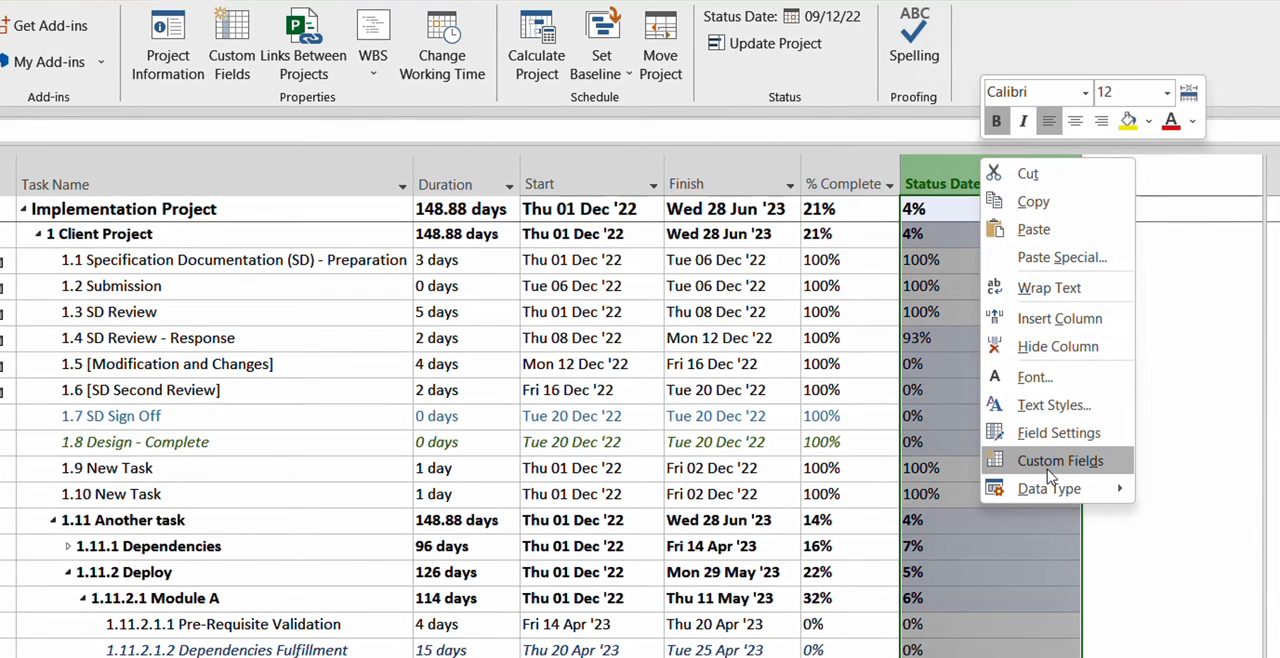
left_click(1060, 460)
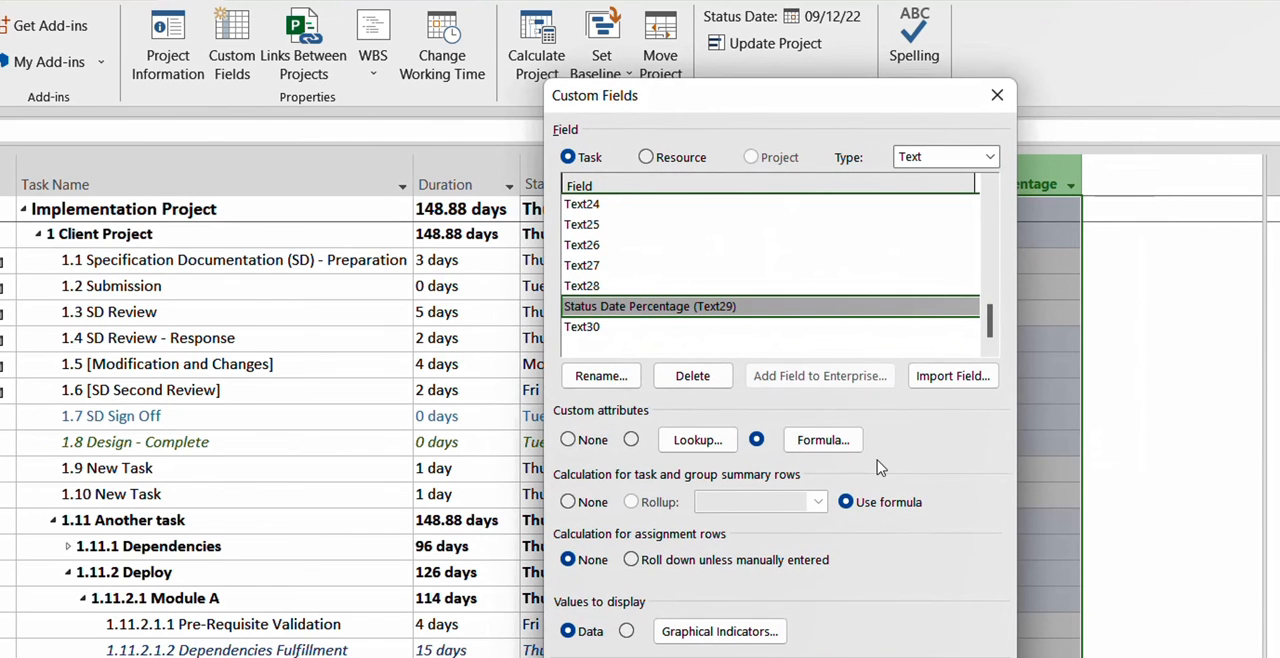
left_click(822, 440)
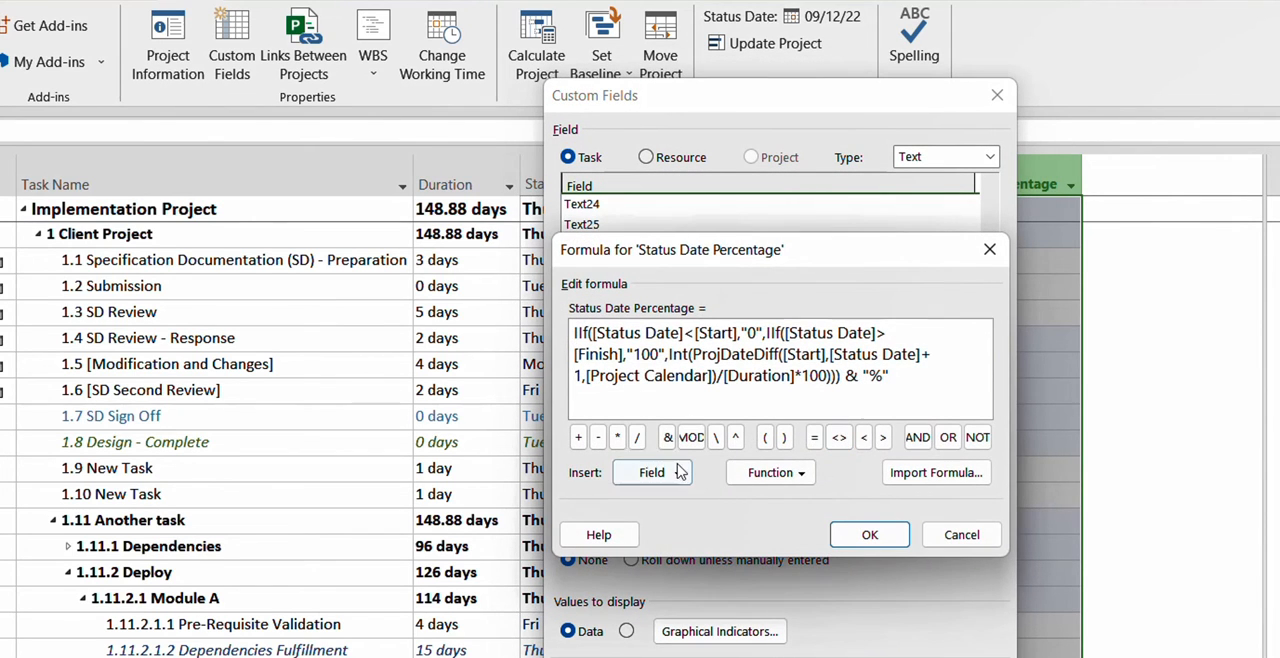
Step: Insert [Active] and [Text9] field references at the formula's start, browsing other field categories
left_click(652, 472)
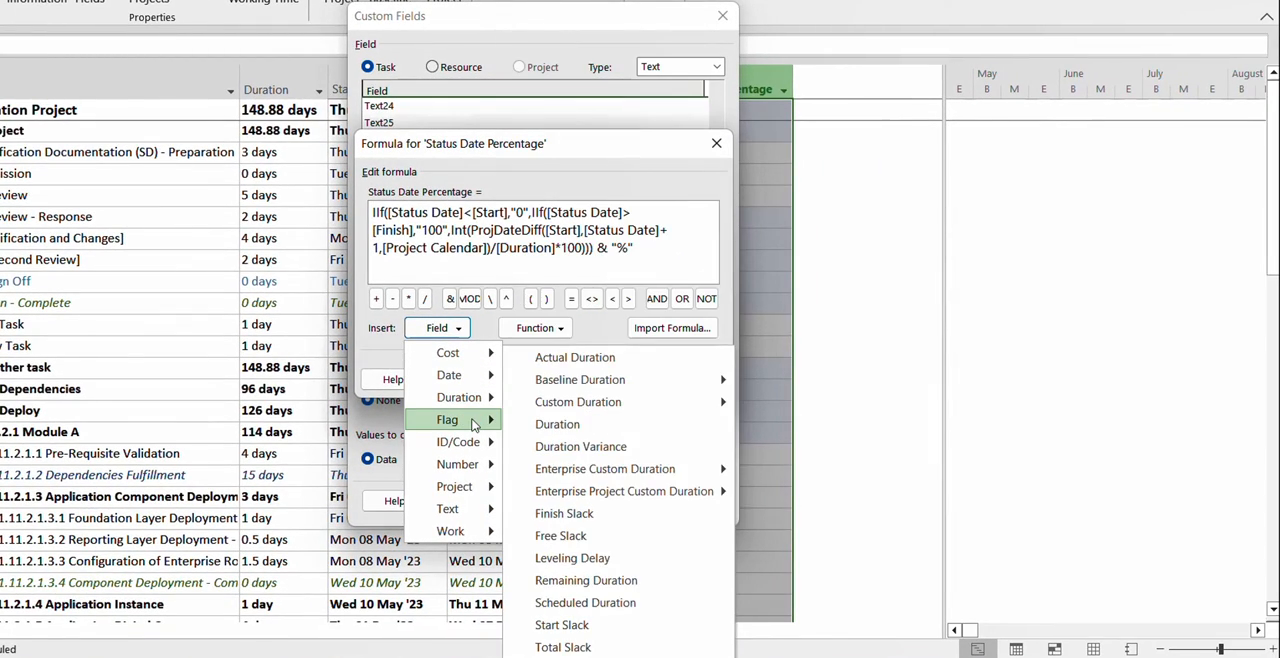
left_click(448, 420)
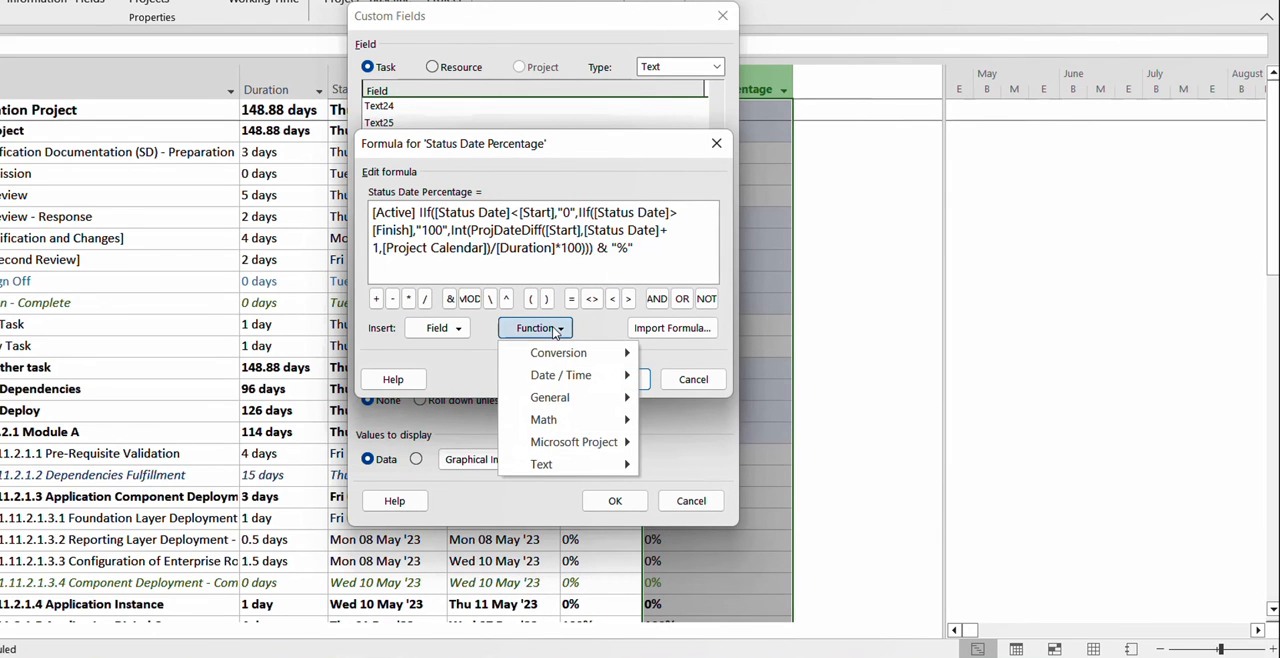
left_click(436, 328)
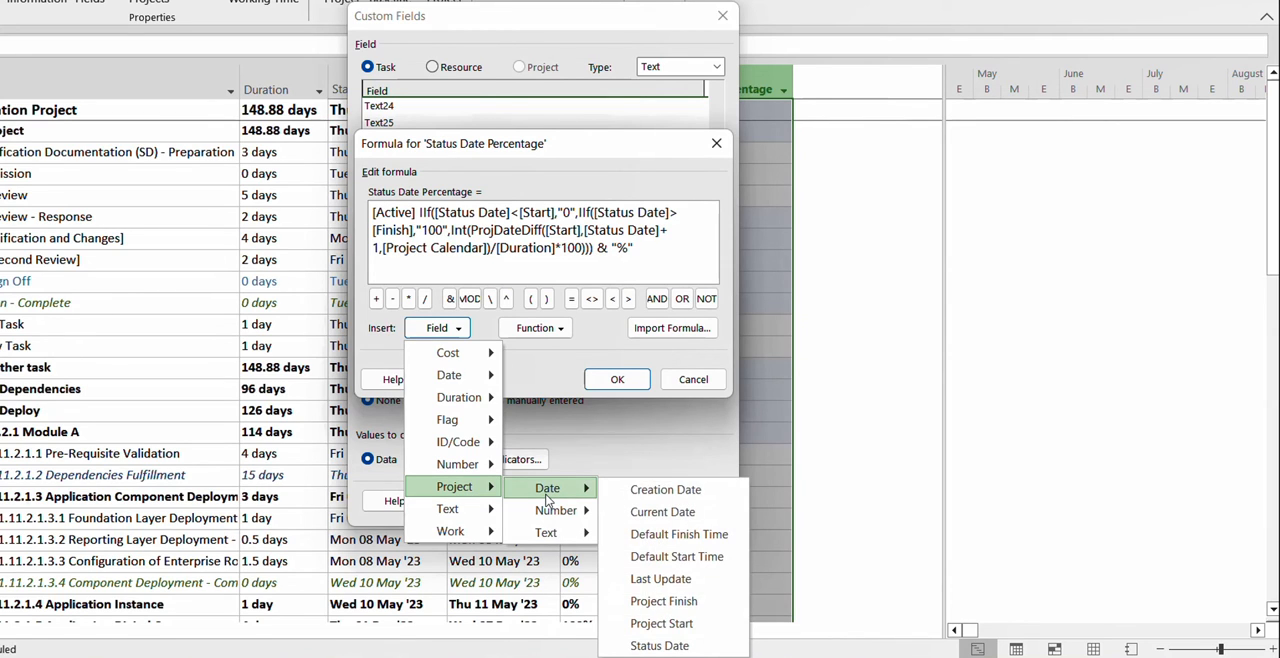
mouse_move(660, 644)
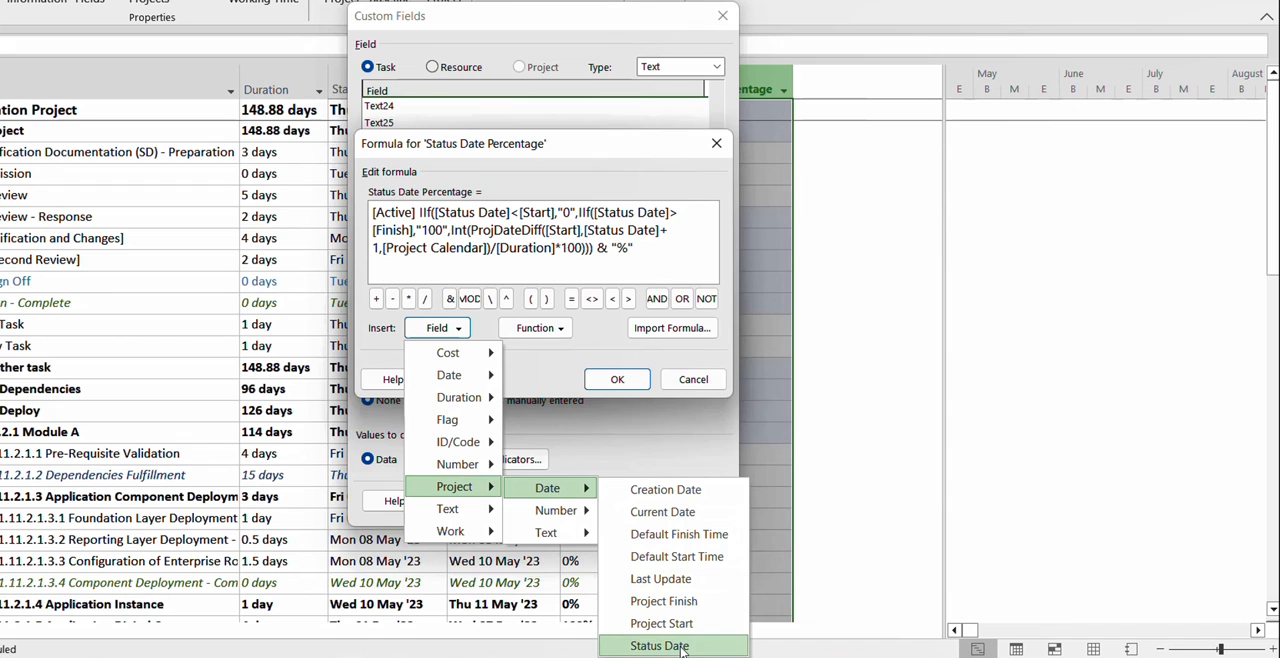
left_click(660, 644)
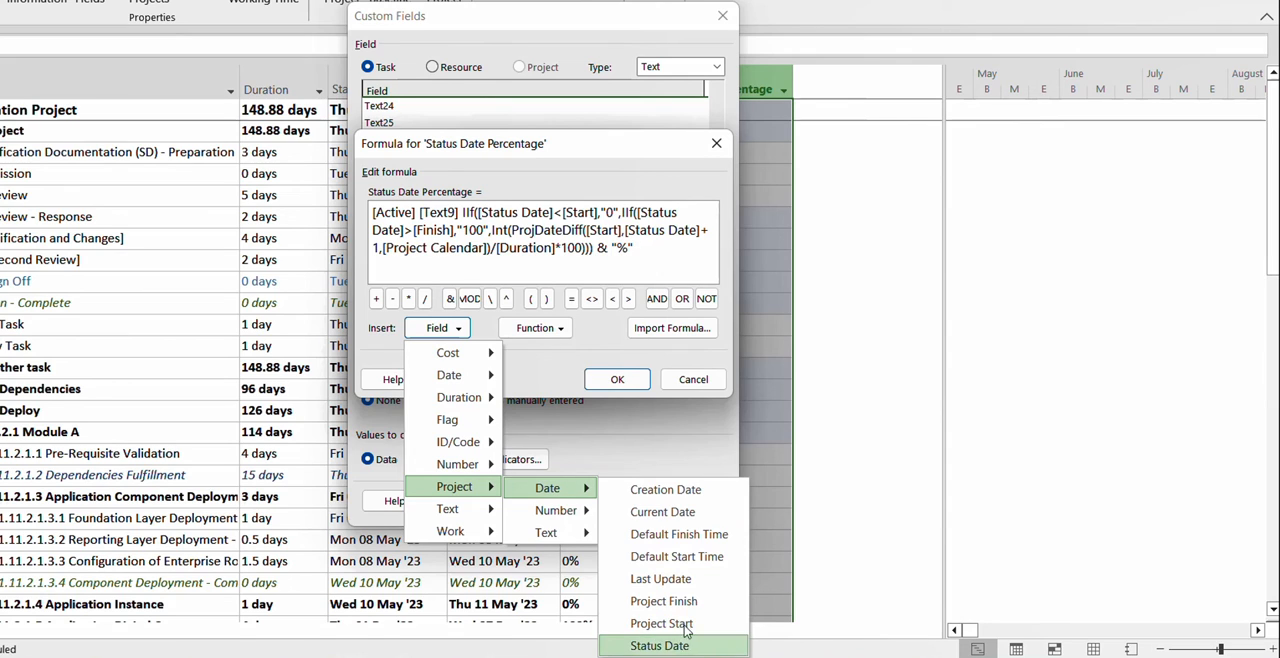
mouse_move(660, 624)
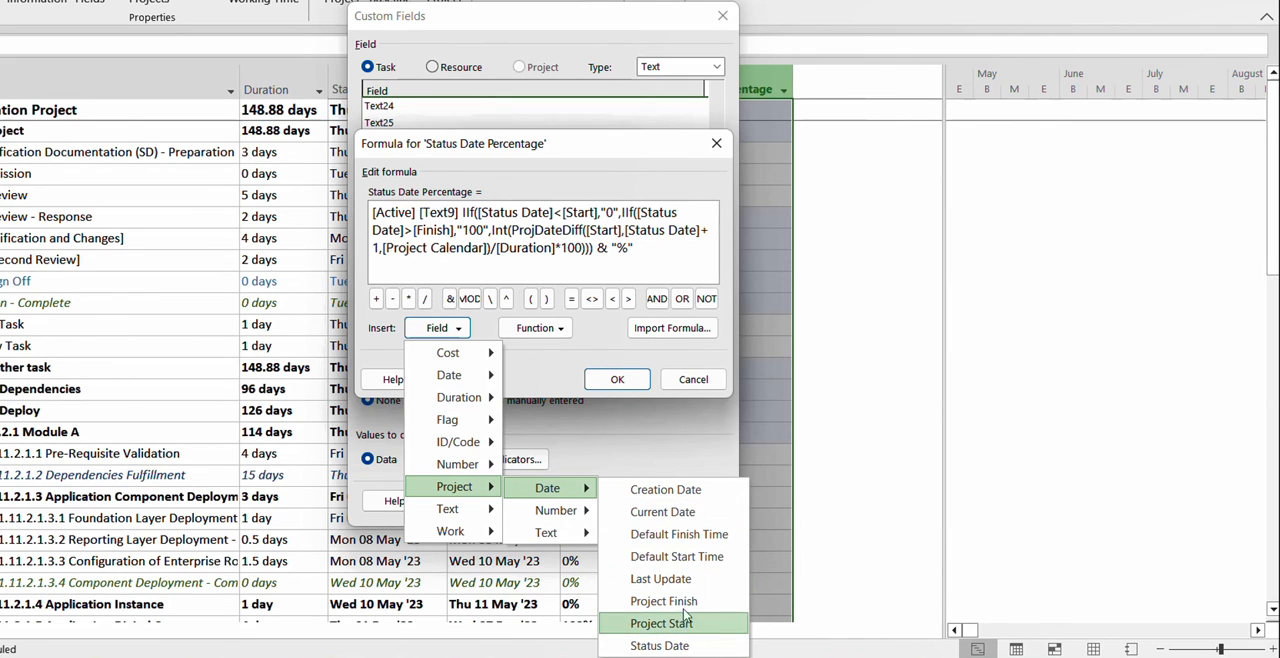
mouse_move(662, 510)
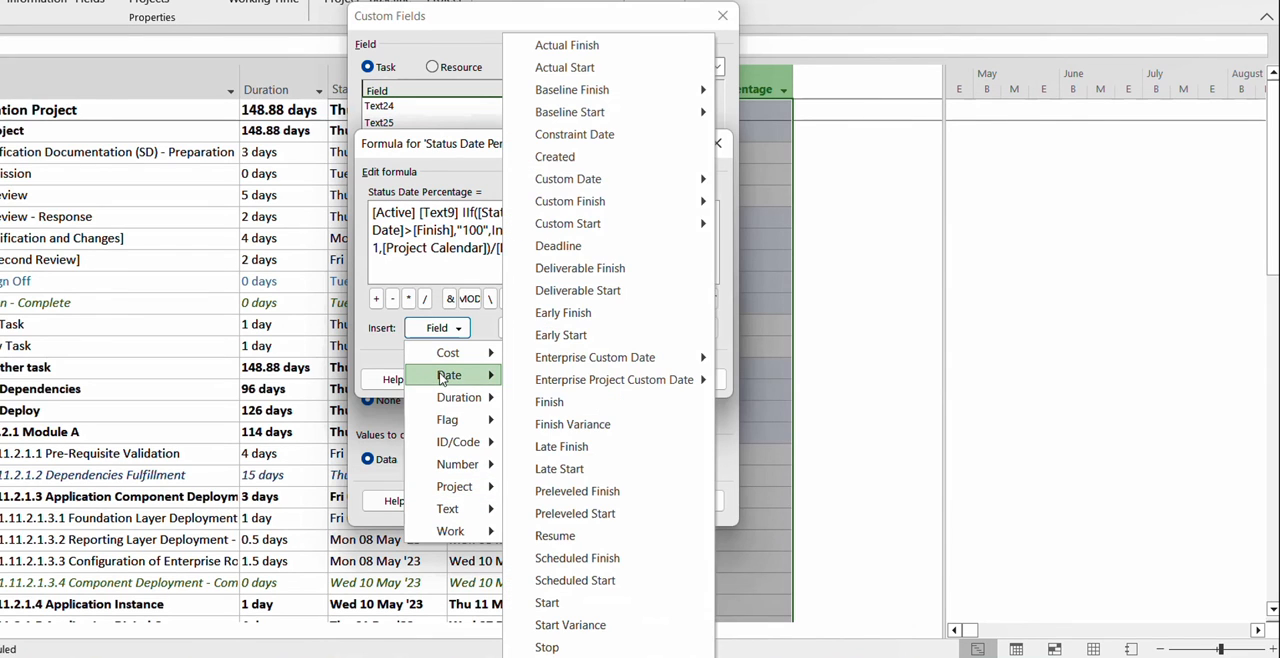
mouse_move(584, 344)
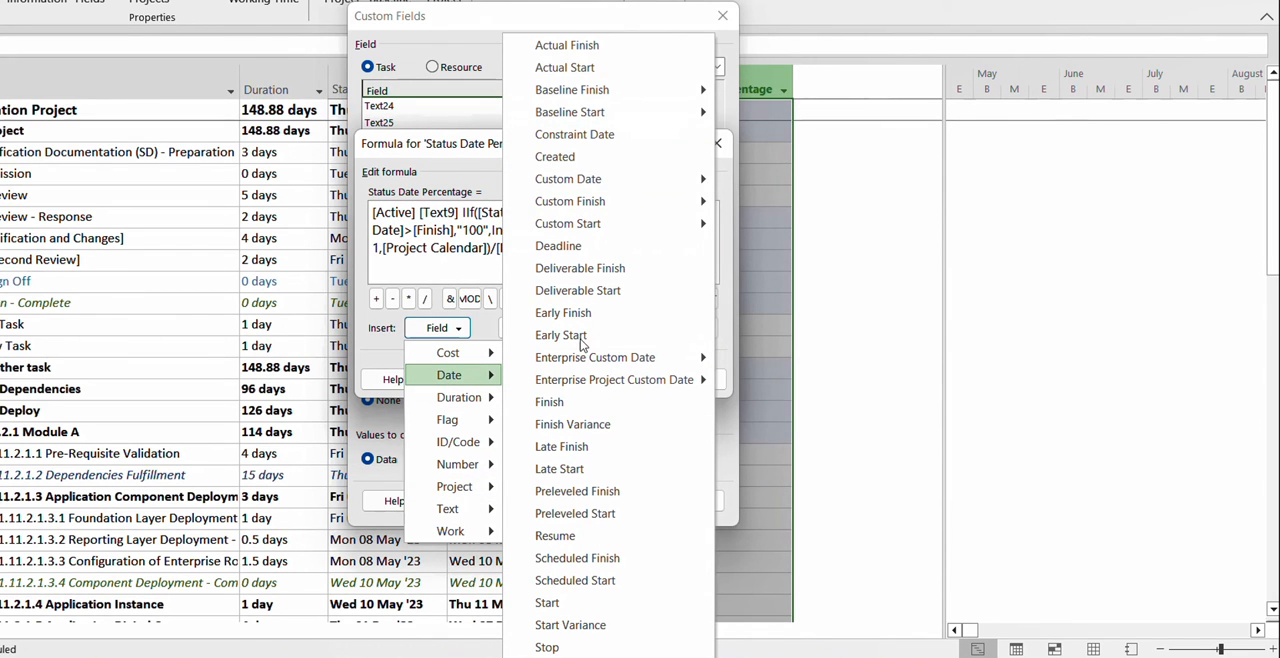
mouse_move(570, 112)
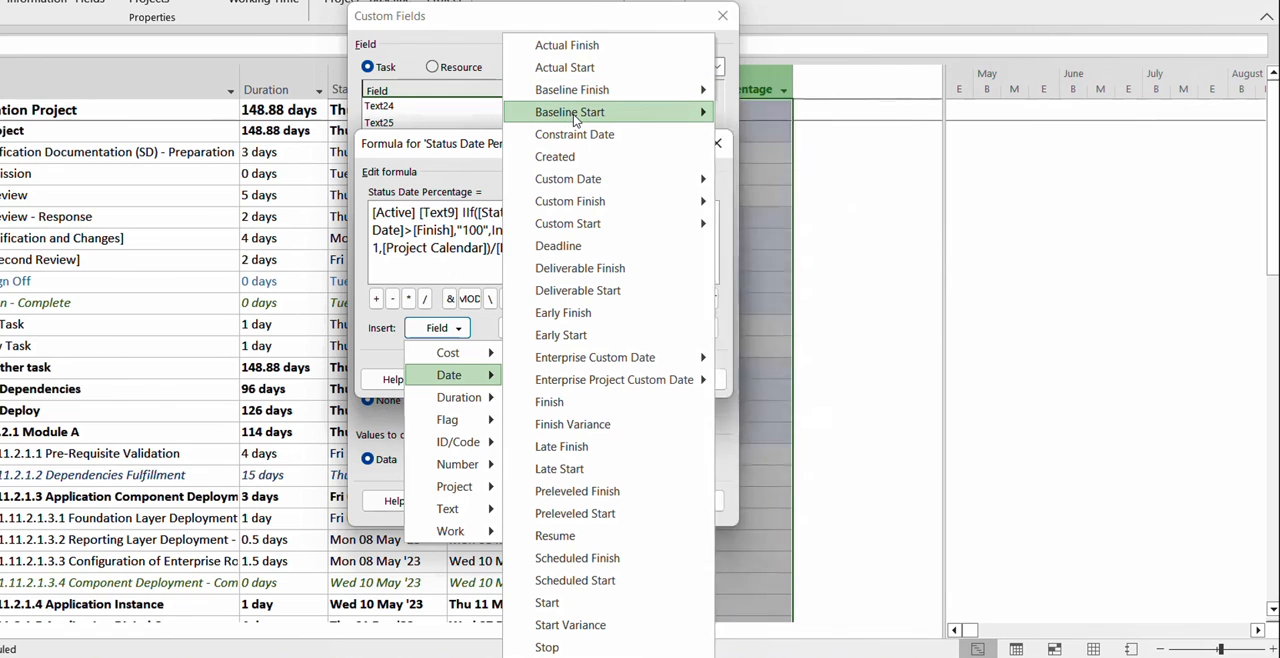
mouse_move(378, 336)
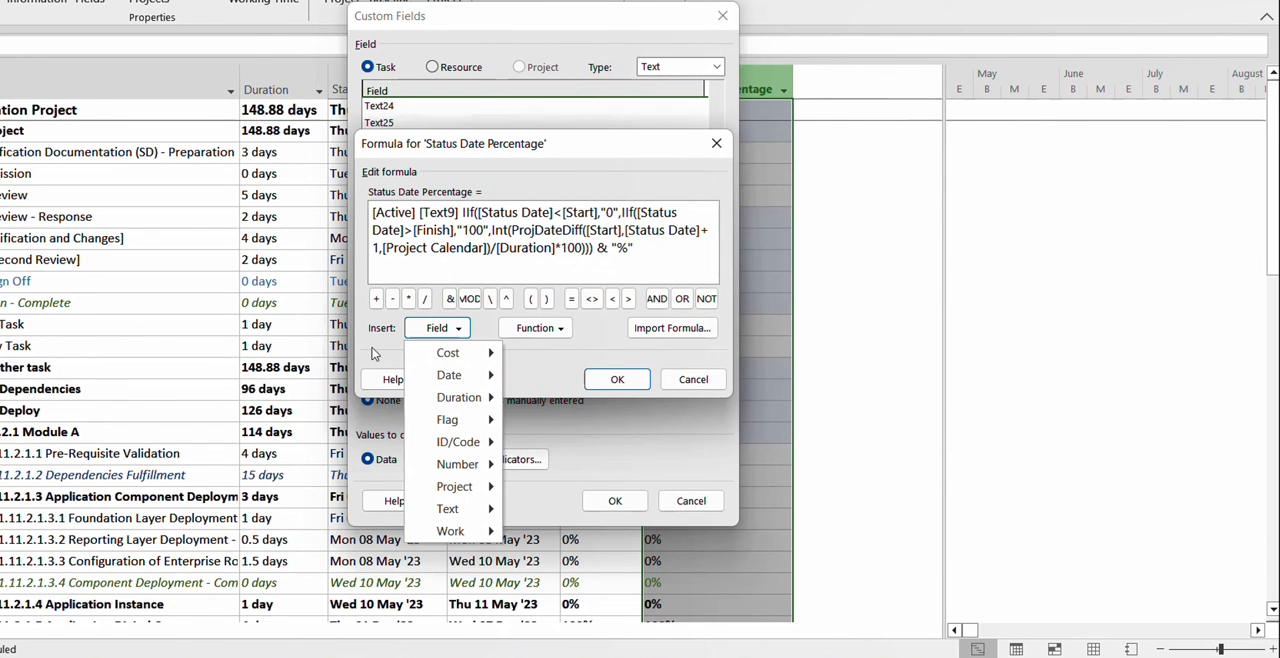
left_click(448, 352)
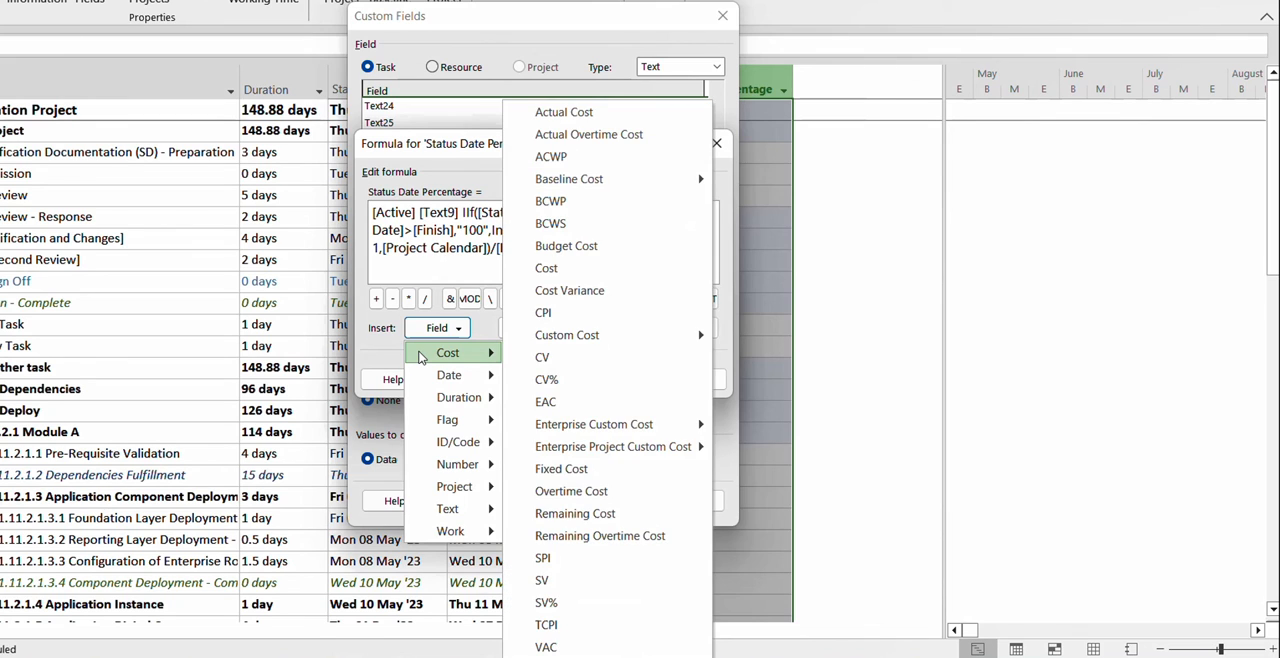